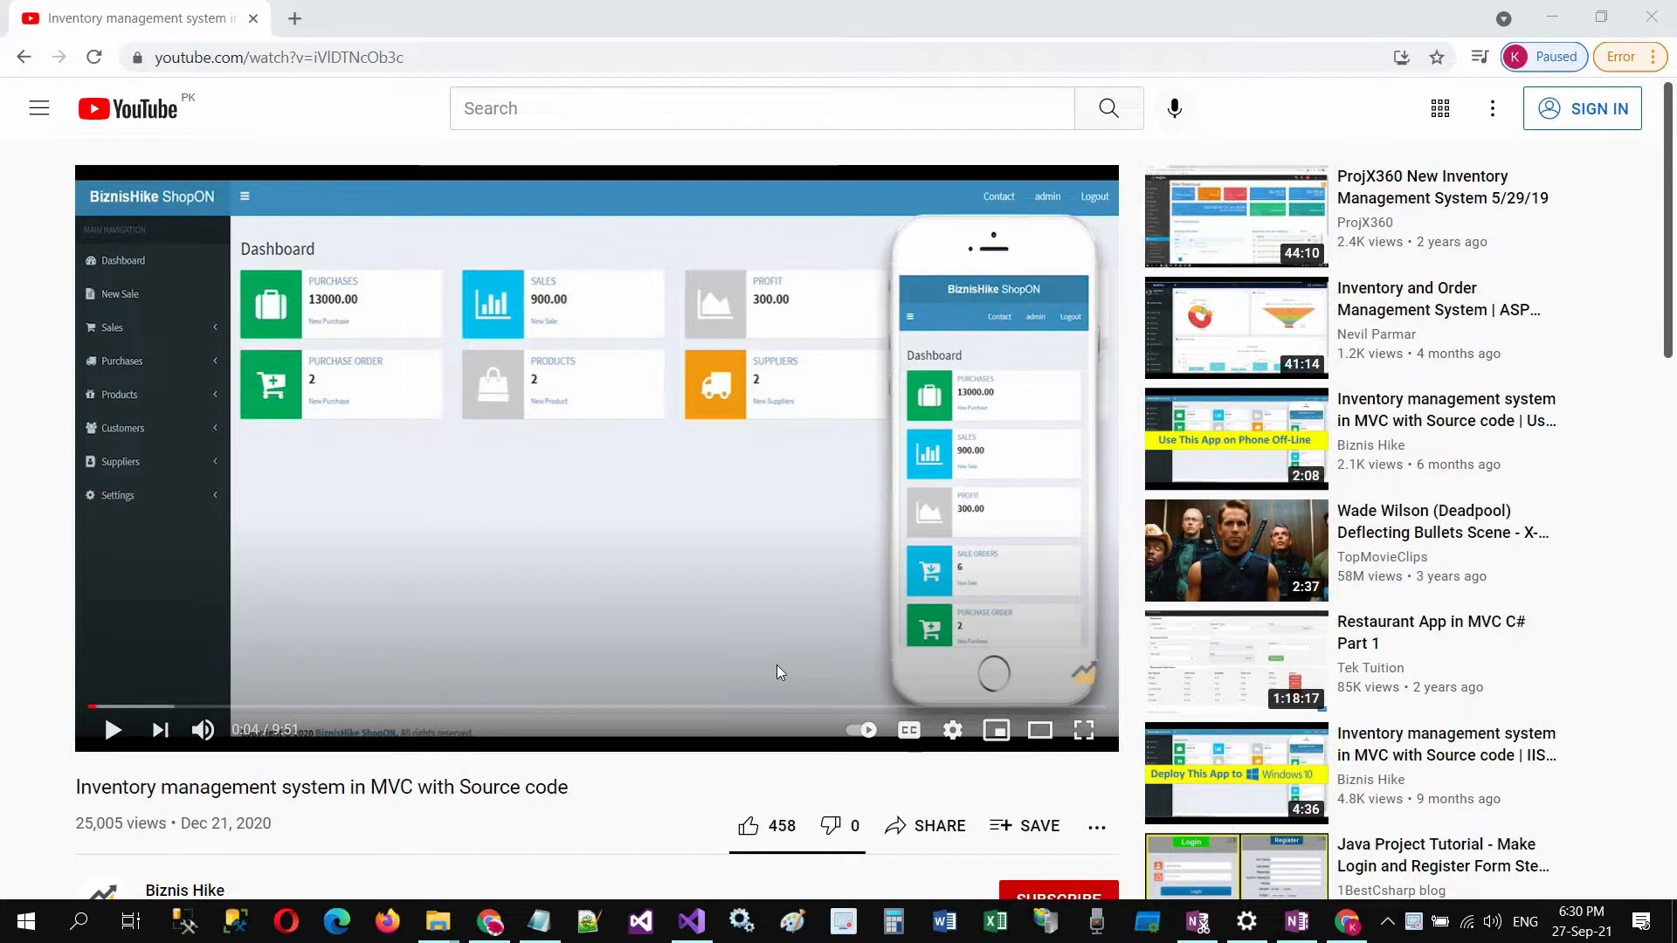
# - Expand the video description to reveal the hosting, download and source-code links
pyautogui.scroll(-3)
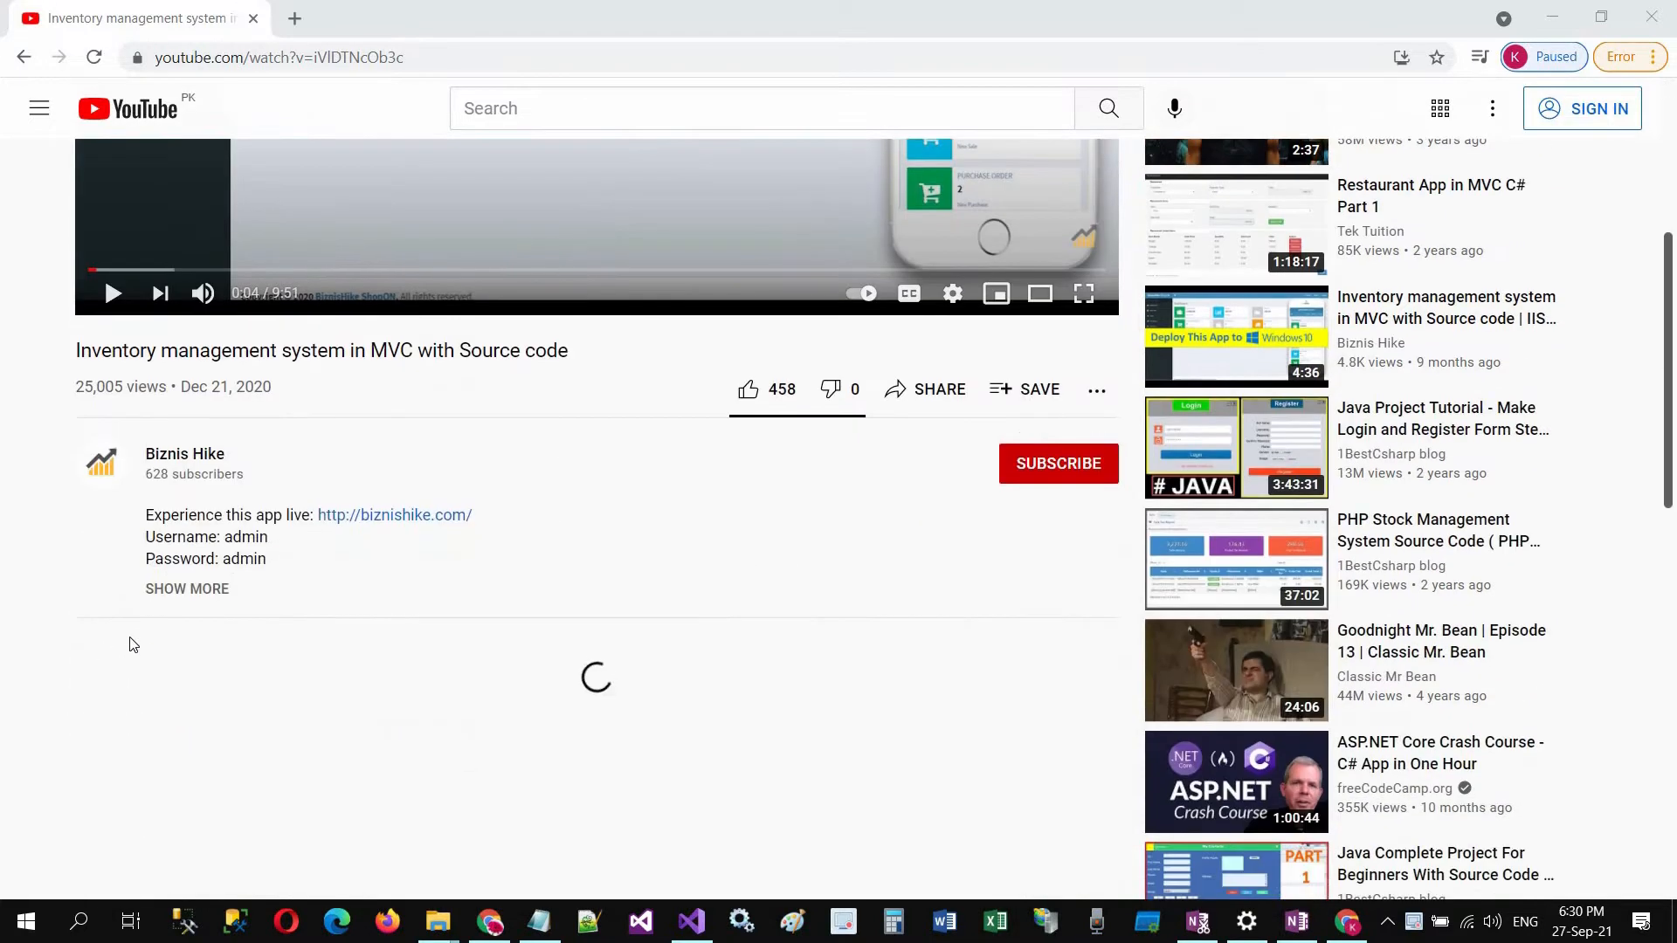
pyautogui.click(187, 589)
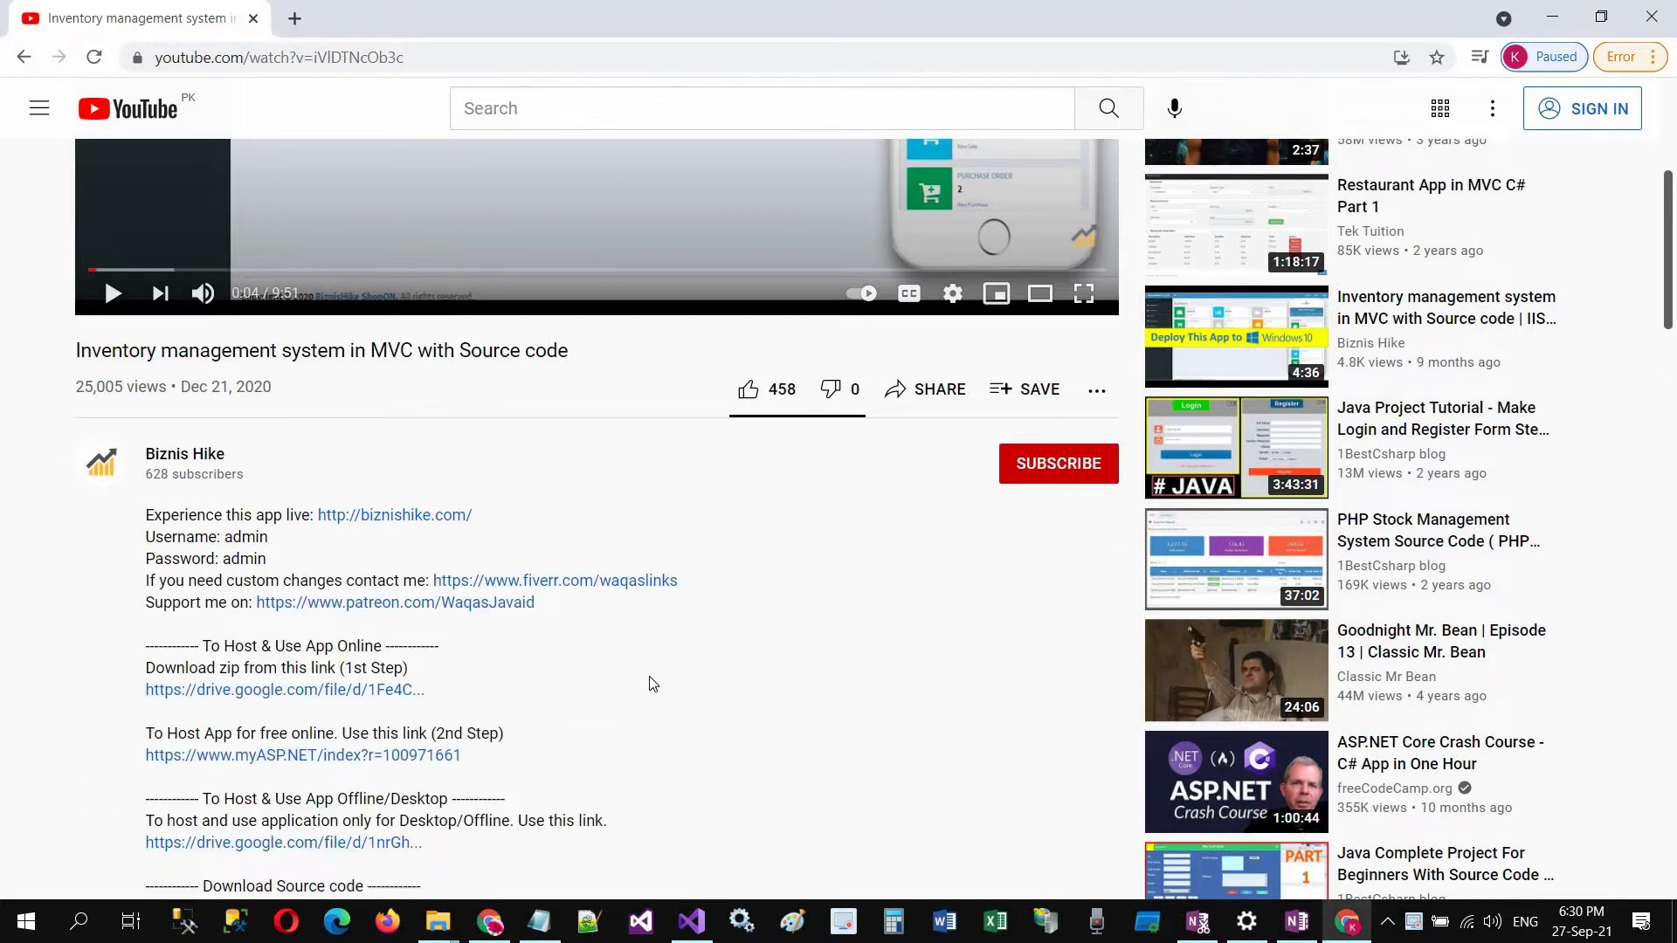
pyautogui.scroll(-3)
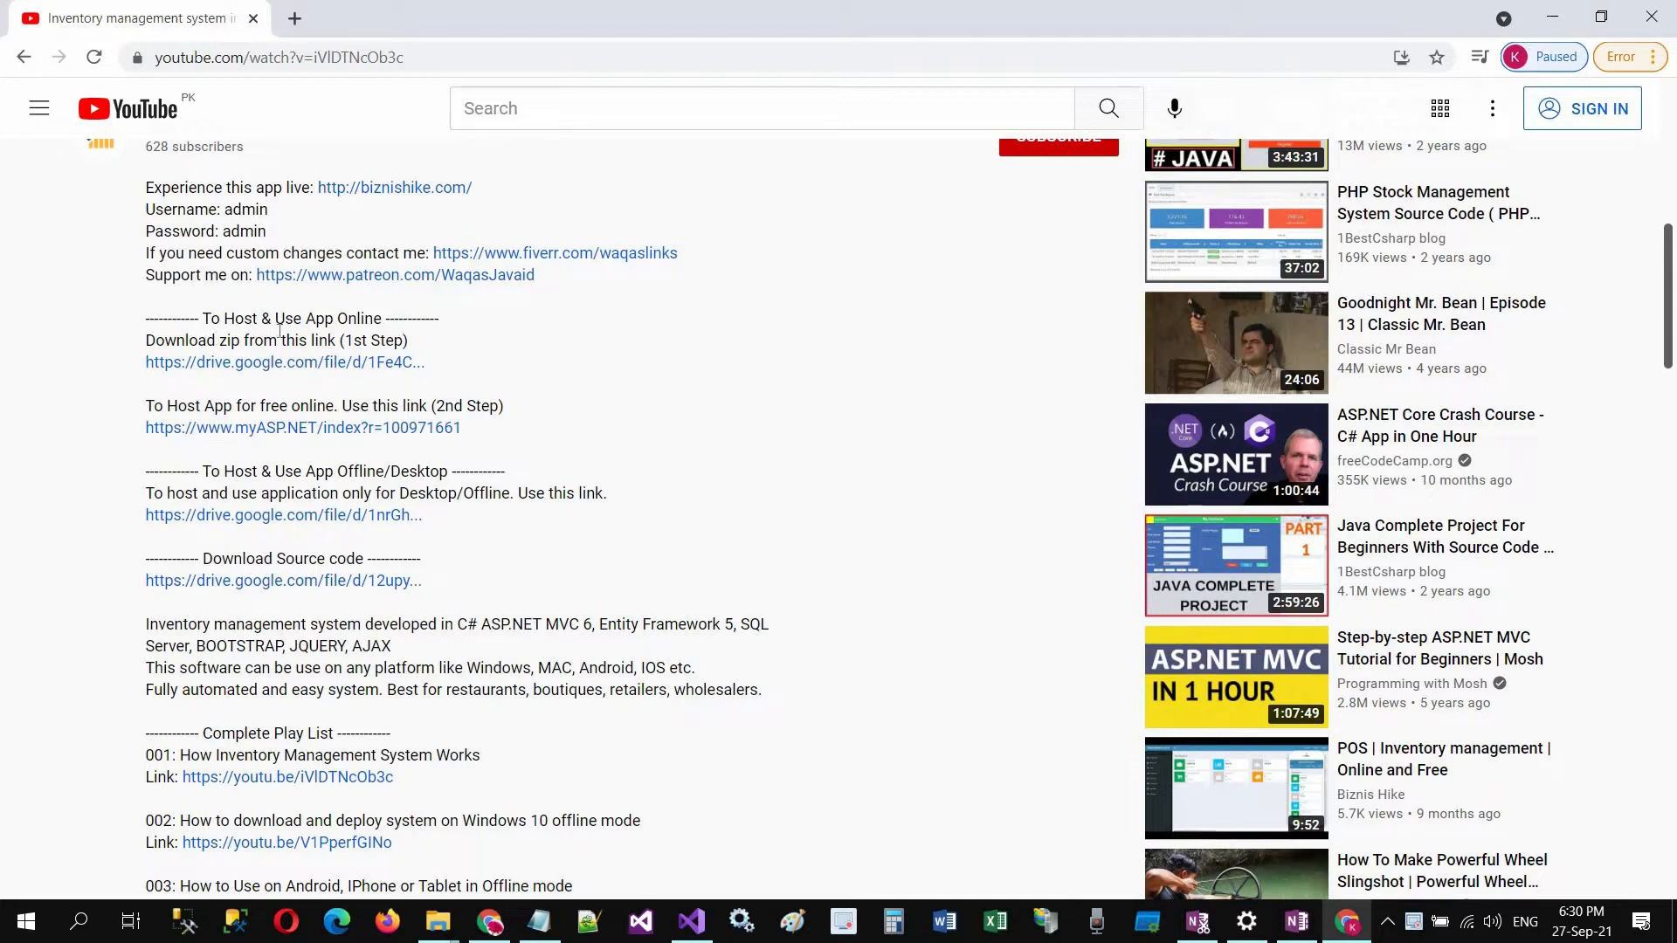
pyautogui.moveTo(232, 370)
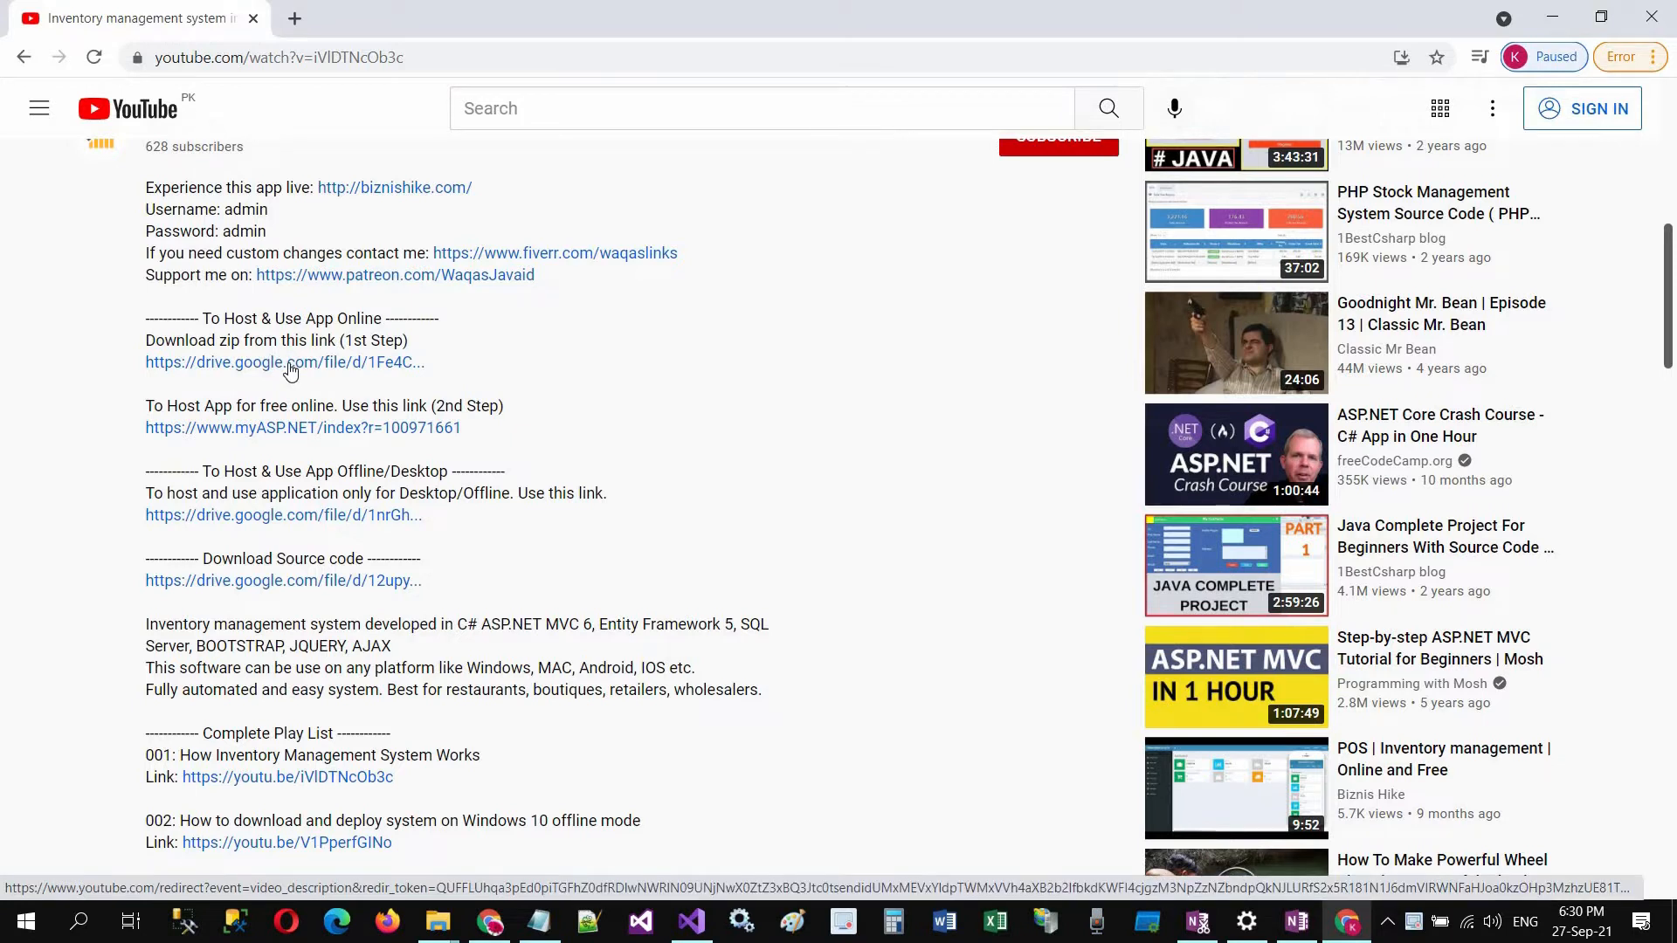
# - Download Inventory_Management_System_Online.zip from the Drive link despite the scan warning and show it in Downloads
pyautogui.click(285, 361)
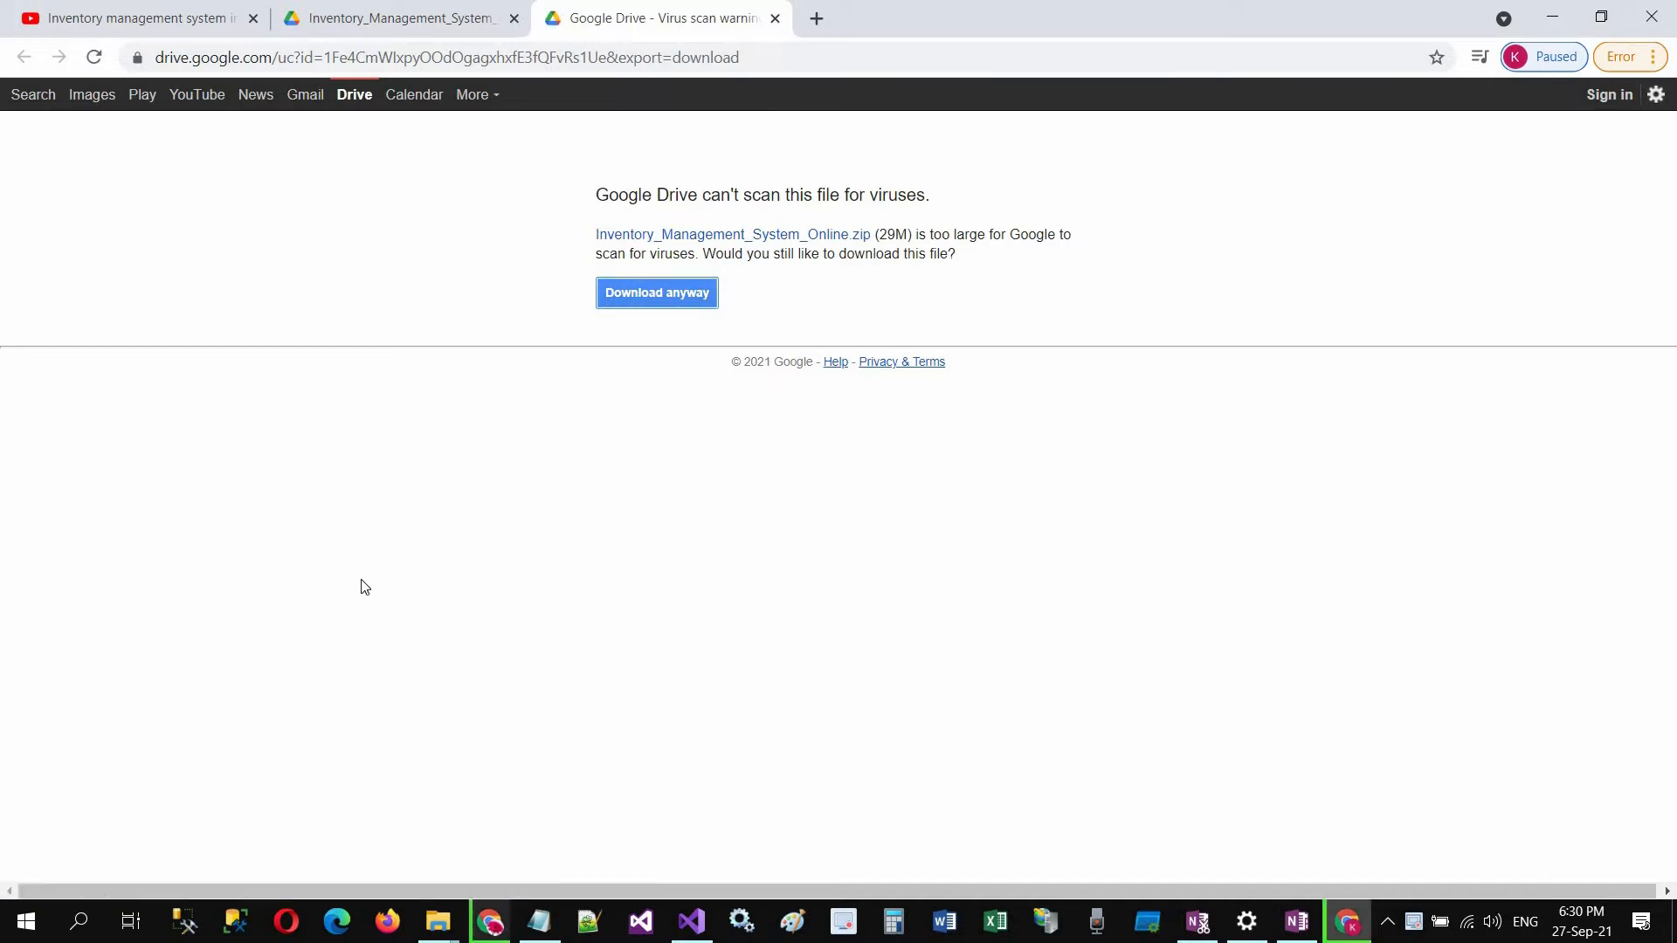
pyautogui.click(655, 292)
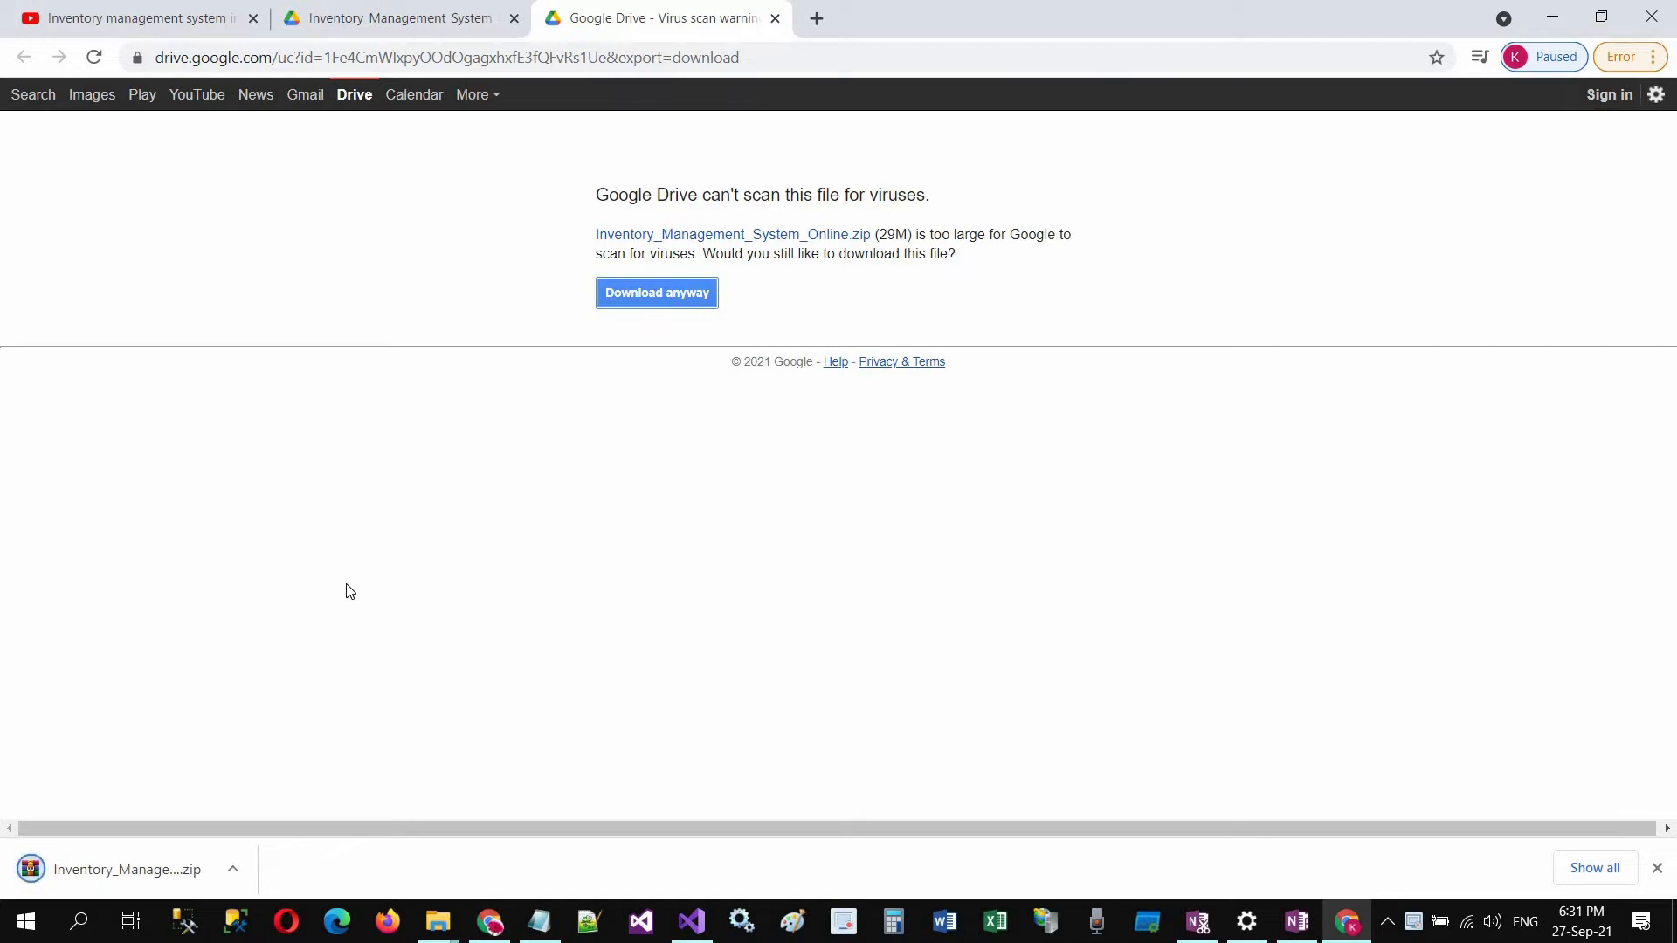
pyautogui.click(232, 871)
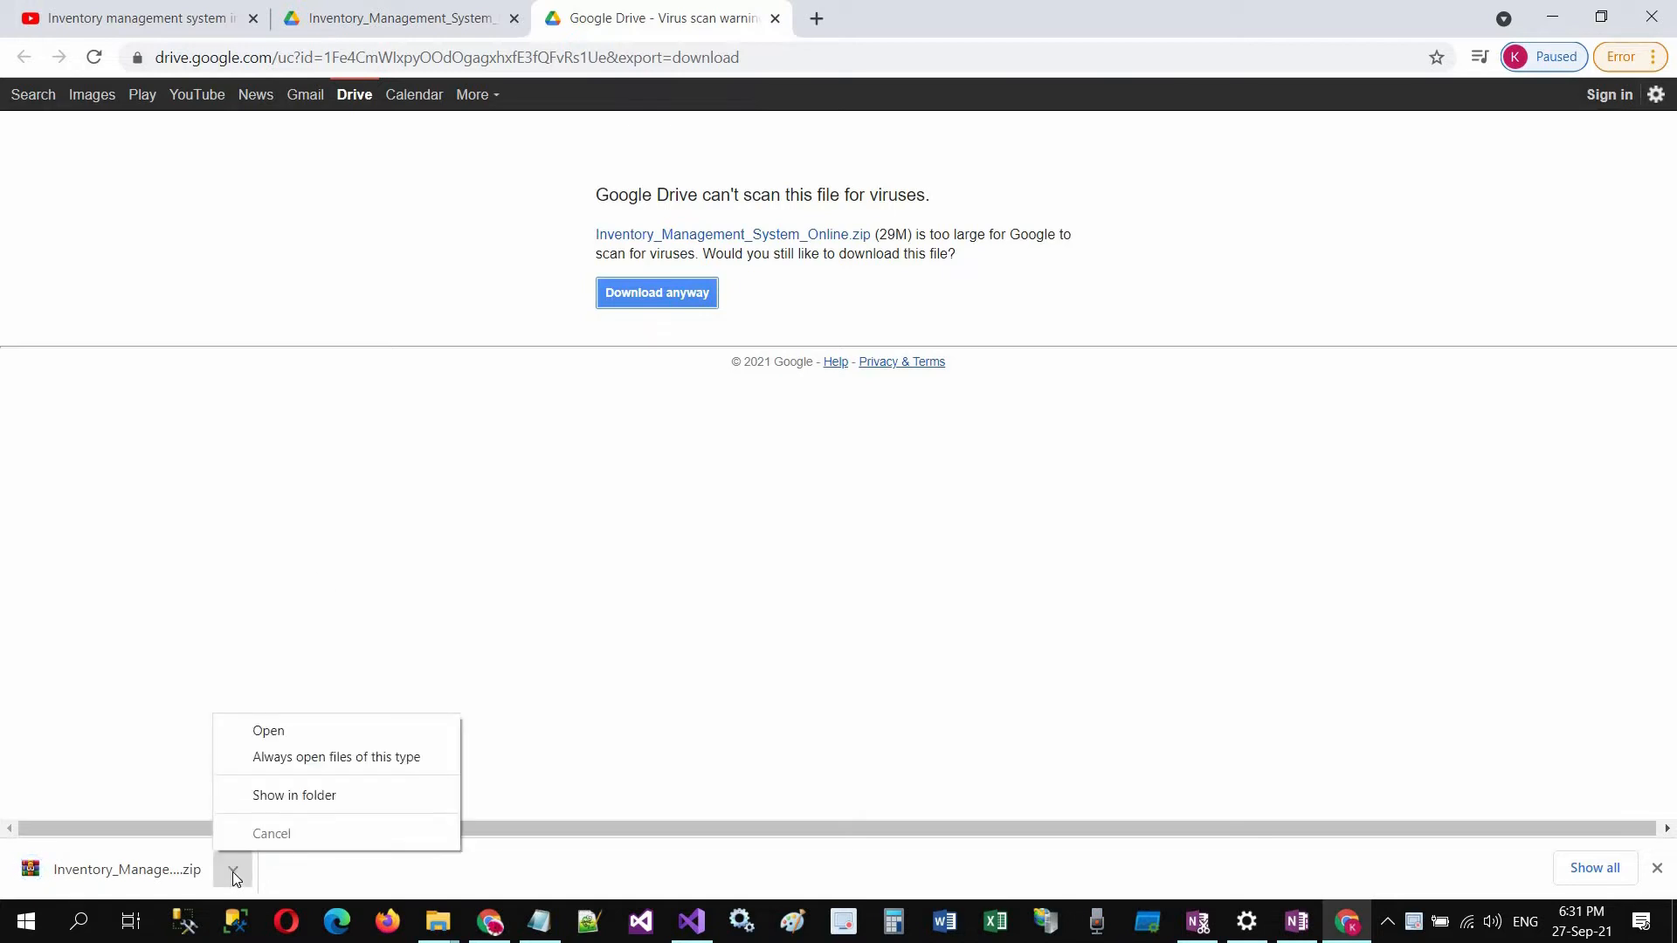
pyautogui.click(294, 795)
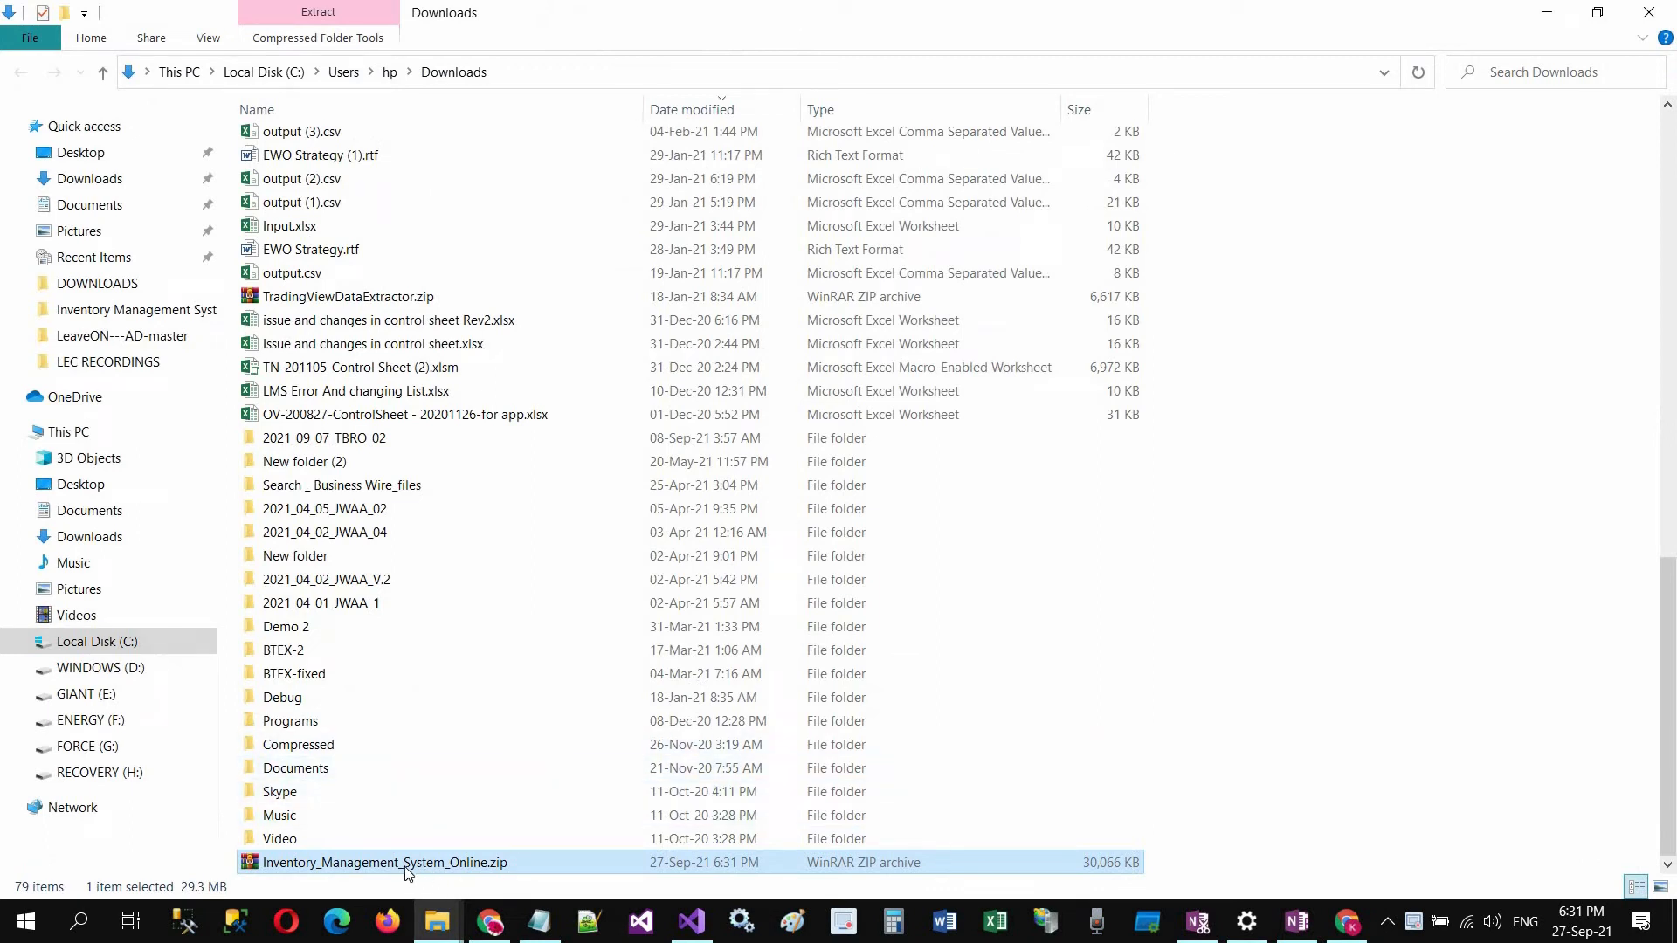
# - Unblock the downloaded zip via its Properties and confirm with OK
pyautogui.rightClick(384, 861)
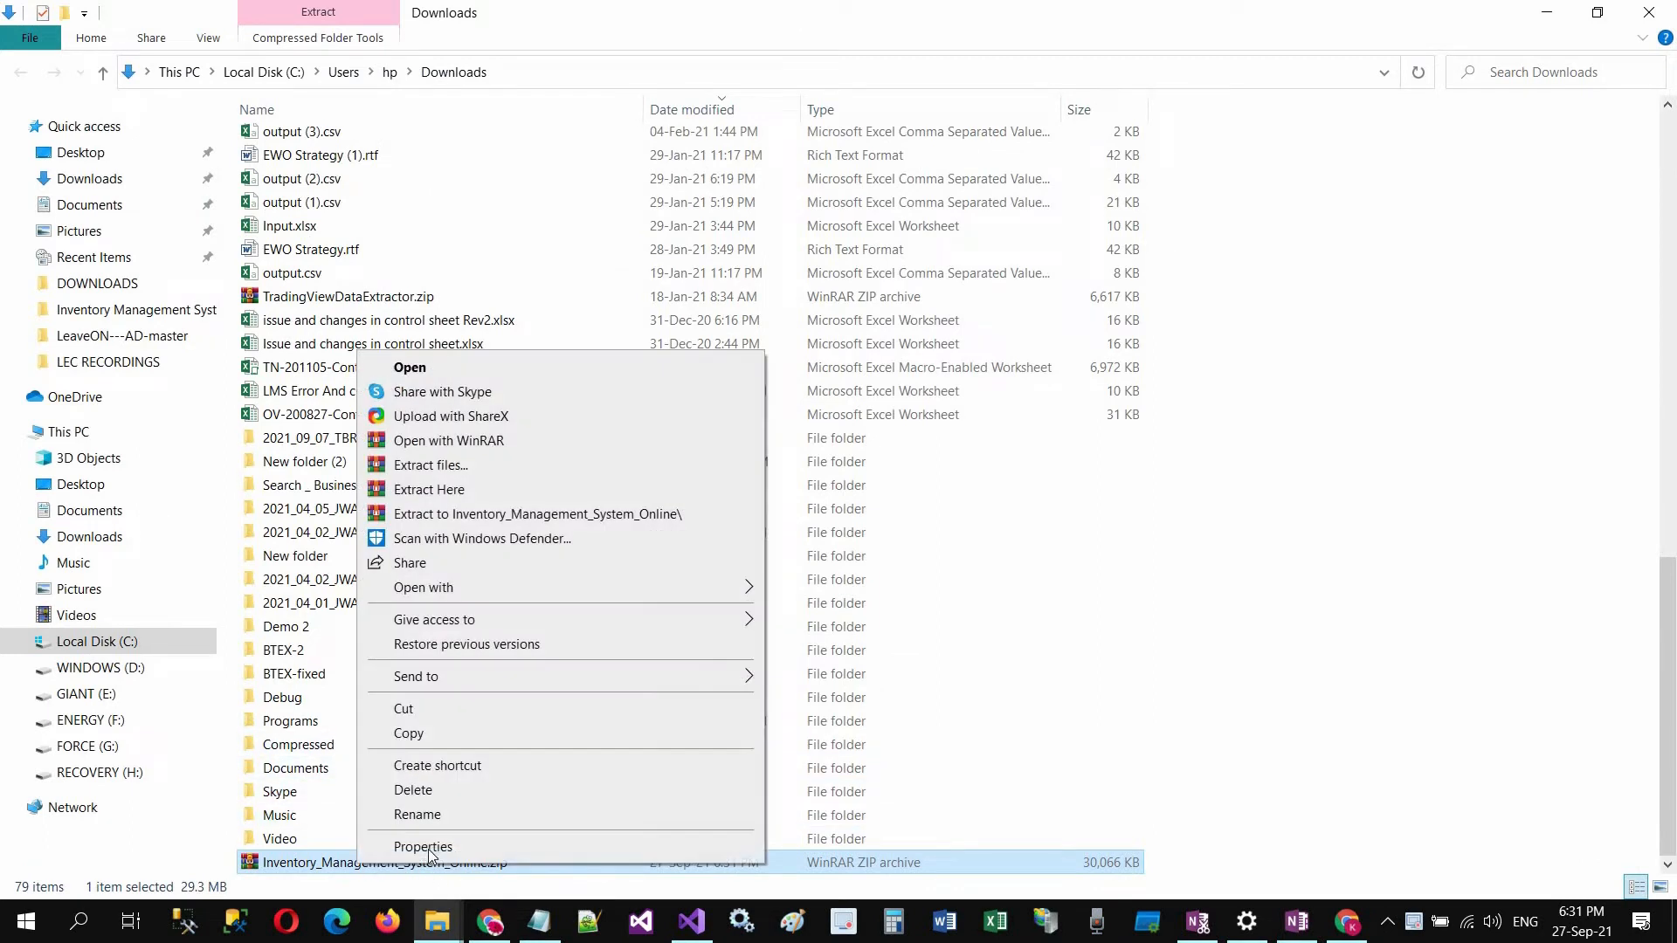
pyautogui.click(423, 845)
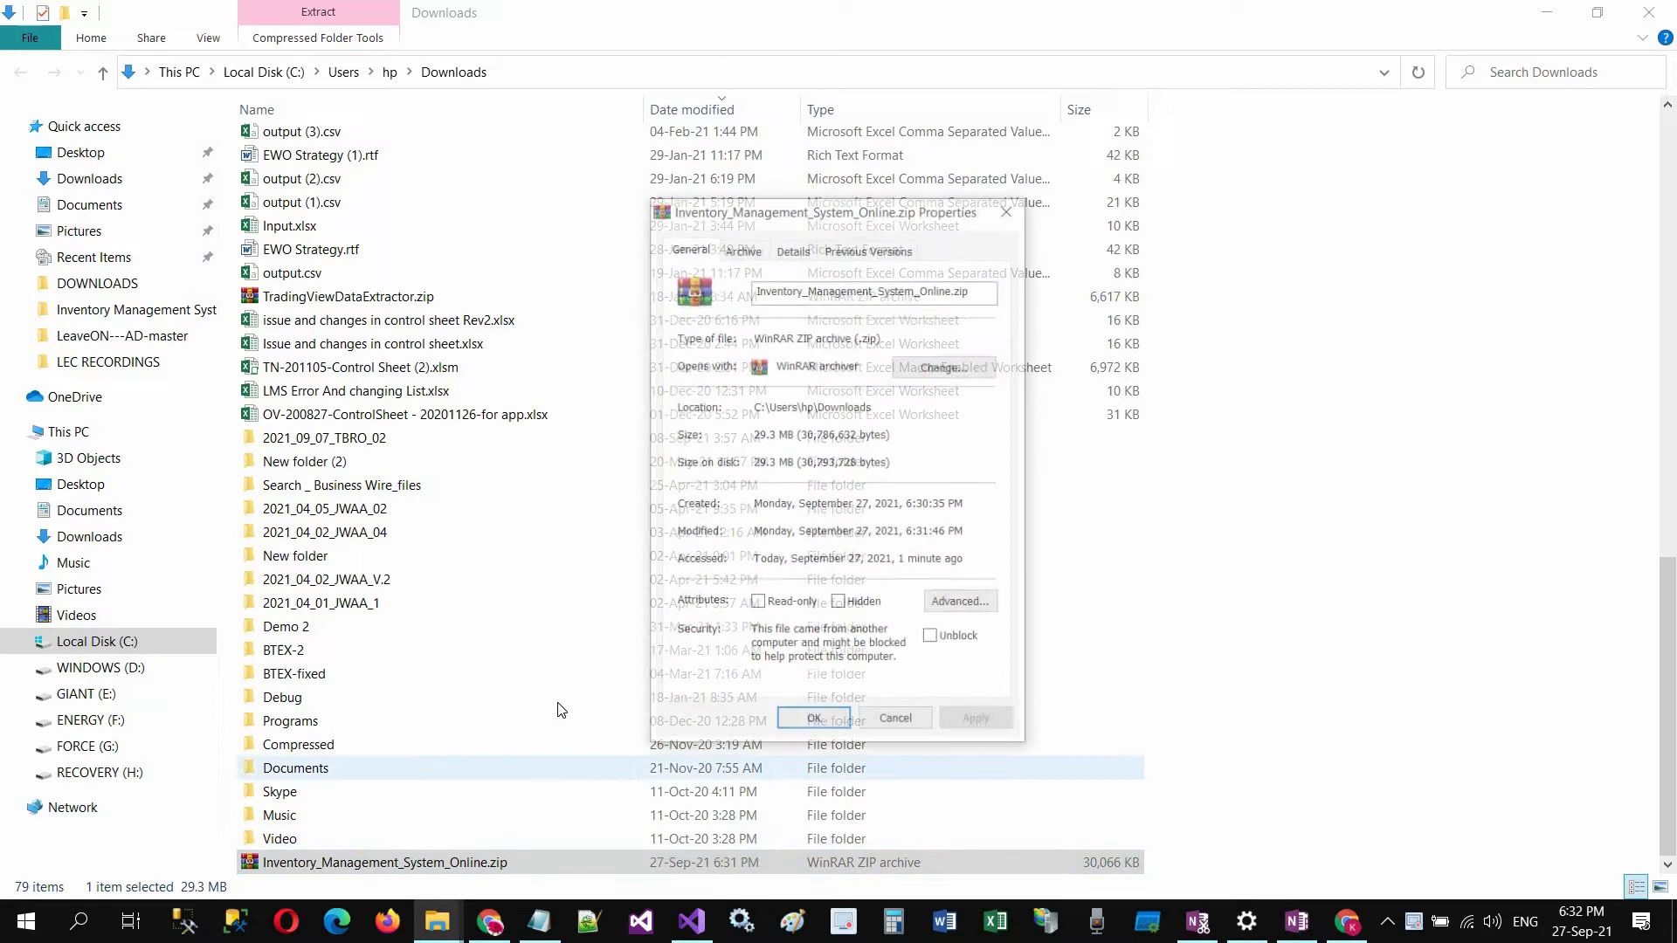
pyautogui.click(931, 637)
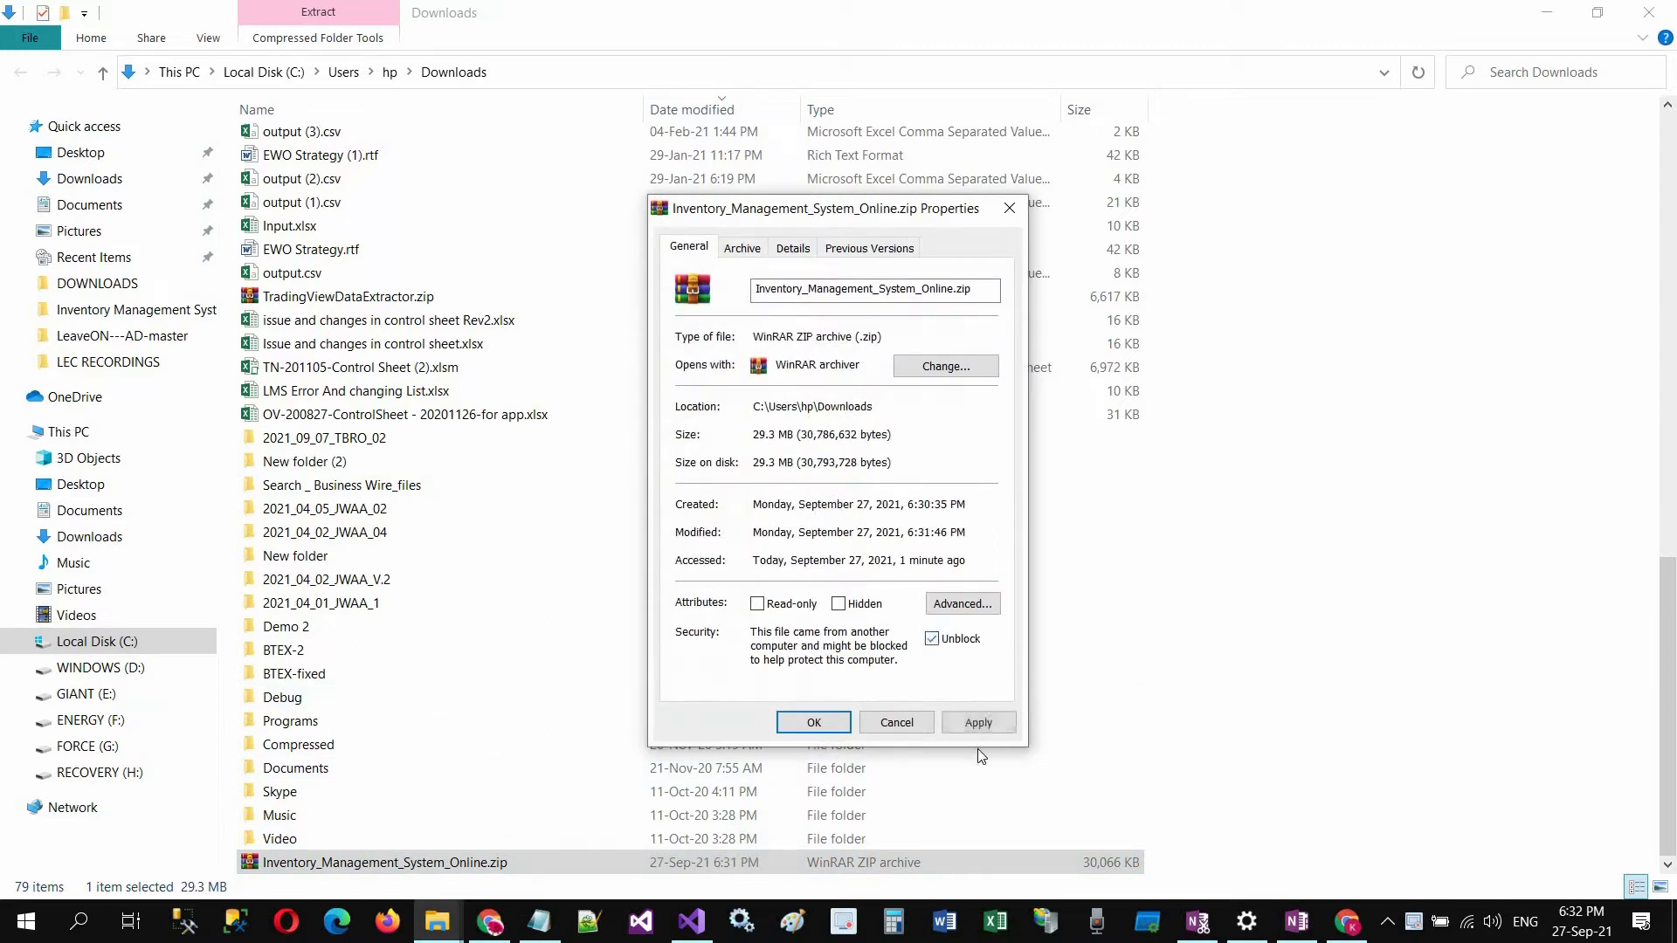
pyautogui.click(812, 721)
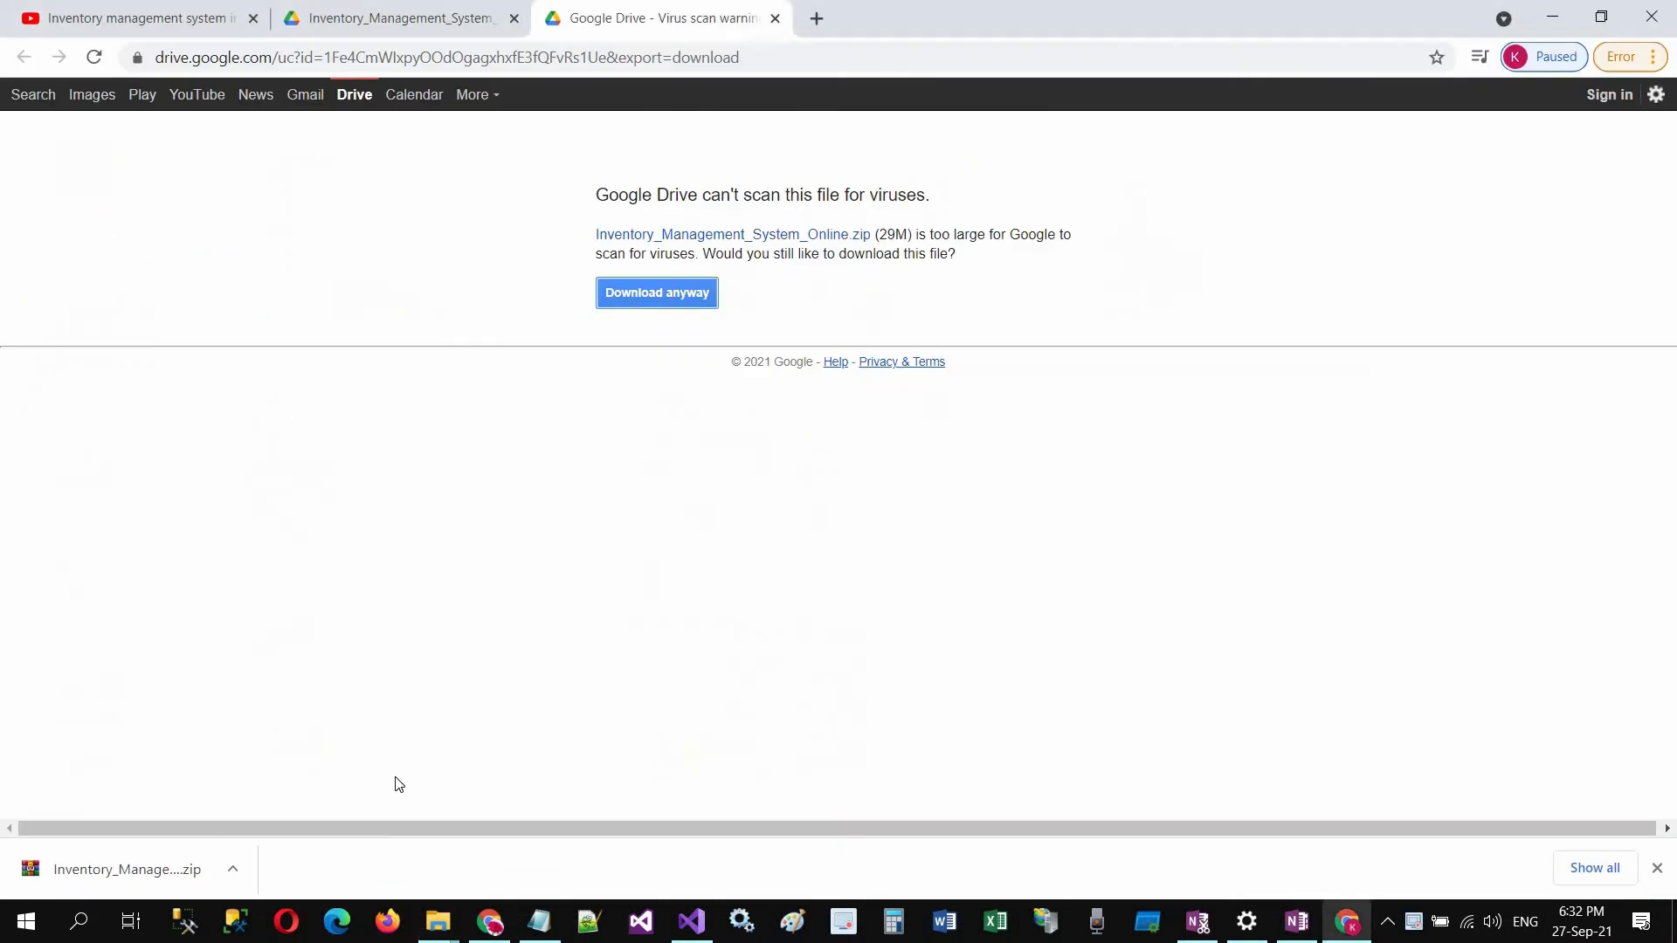
# - Return to the YouTube tab showing the expanded description with the myASP.NET hosting link
pyautogui.click(127, 18)
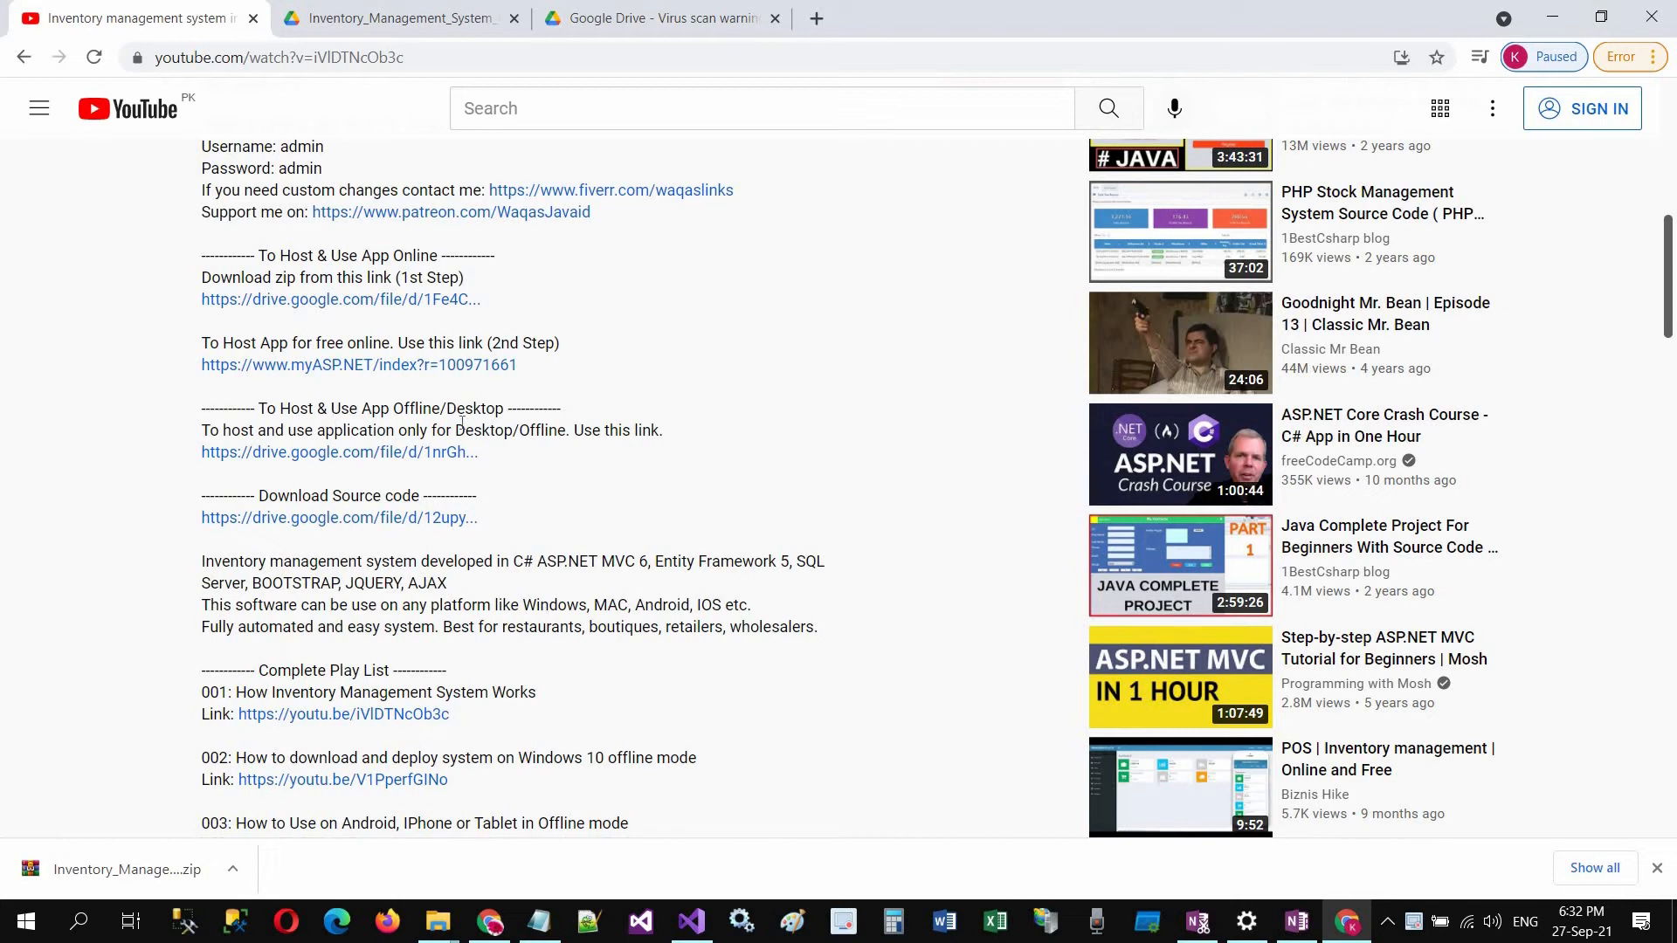
pyautogui.moveTo(267, 384)
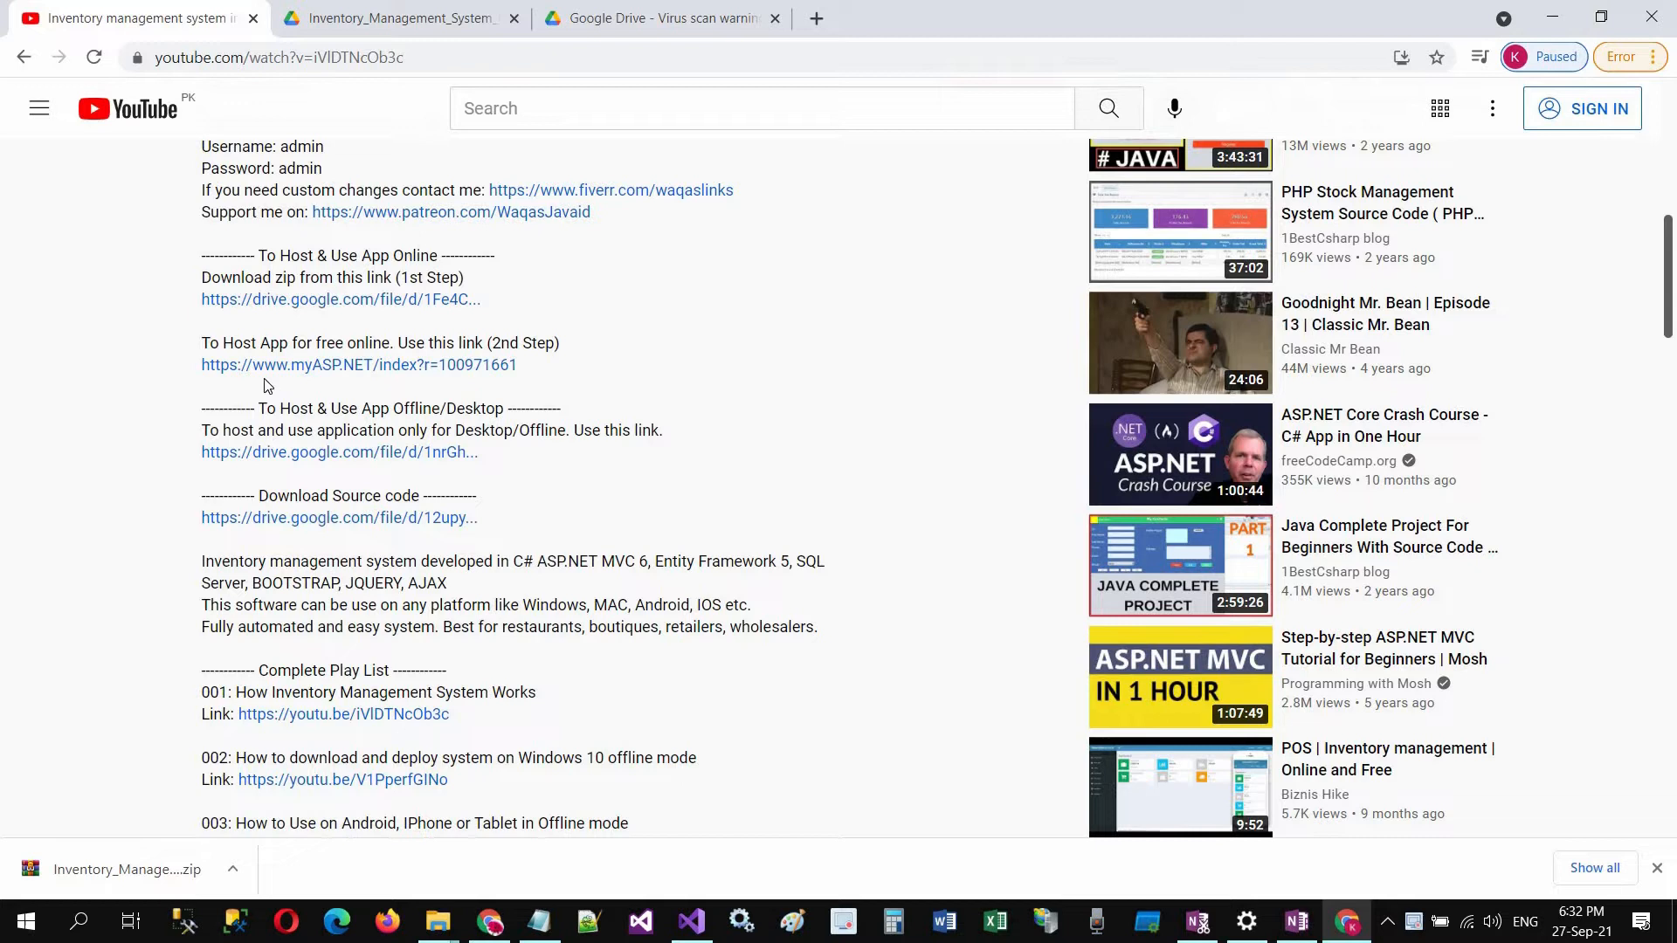
pyautogui.moveTo(377, 369)
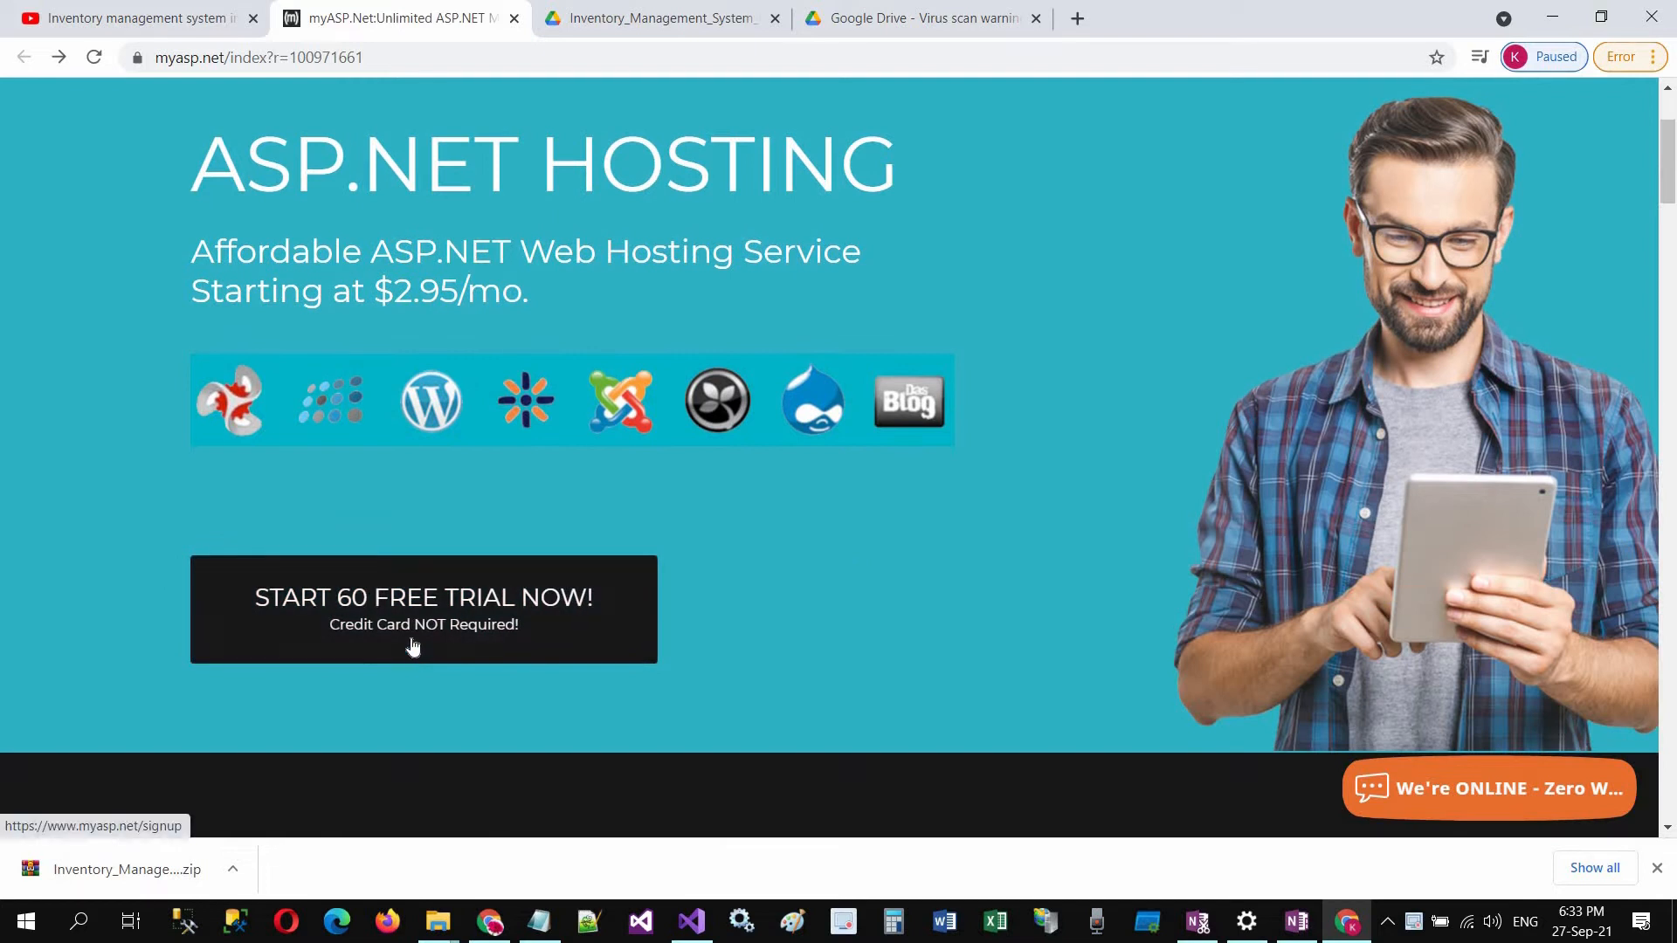
# - Start the 60-day free trial signup and enter login name 'biznihike' with email and passwords
pyautogui.click(422, 597)
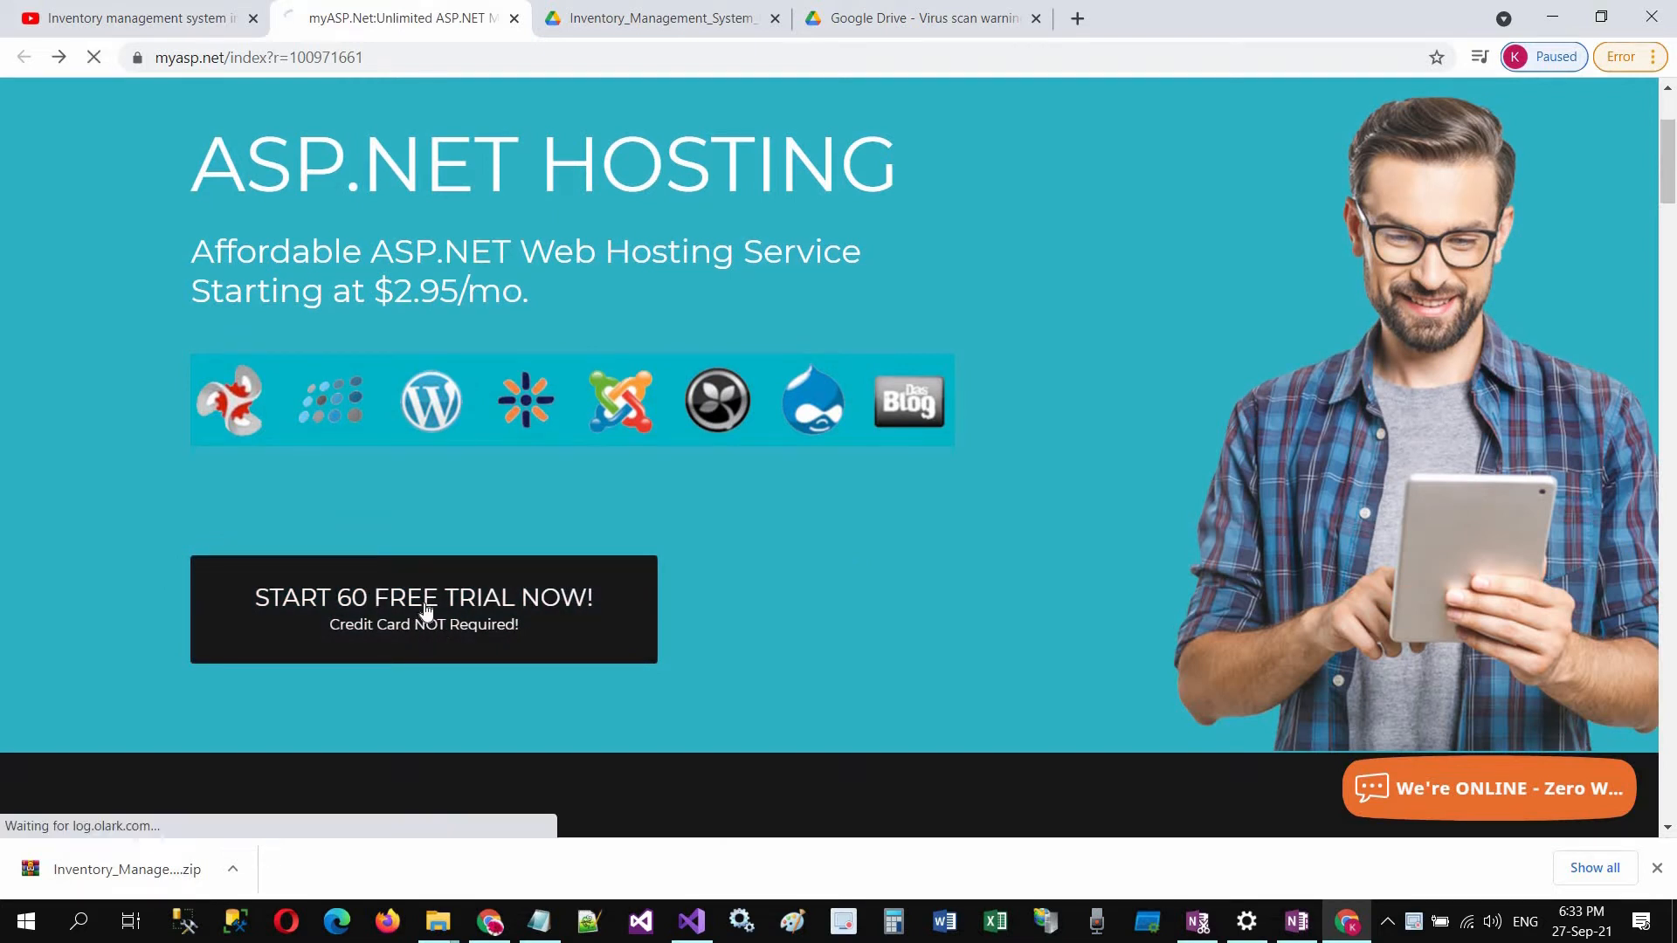
pyautogui.click(423, 598)
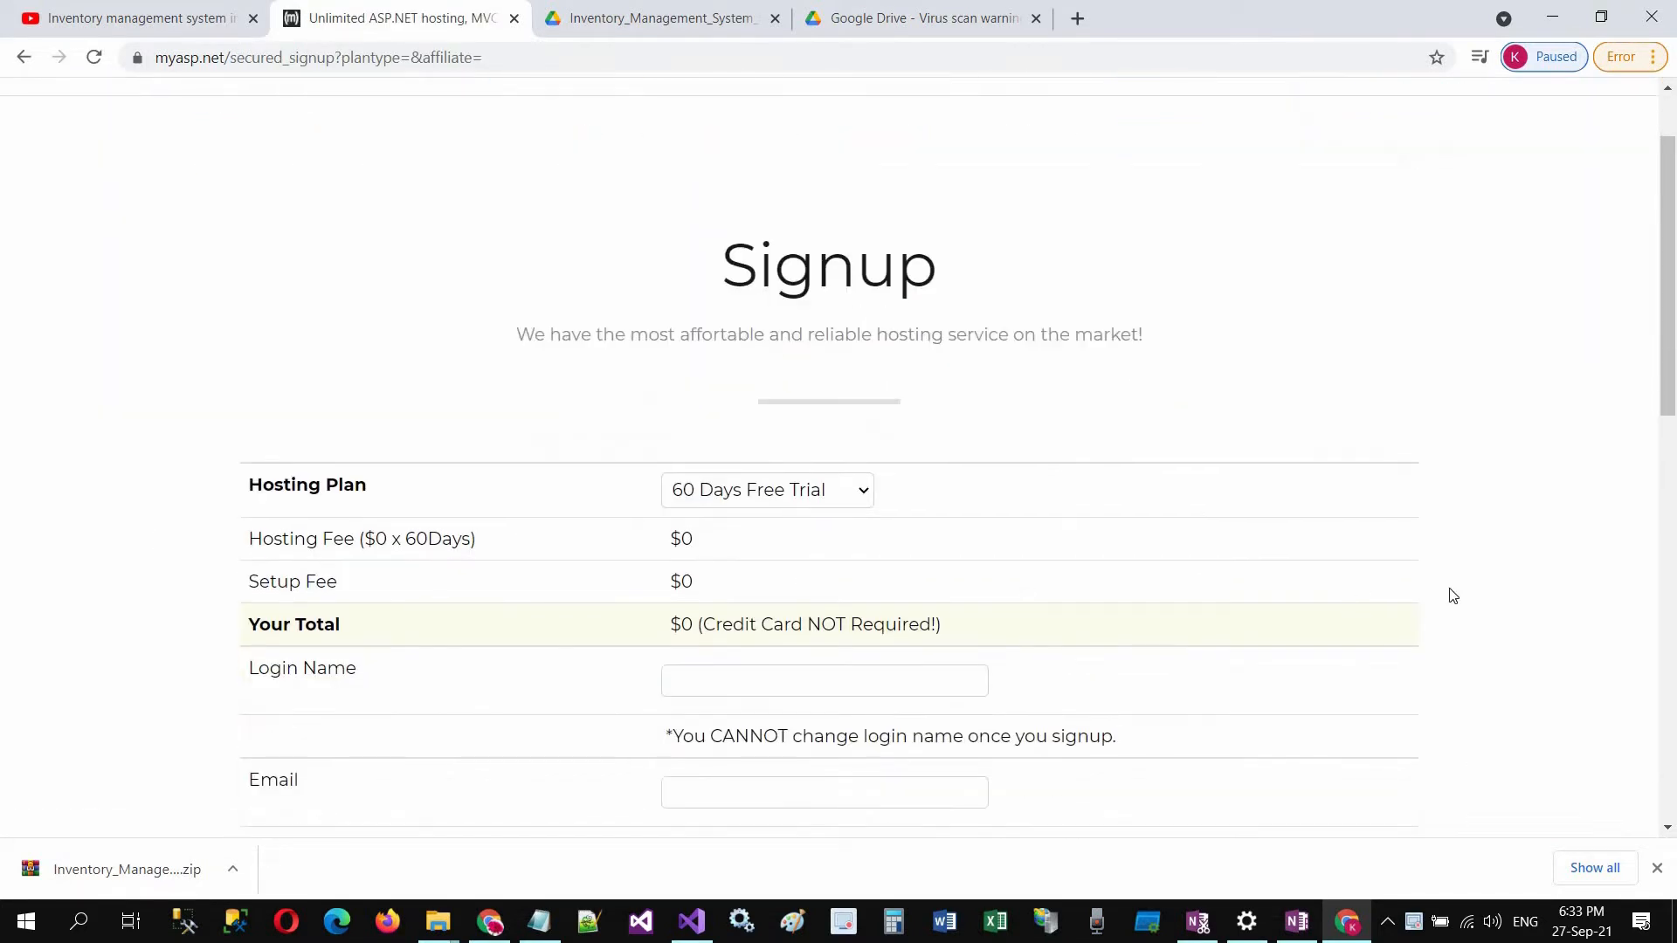
pyautogui.scroll(-3)
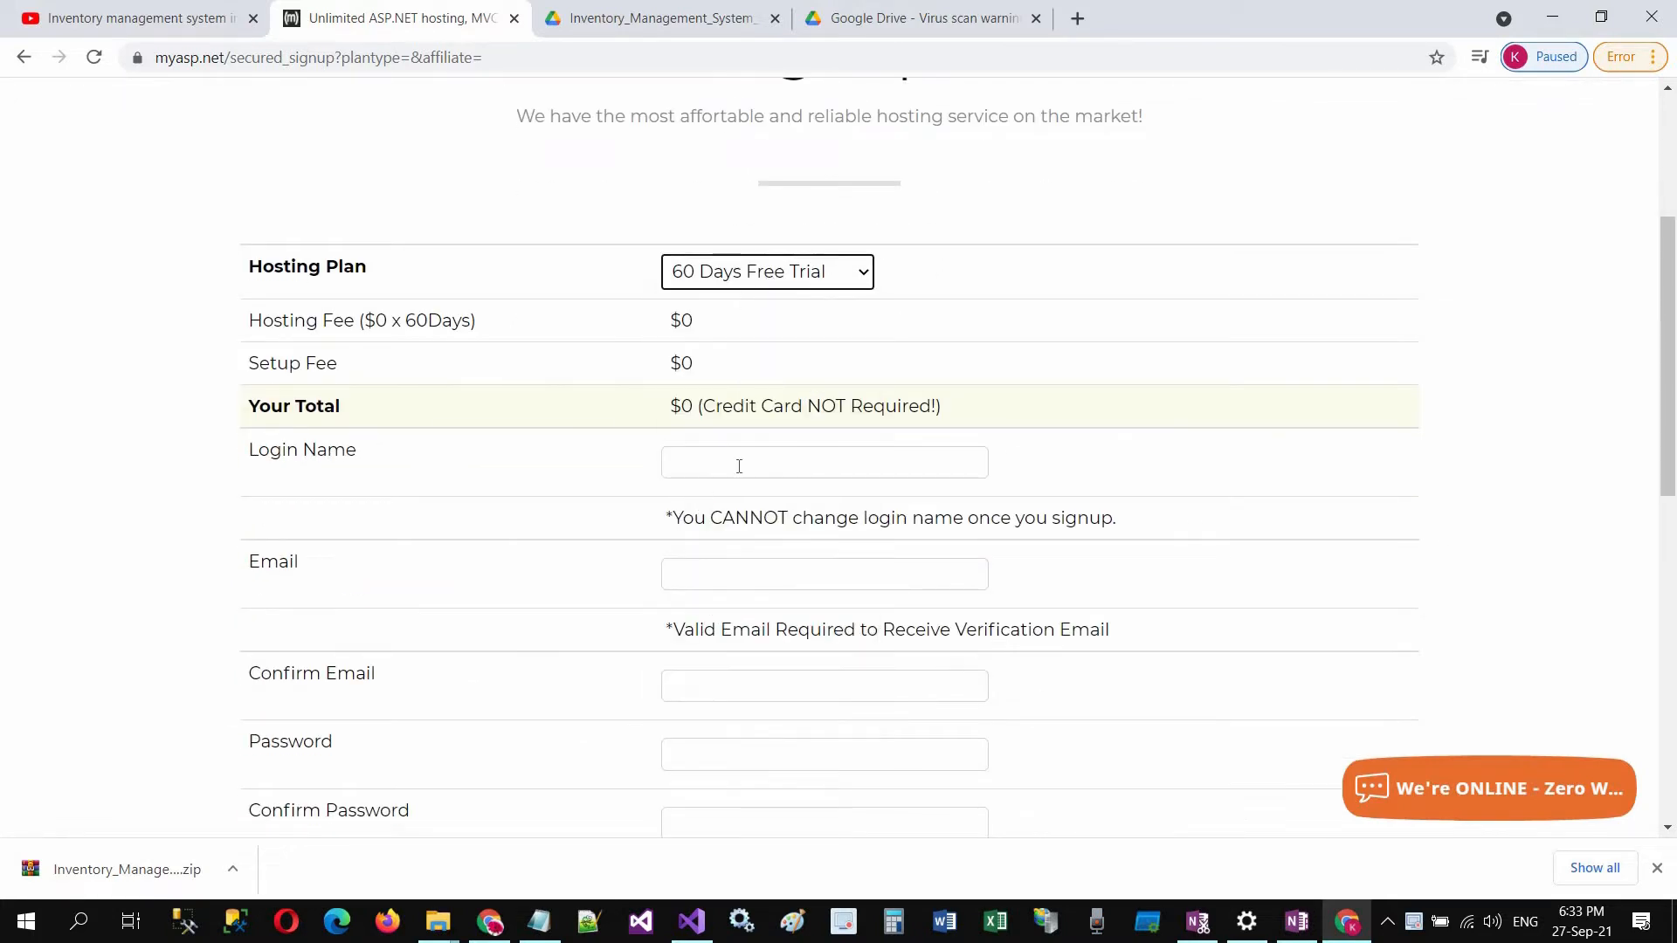
pyautogui.write('biznihike')
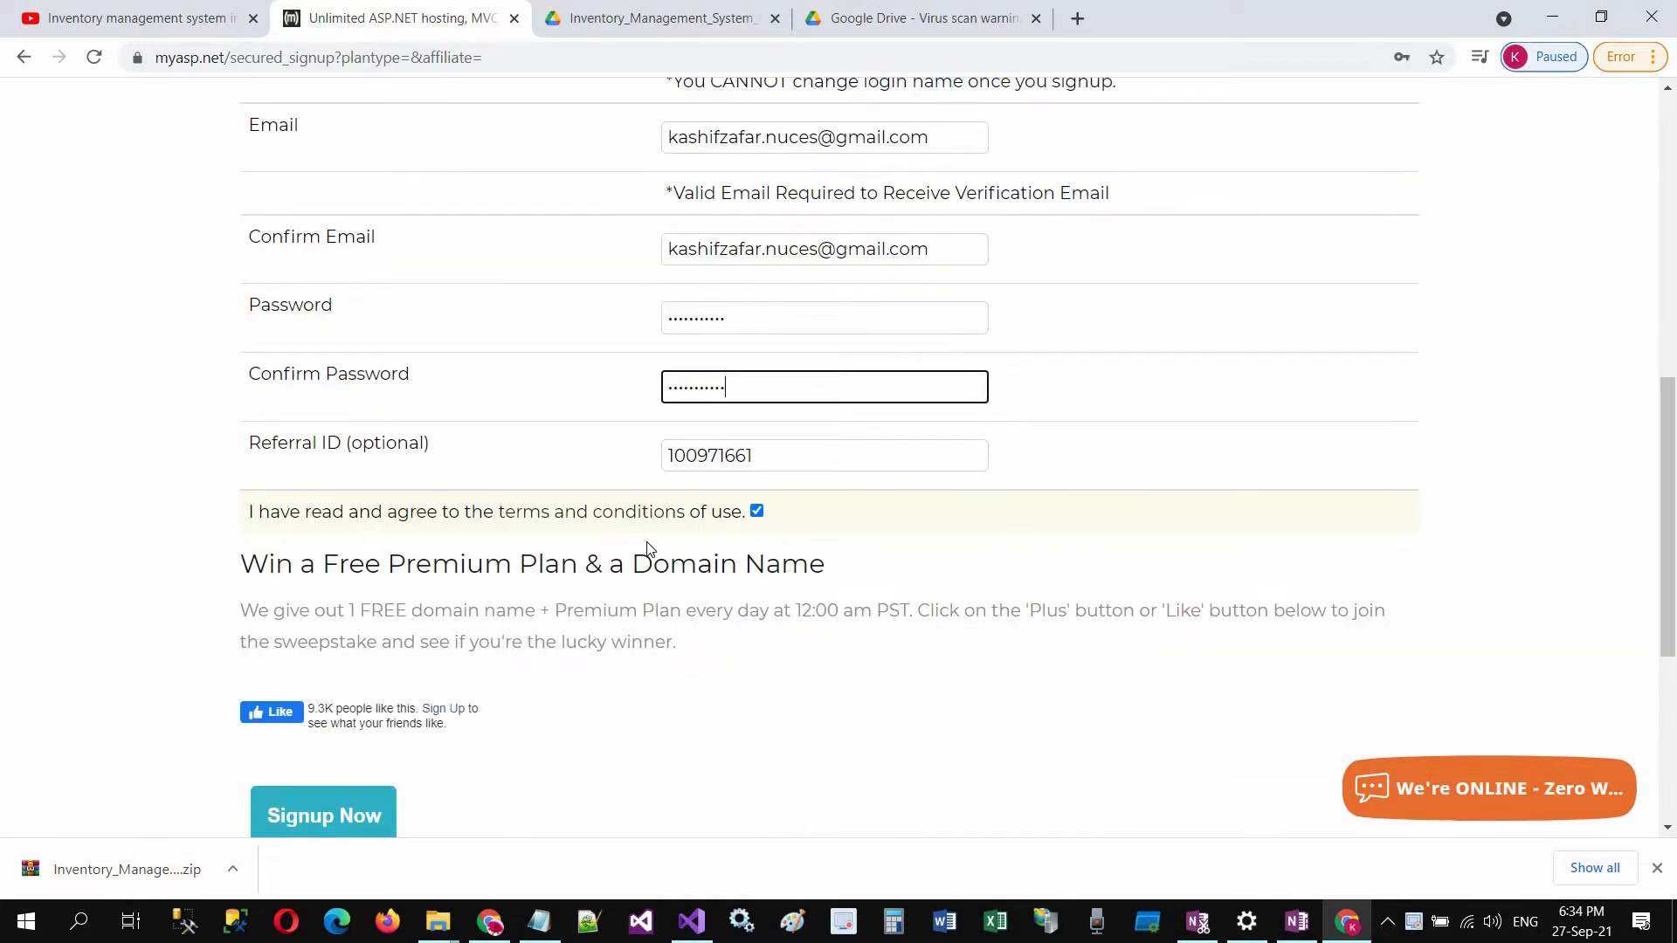
pyautogui.moveTo(985, 528)
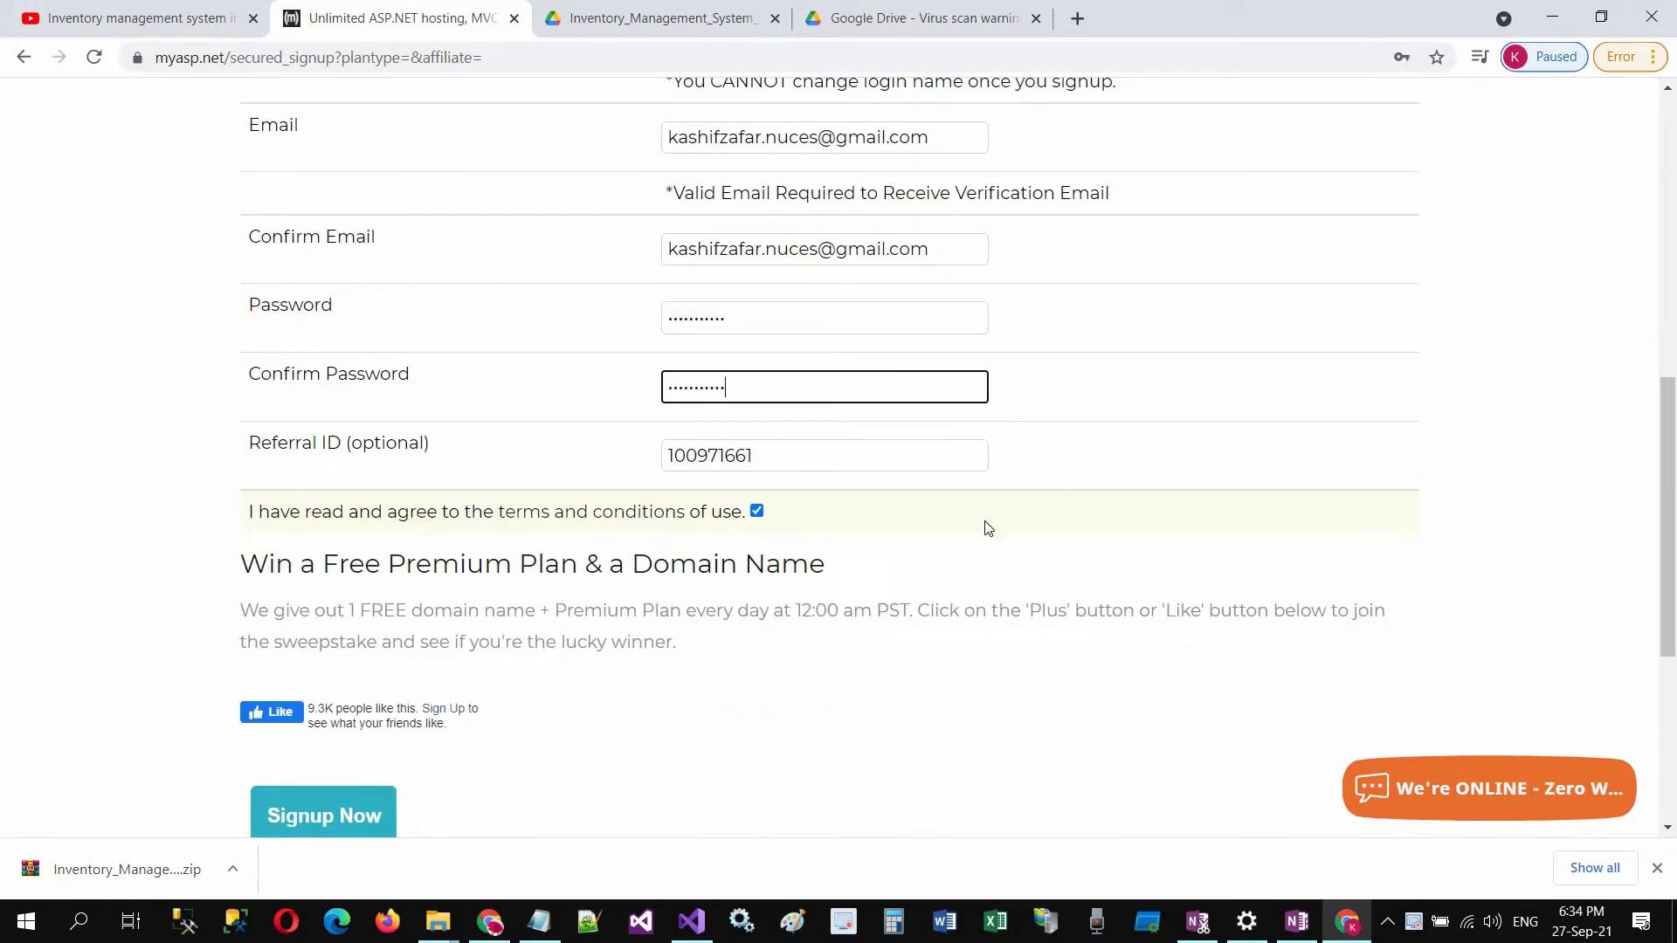
# - Accept the terms and submit the free hosting signup, leaving email verification pending
pyautogui.scroll(-3)
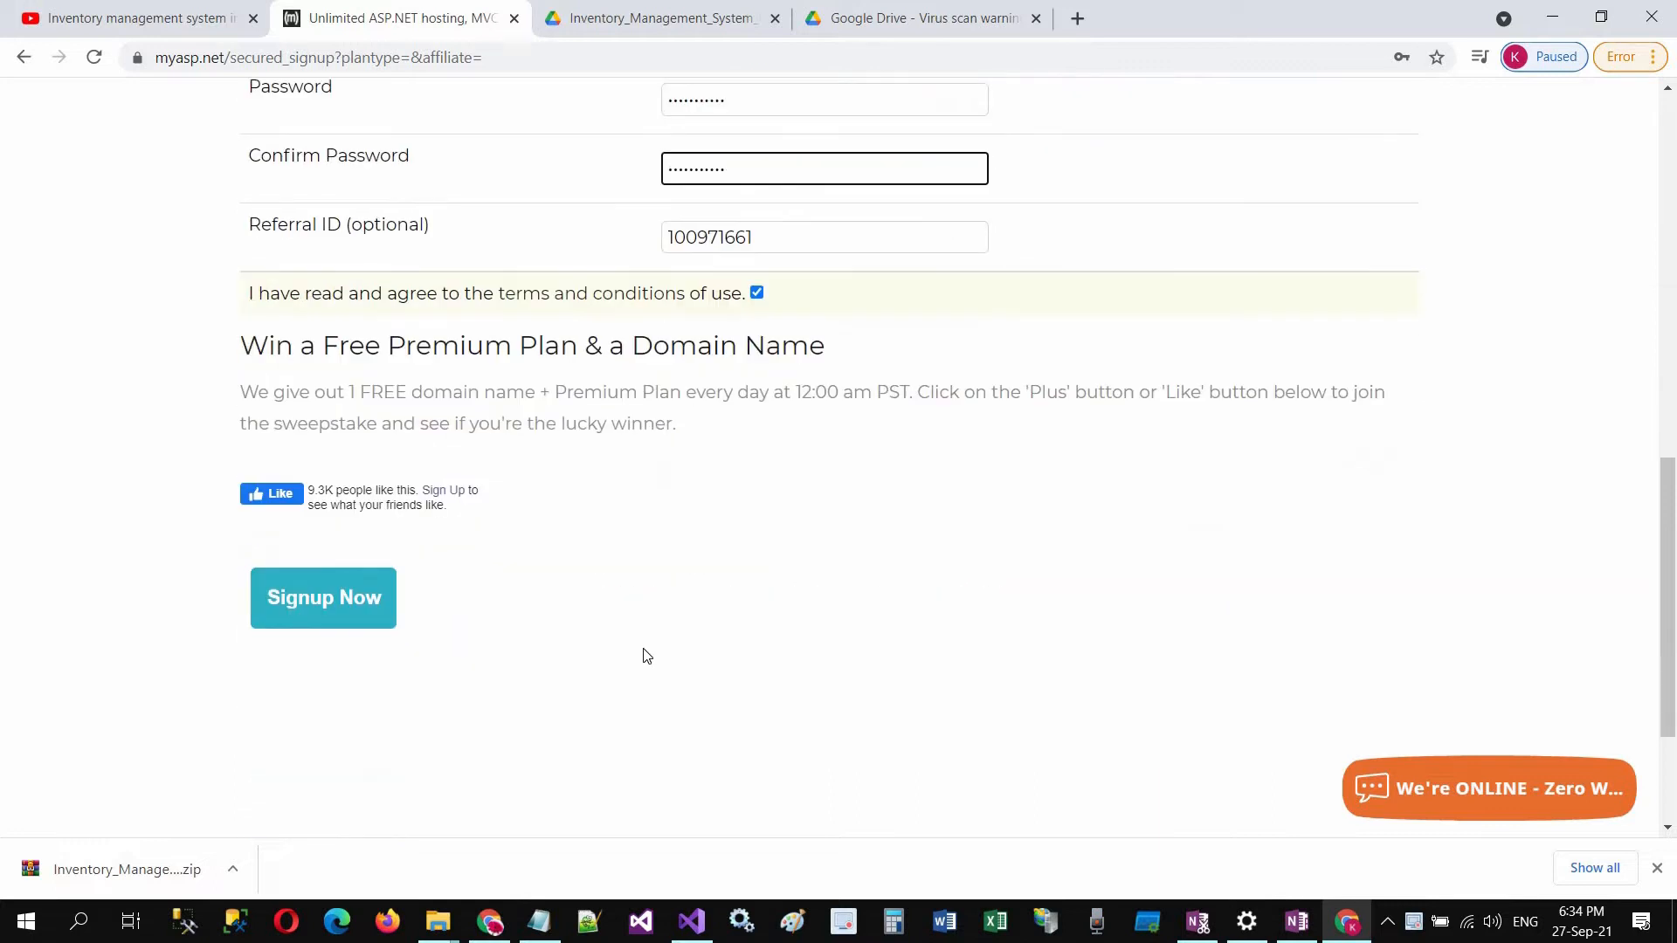
pyautogui.click(323, 597)
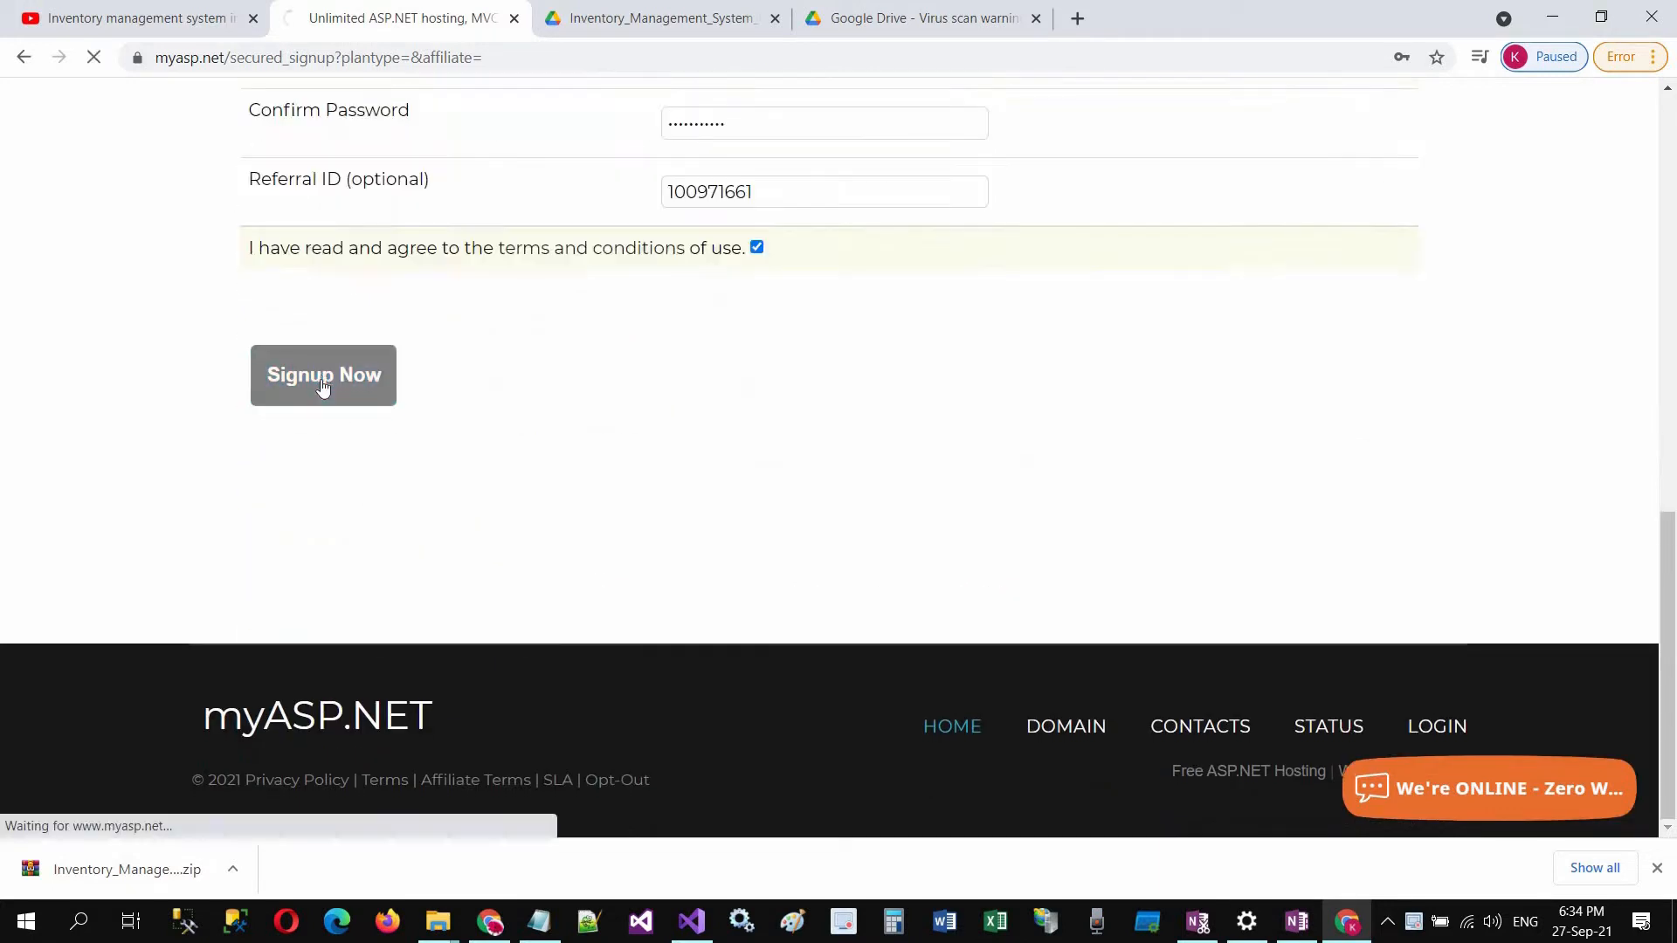
pyautogui.click(323, 375)
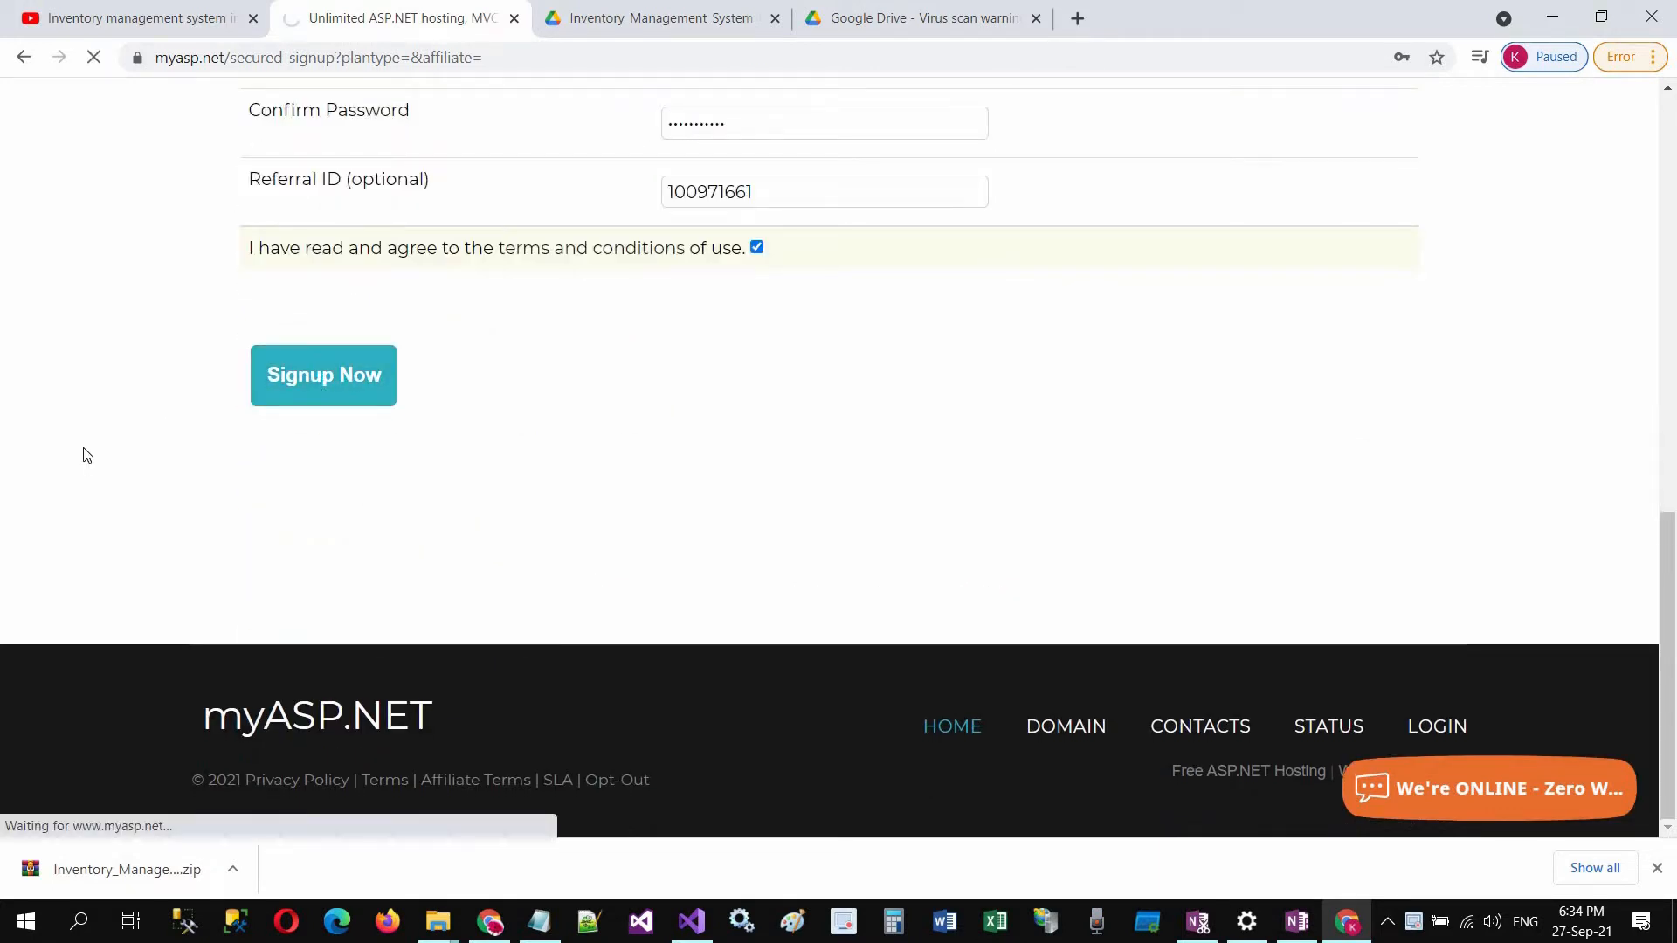
pyautogui.click(323, 373)
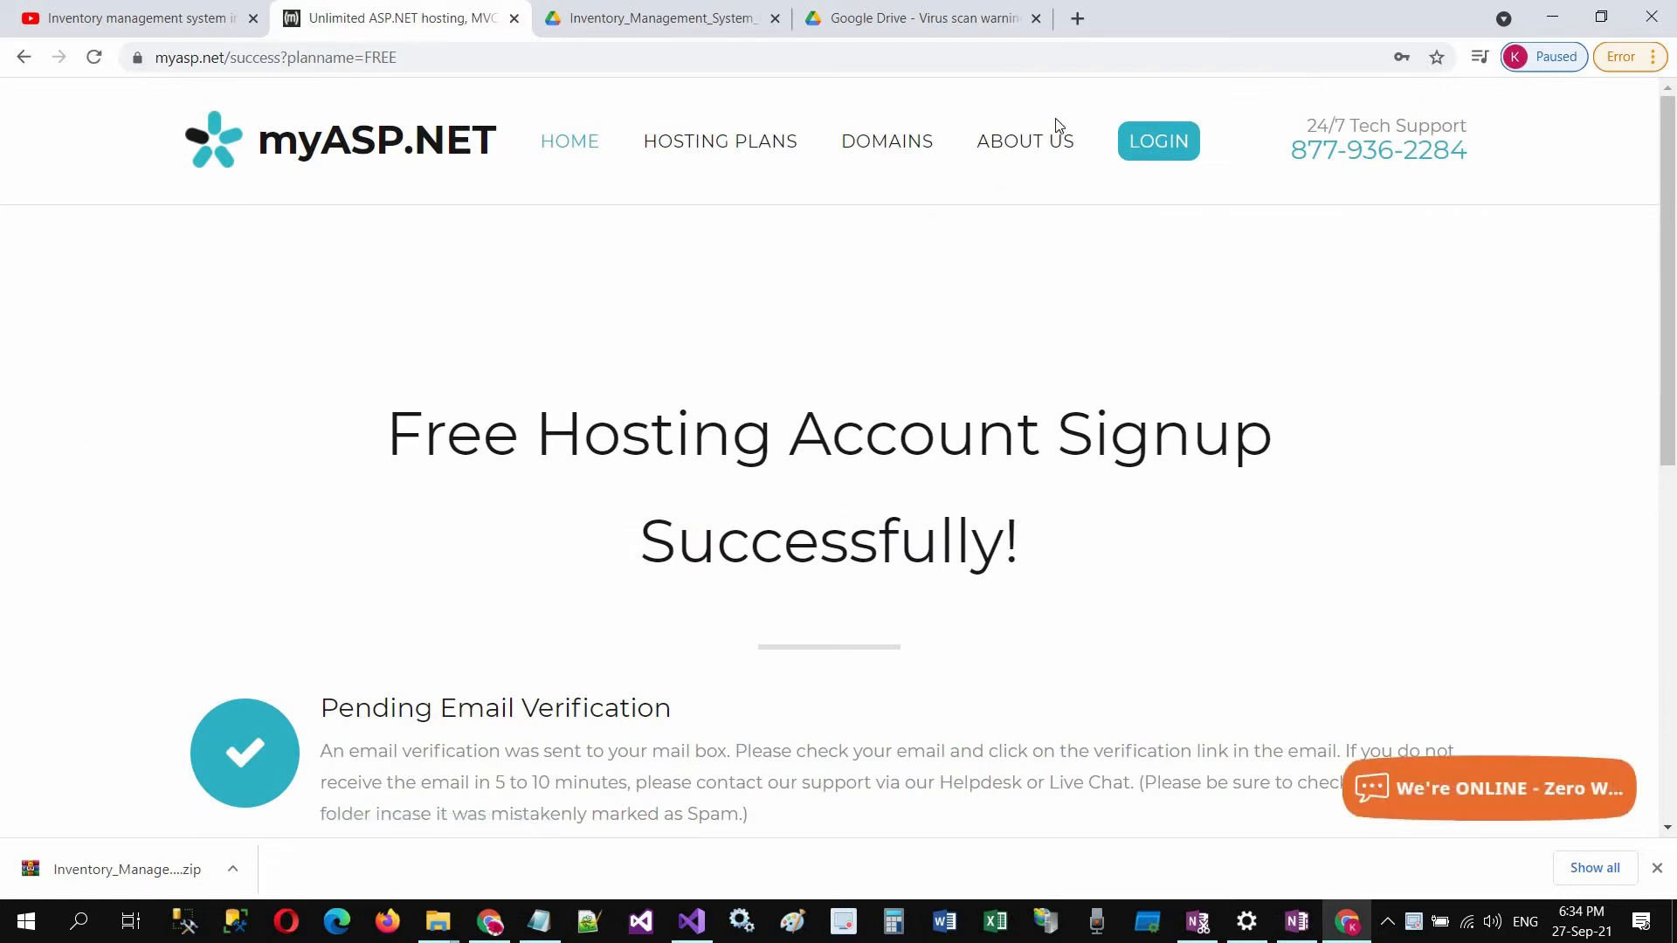
# - Sign in to the new hosting account with the security code, finding it not yet activated
pyautogui.click(1156, 140)
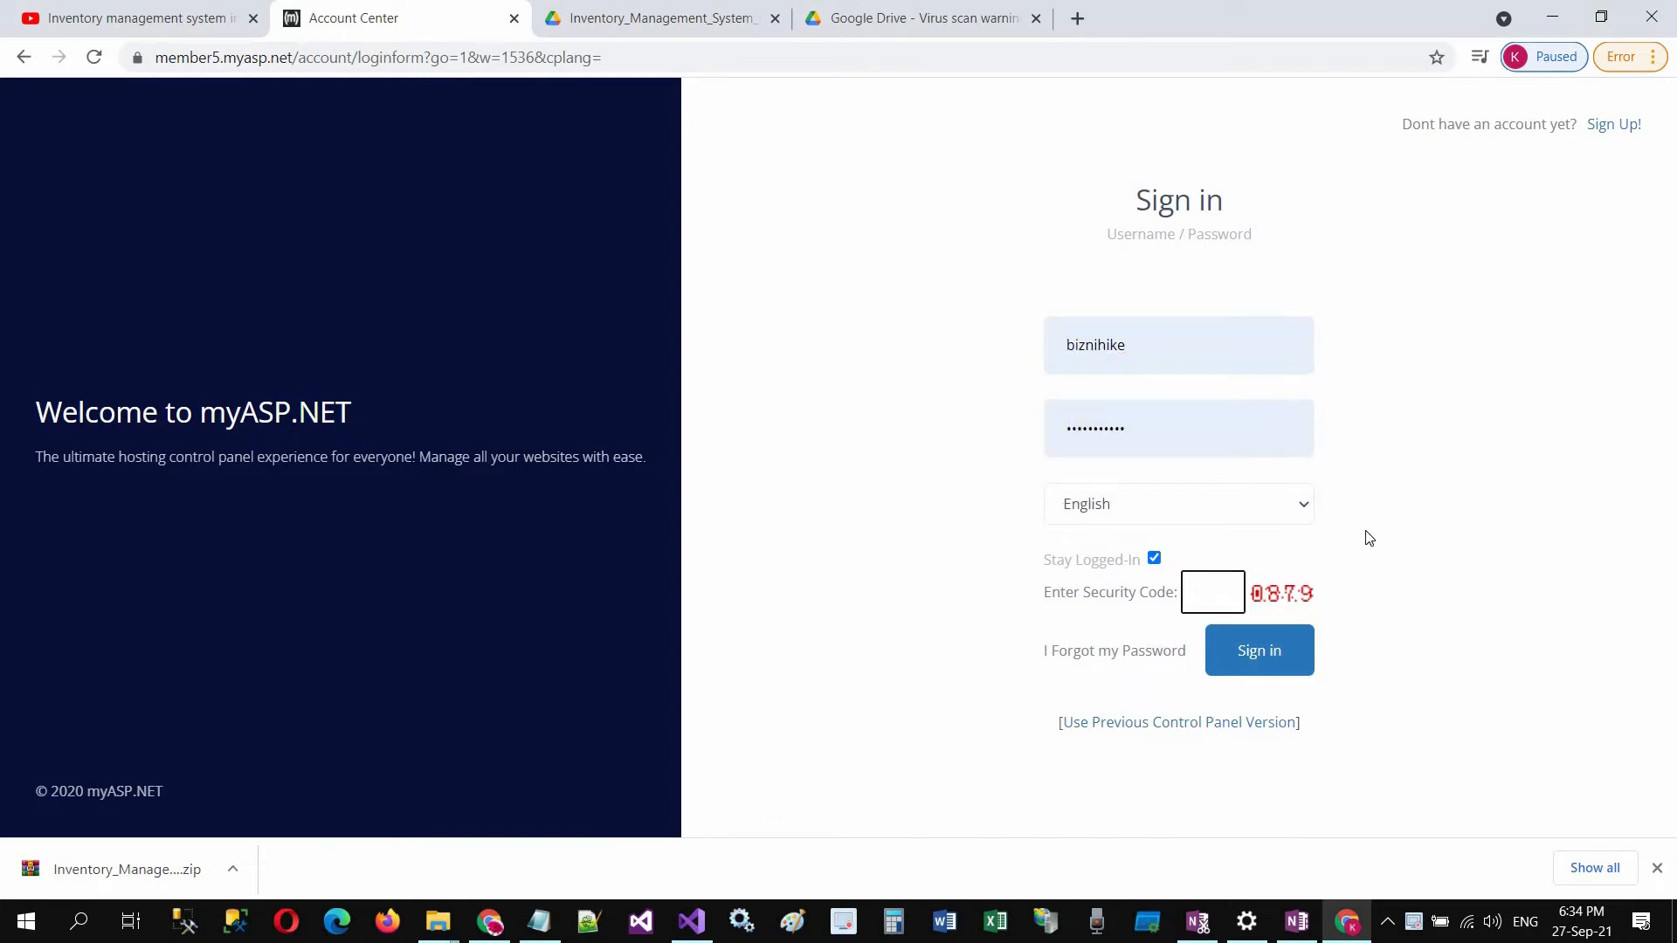
pyautogui.write('0')
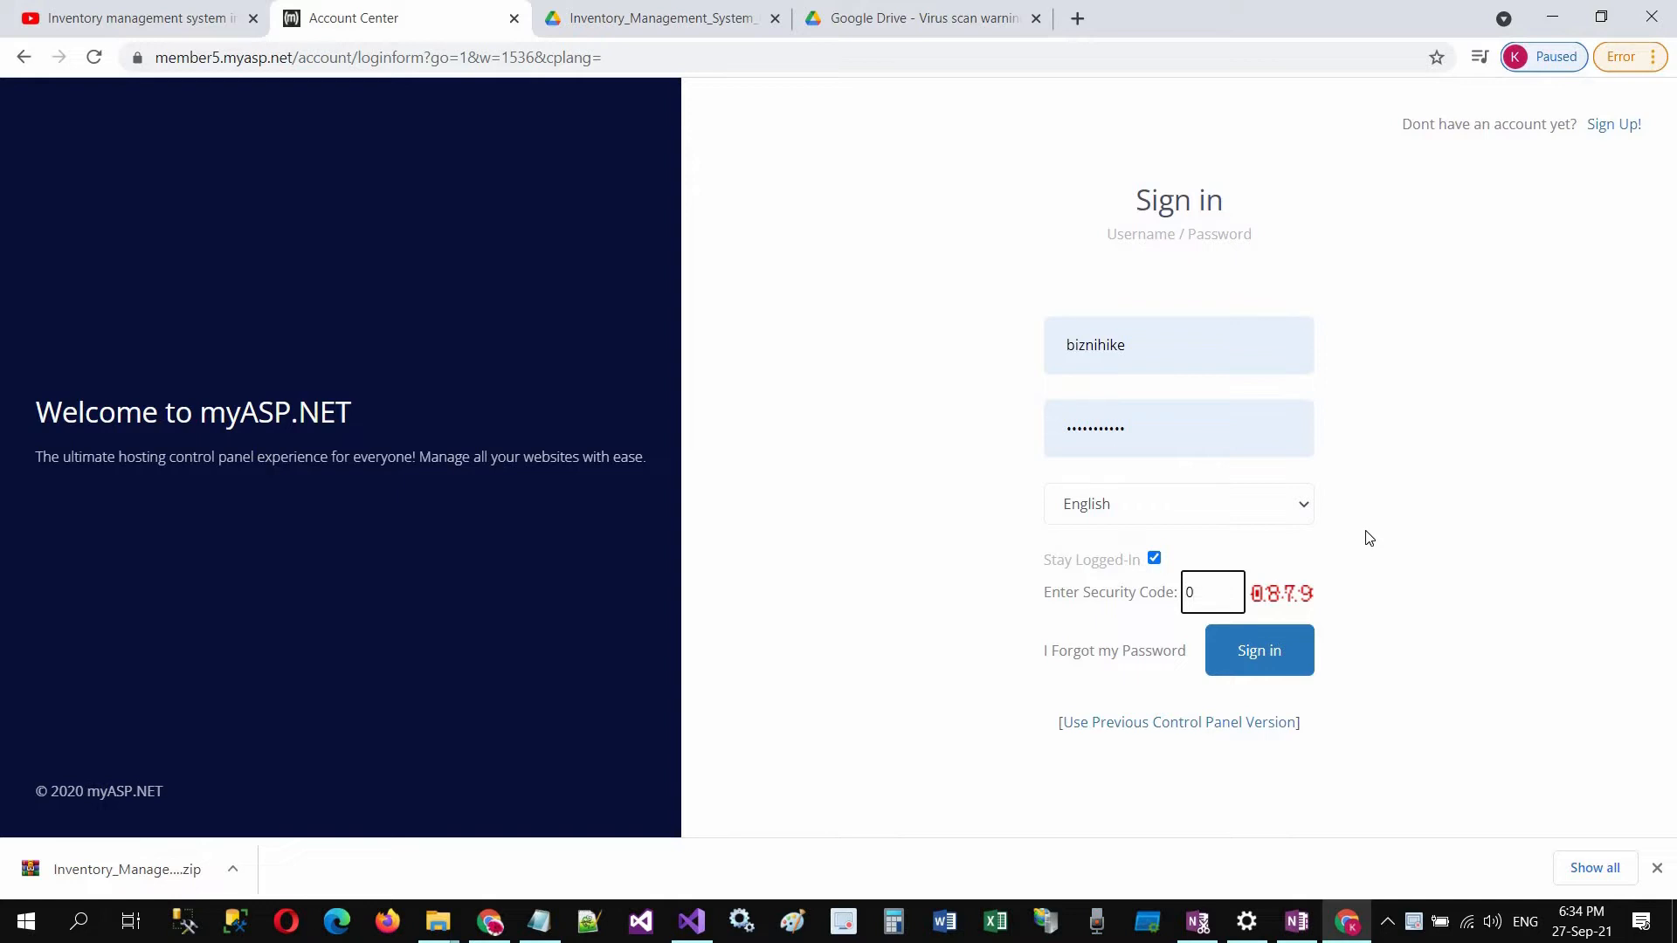
pyautogui.write('879')
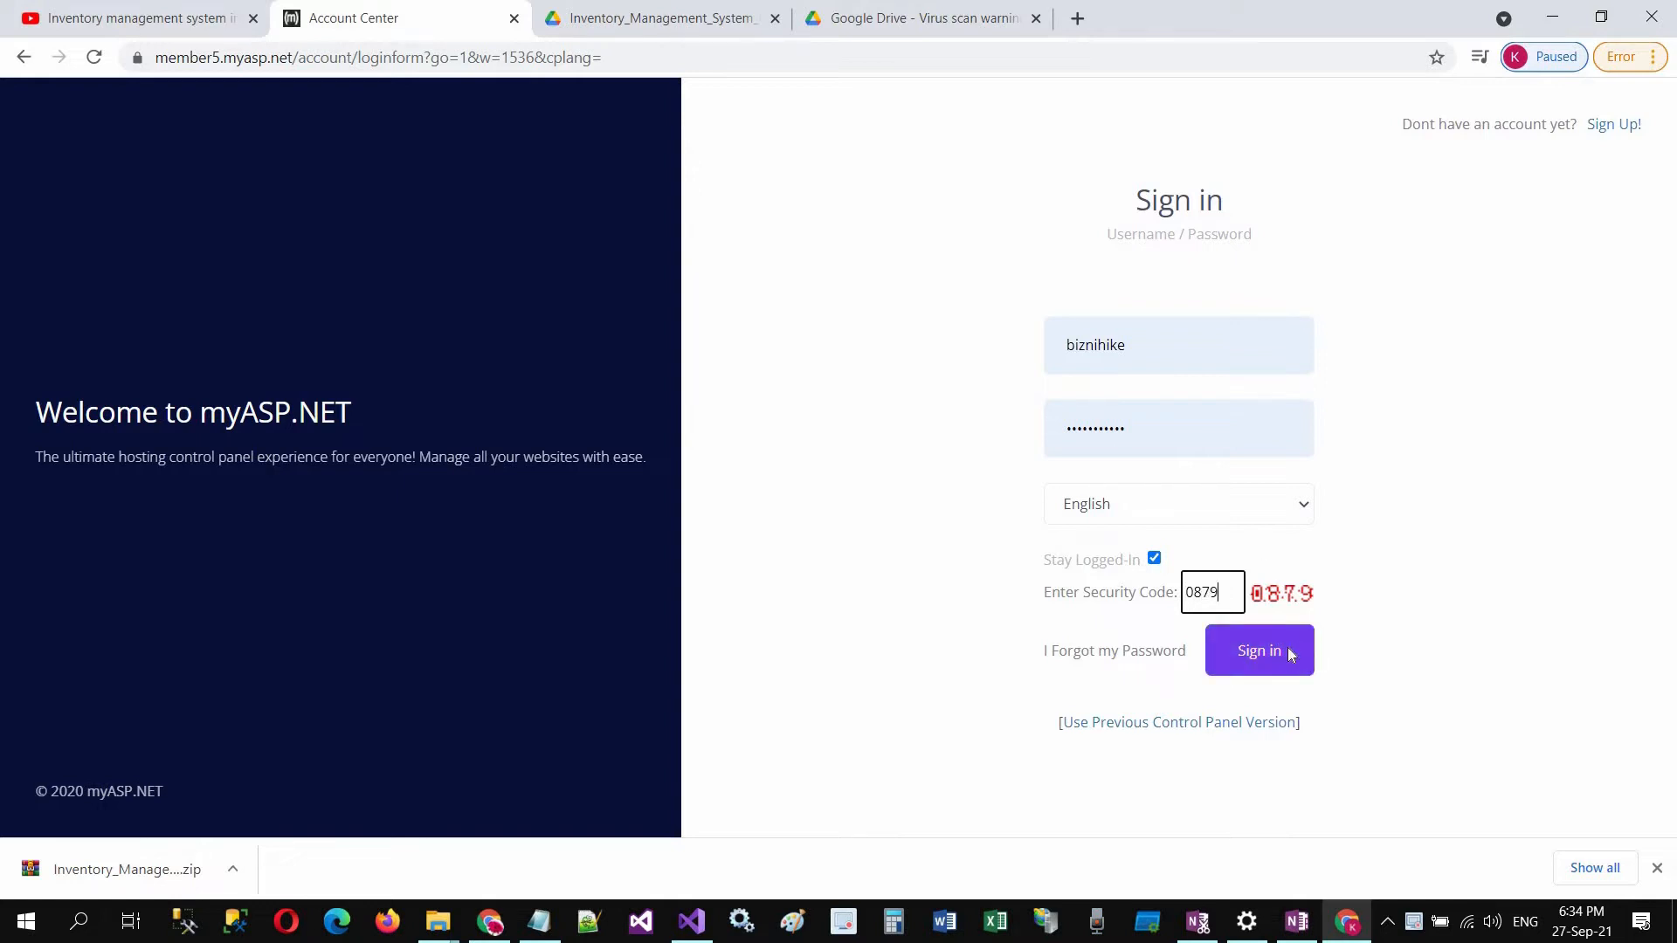
pyautogui.click(1259, 650)
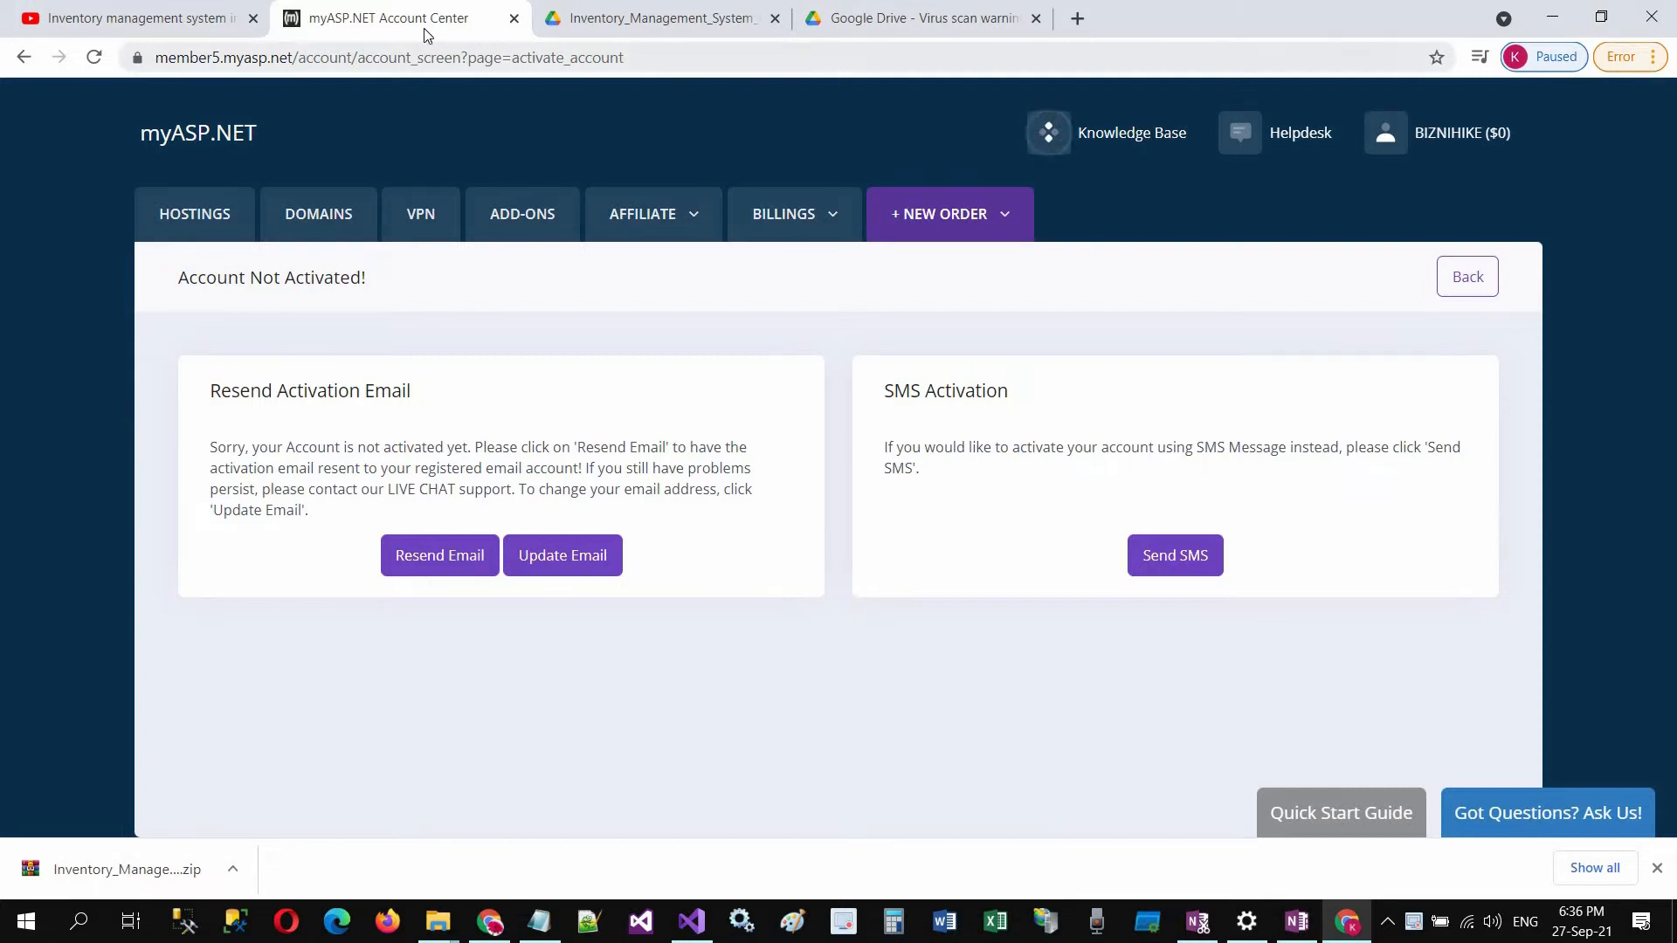
pyautogui.rightClick(388, 18)
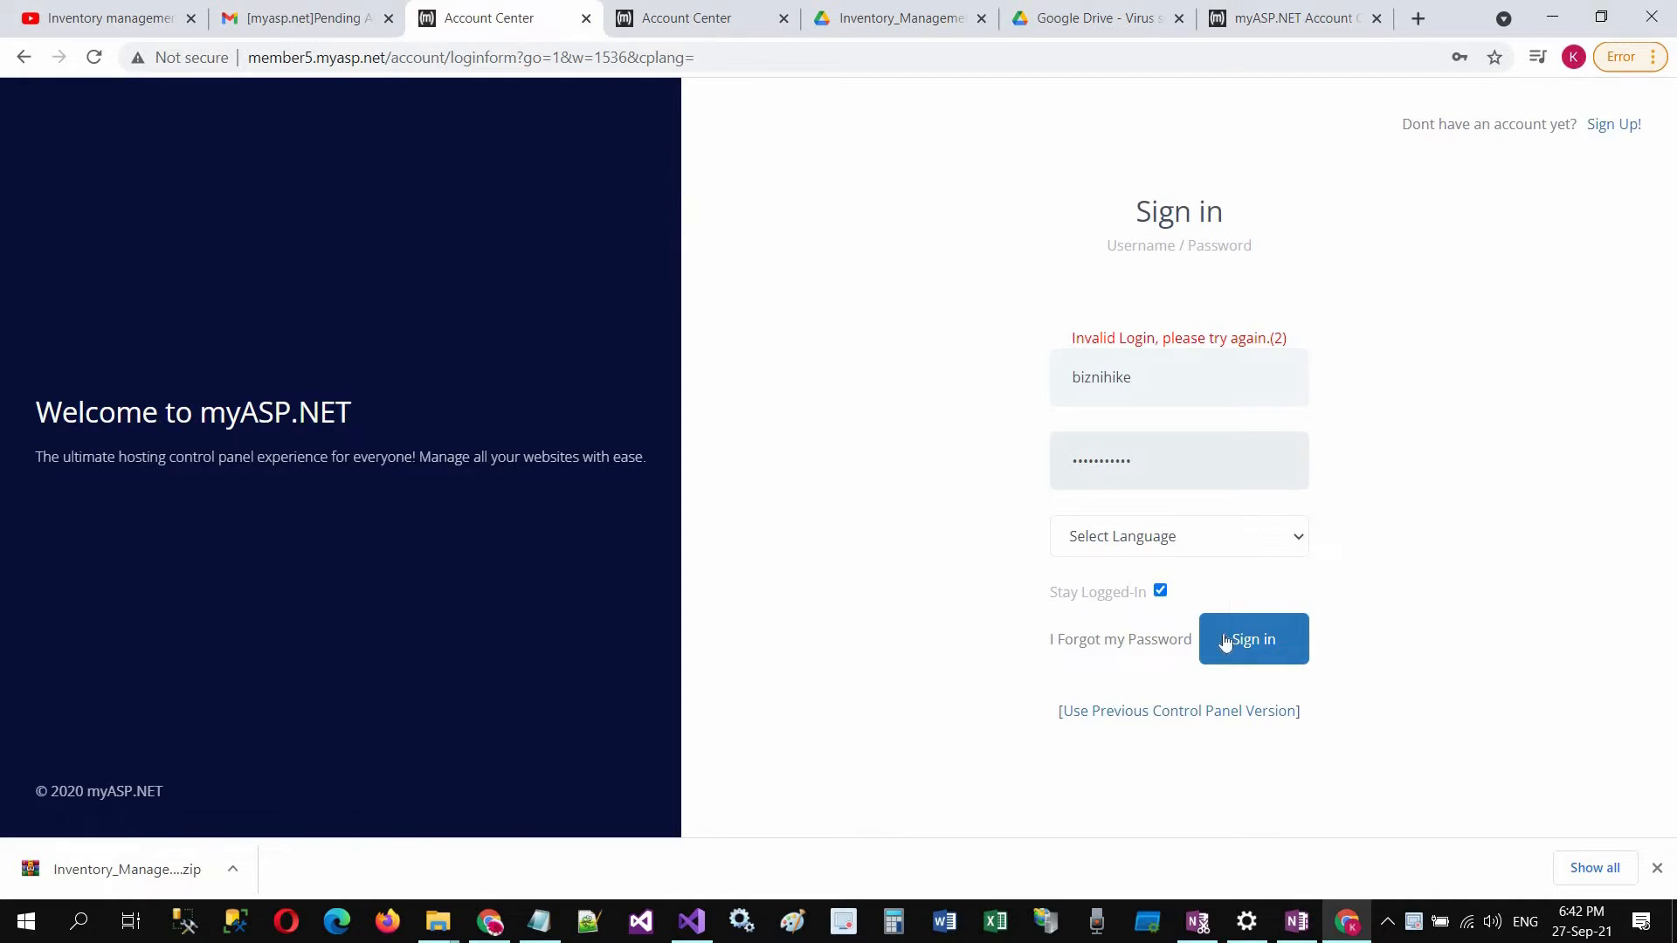
# - Retry signing in and start the free trial hosting plan with root folder site1
pyautogui.click(1253, 639)
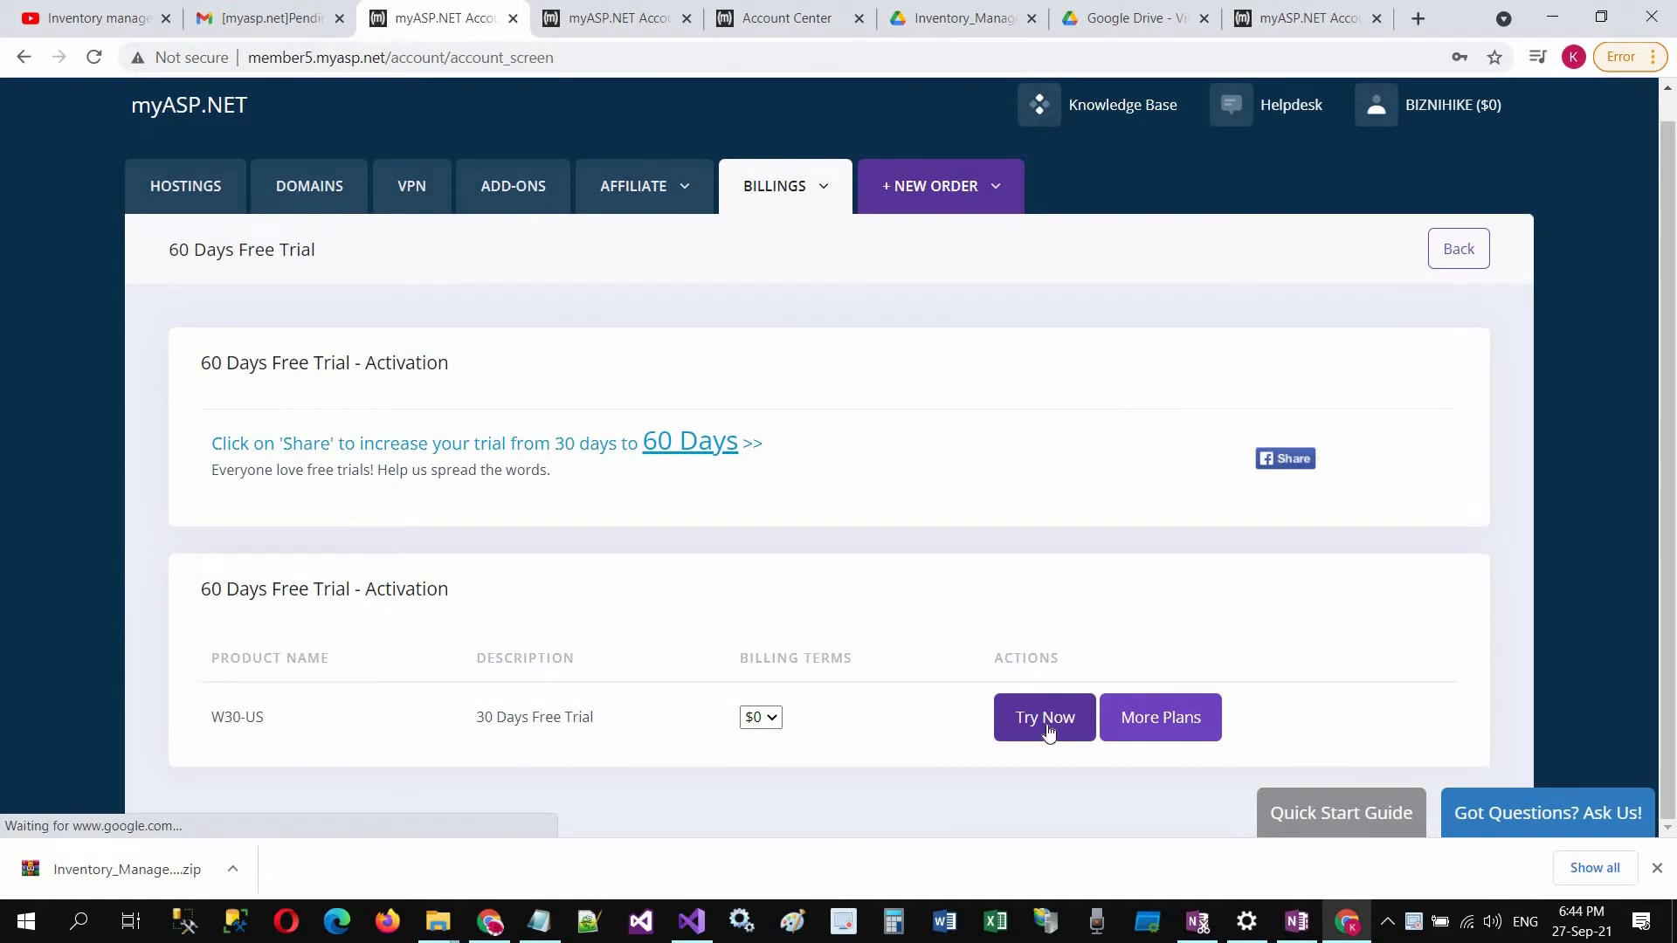
pyautogui.click(1043, 716)
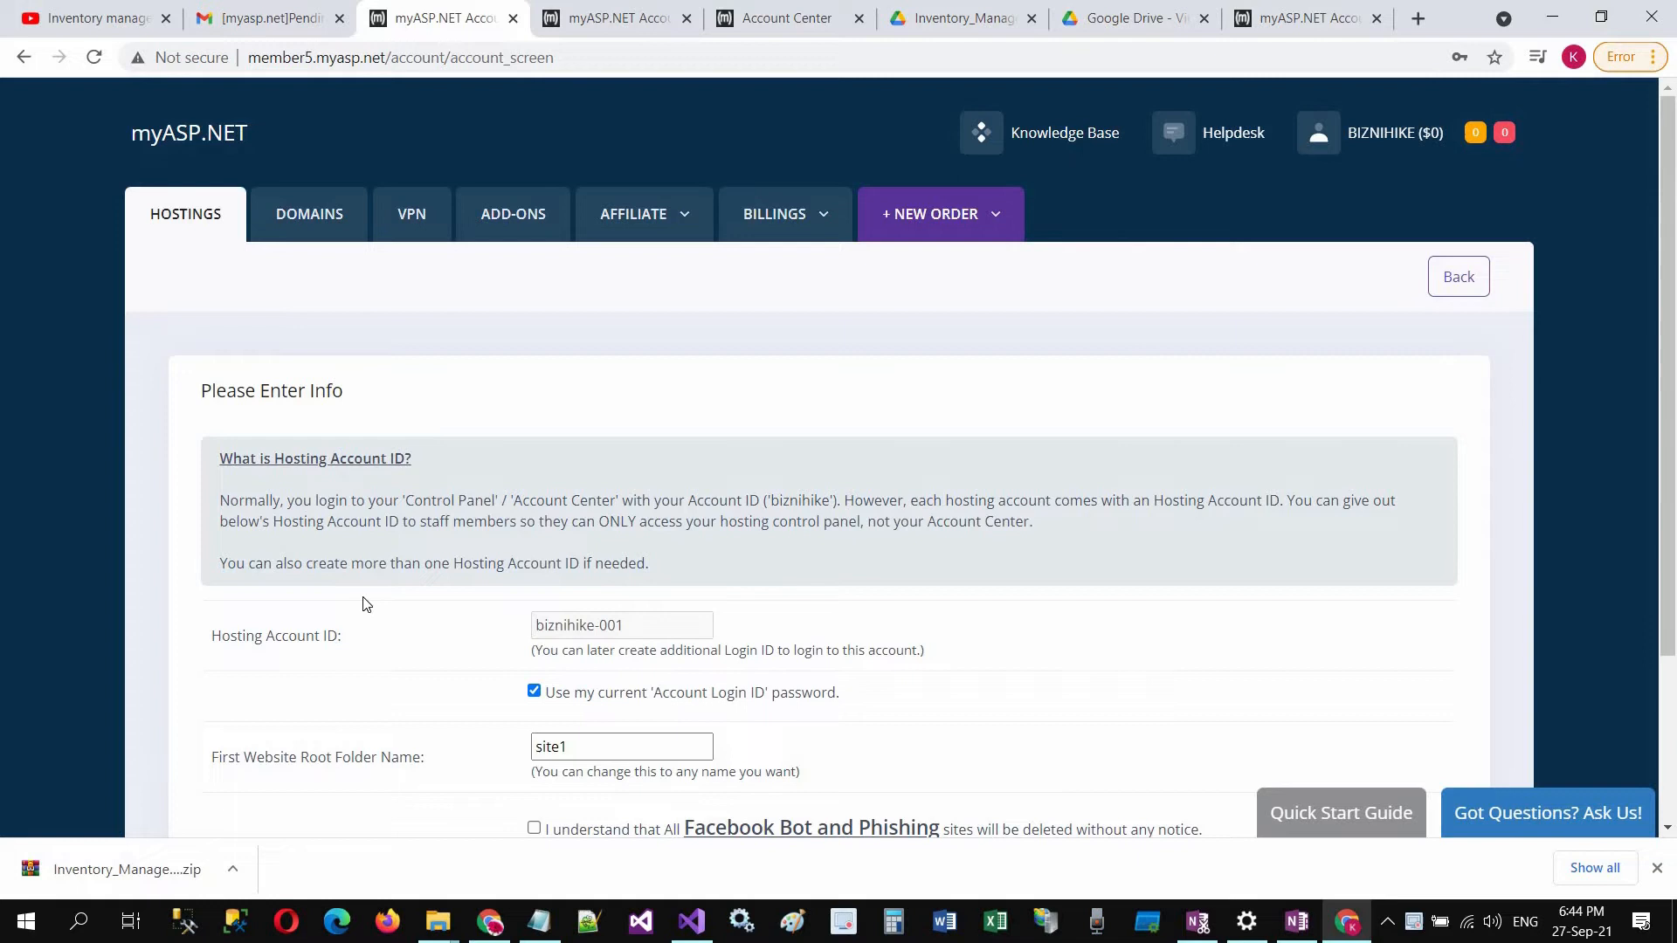
pyautogui.scroll(-3)
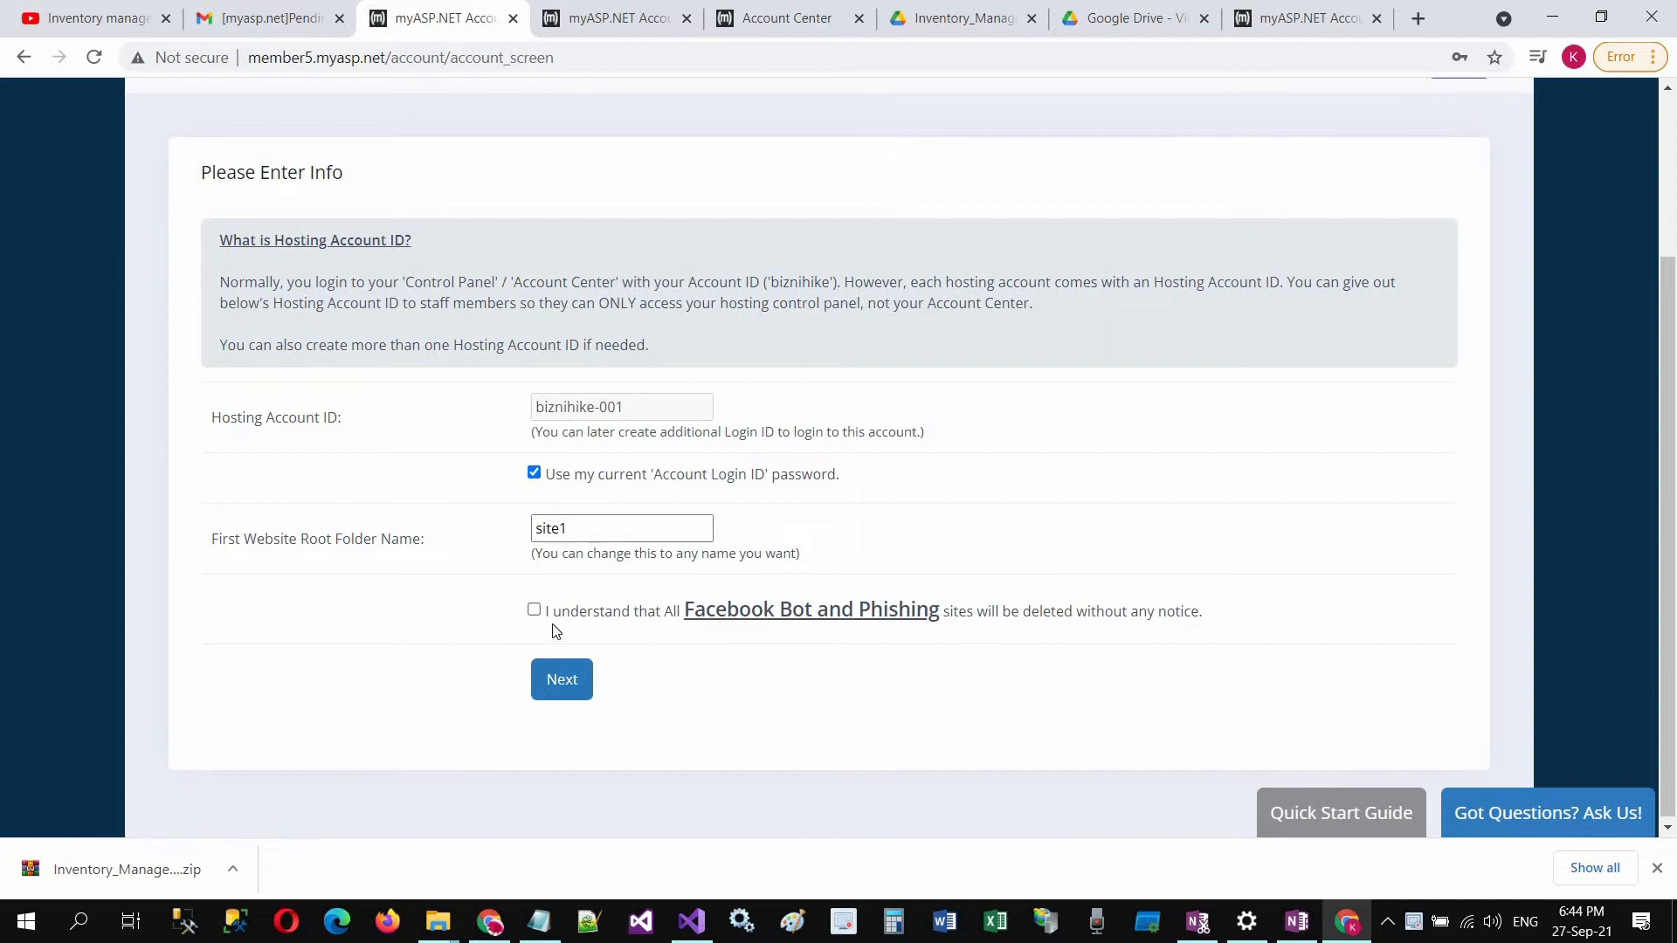
# - Agree to the phishing policy and submit, creating hosting account biznihike-001 with site1
pyautogui.click(534, 609)
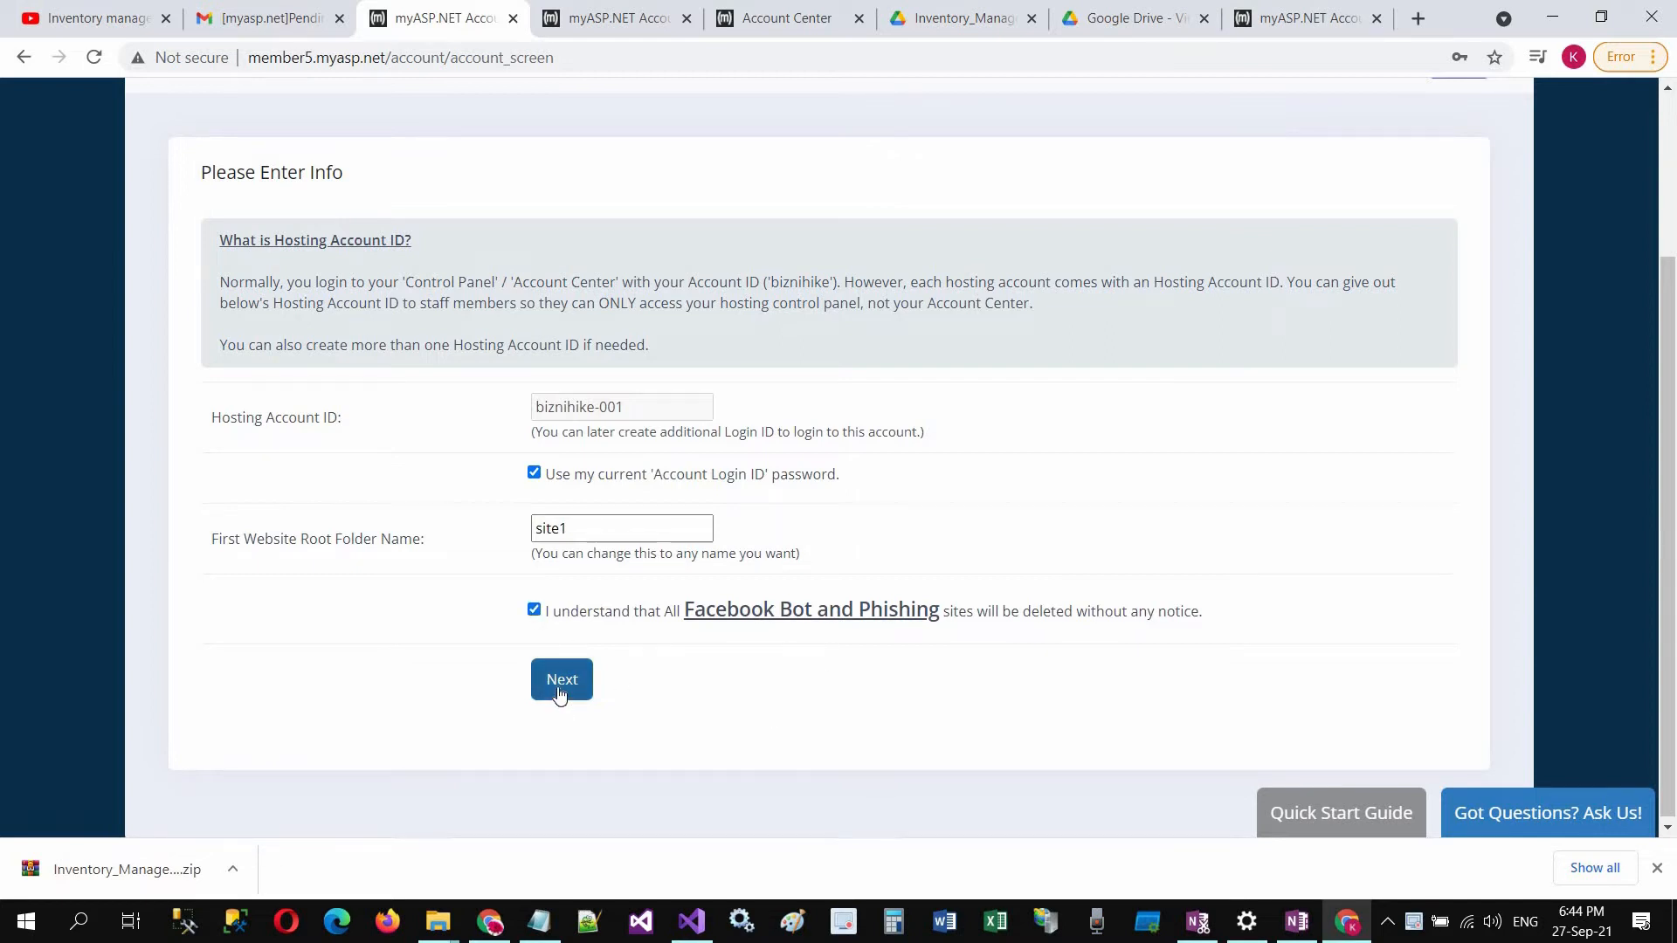
pyautogui.click(561, 680)
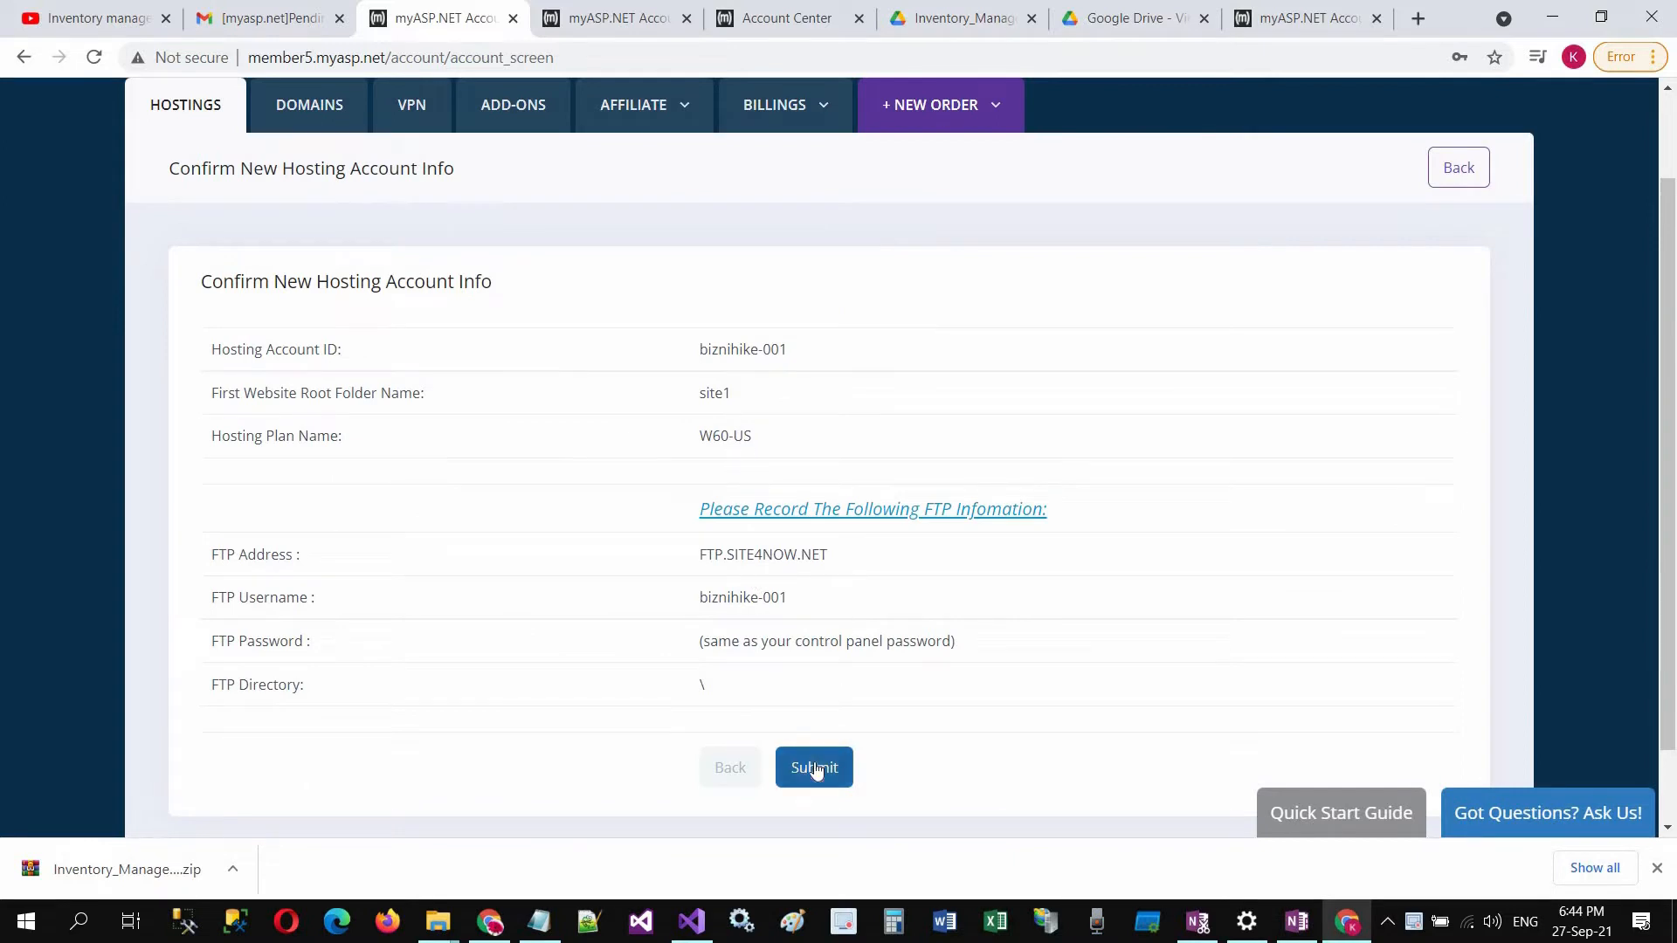
pyautogui.click(812, 767)
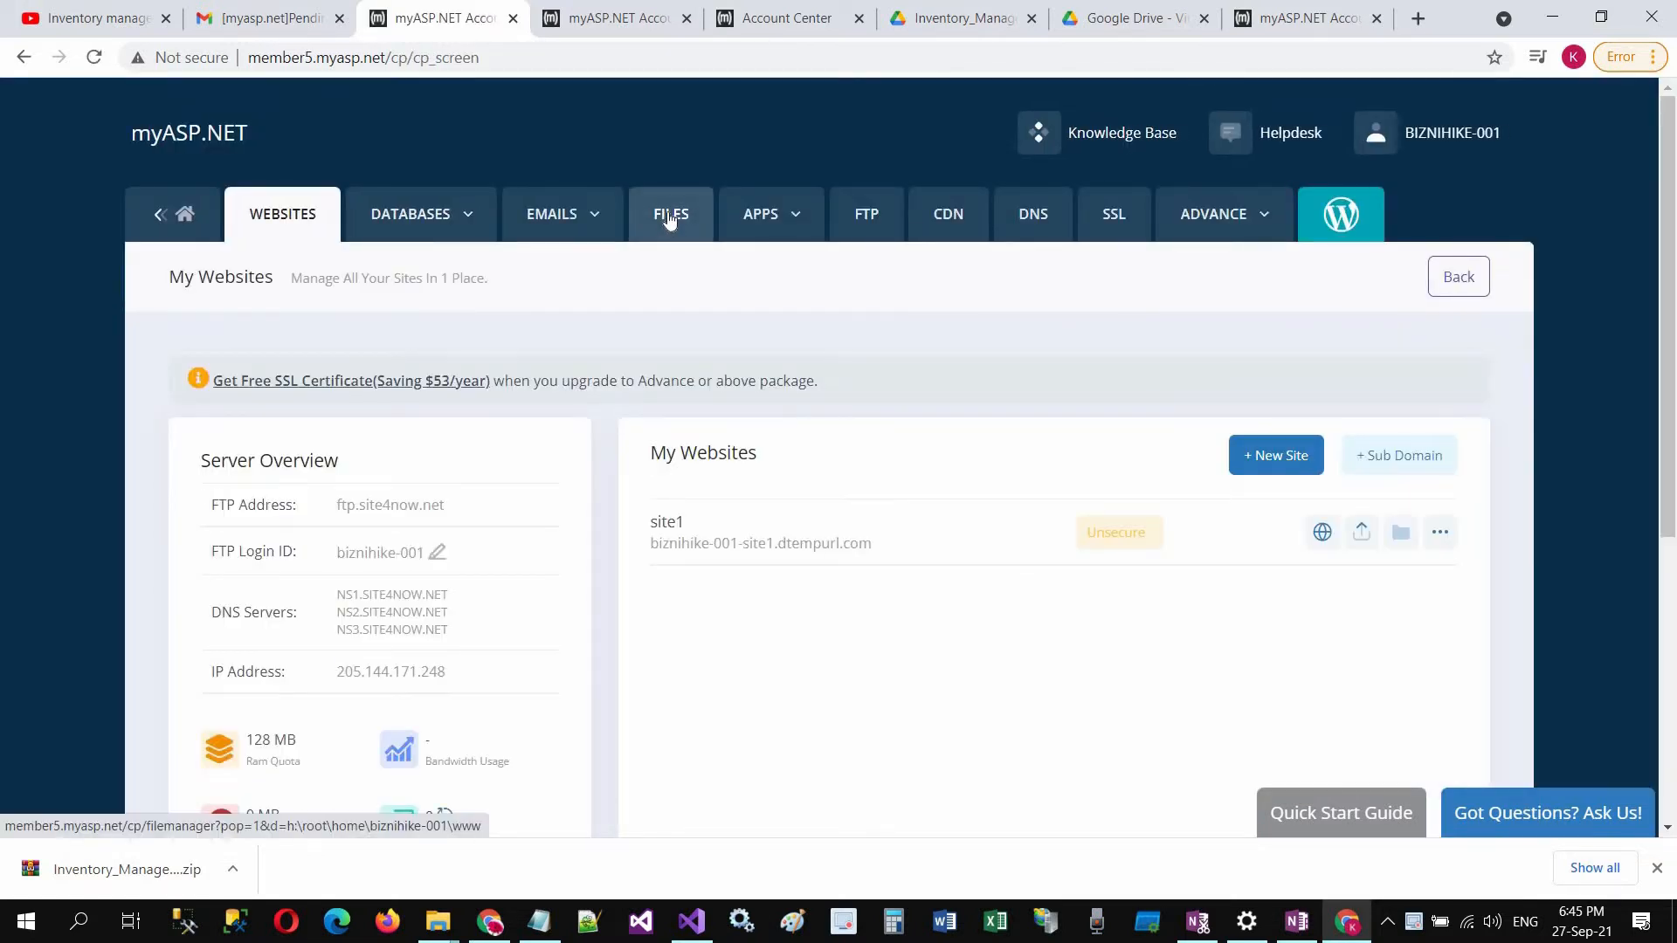
# - Delete the default.asp placeholder from the site1 folder in the file manager
pyautogui.click(671, 213)
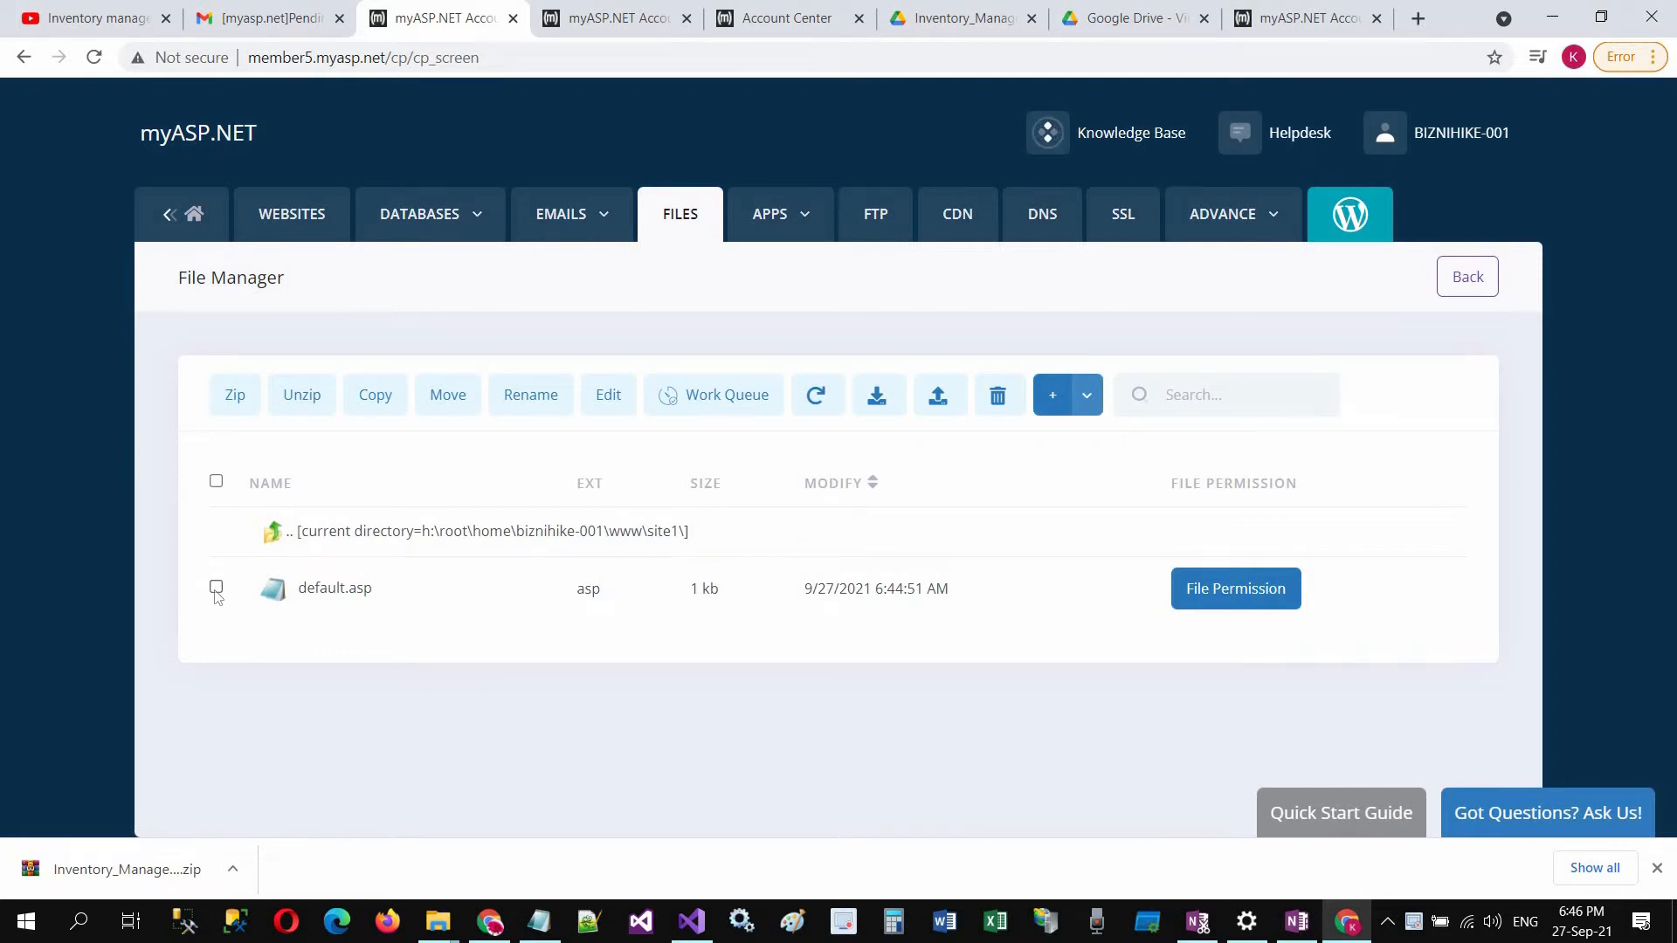
pyautogui.click(215, 587)
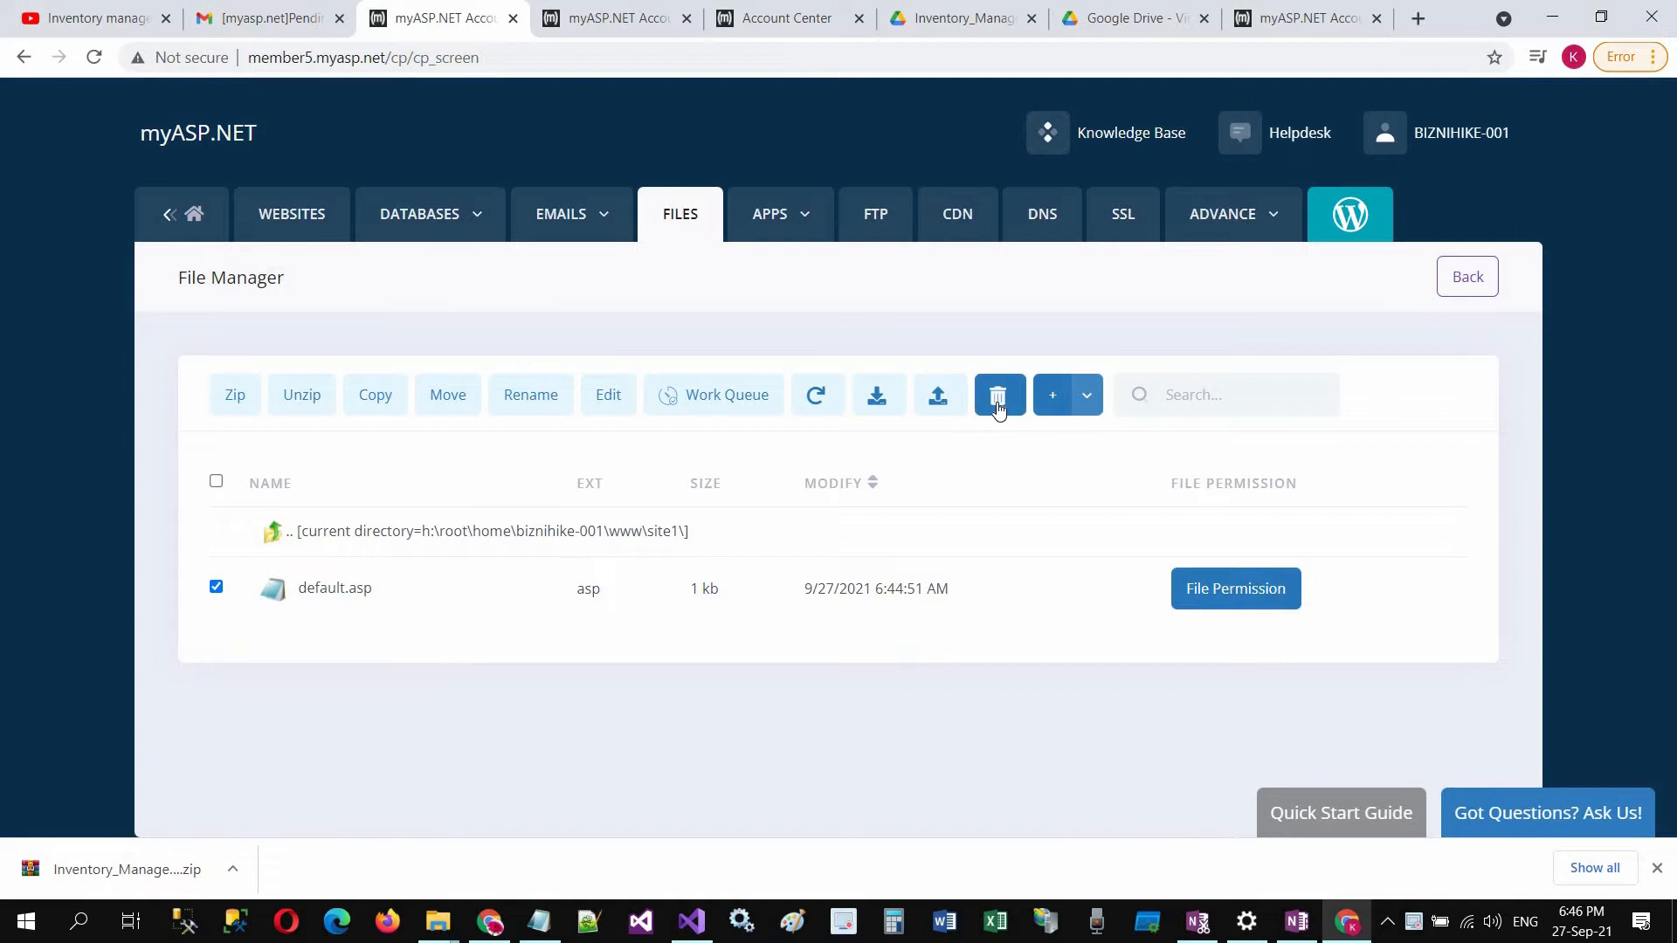
pyautogui.click(998, 395)
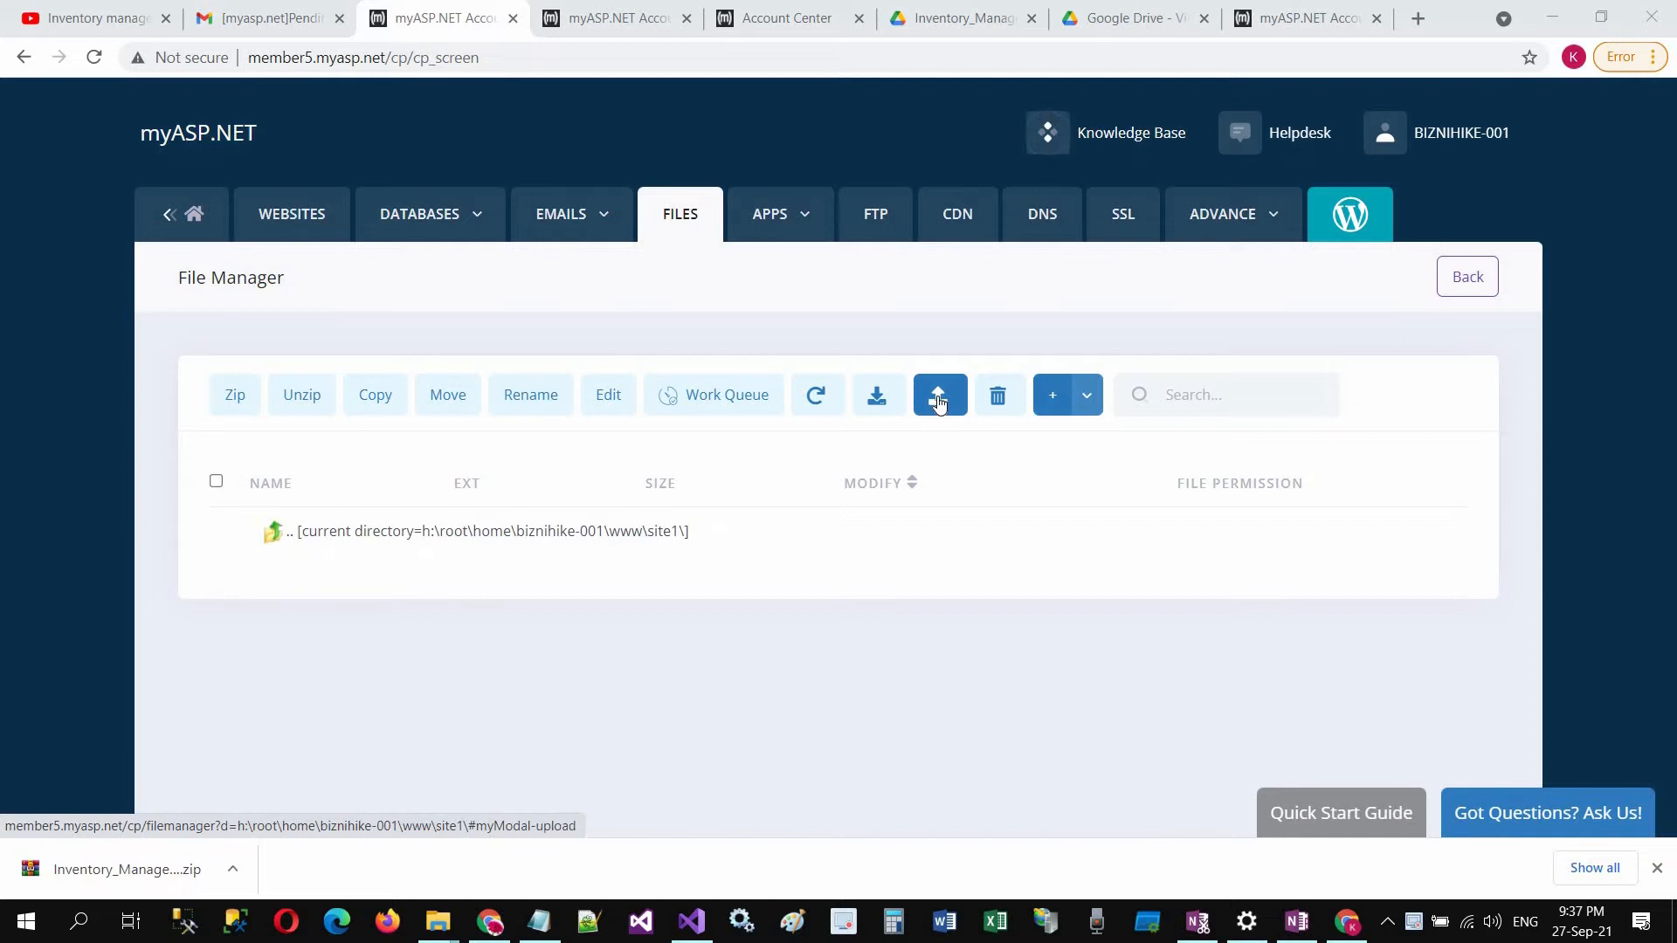
# - Upload Inventory_Management_System_Online.zip into site1 and select it in the file list
pyautogui.click(938, 395)
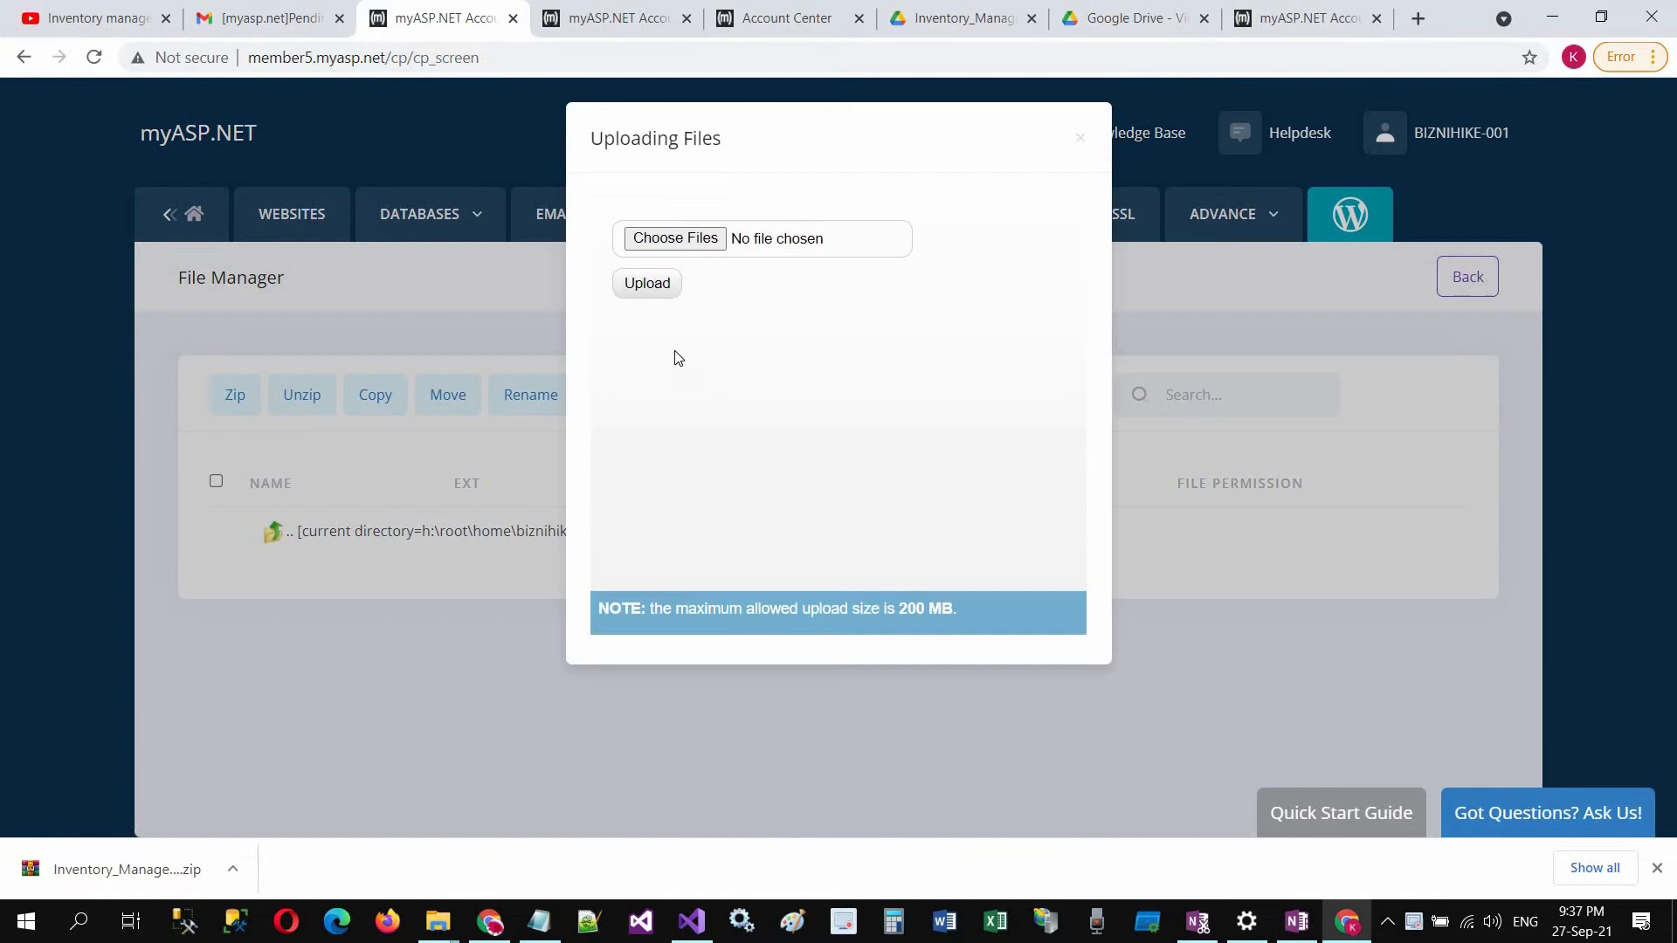
pyautogui.click(674, 237)
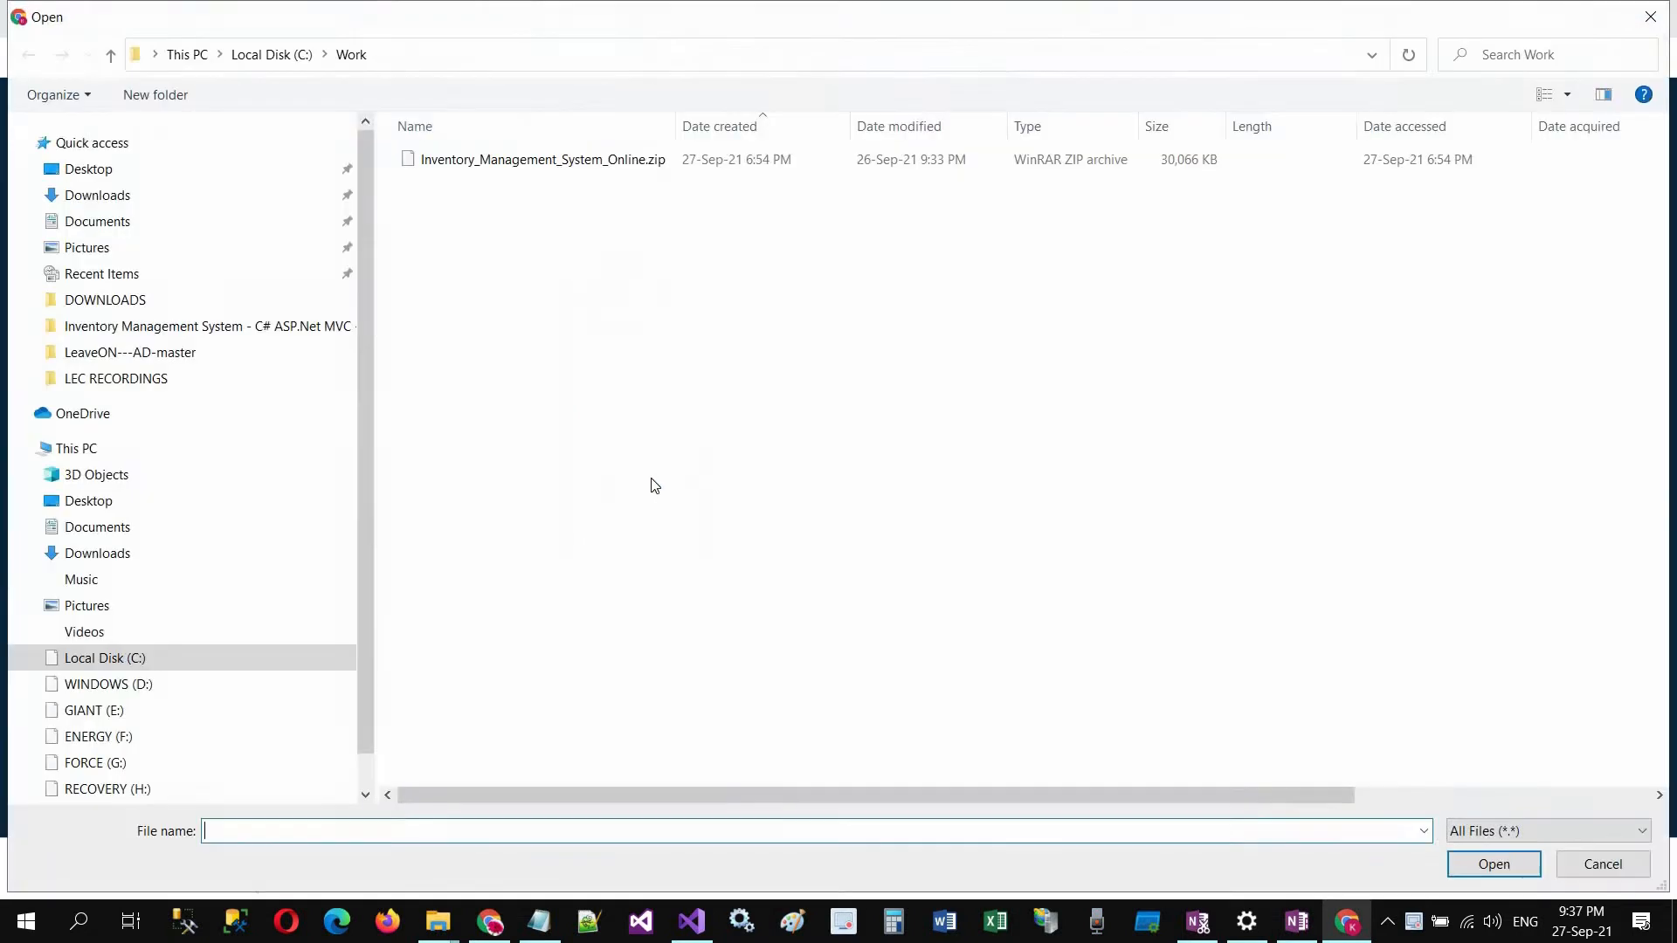
pyautogui.click(1494, 864)
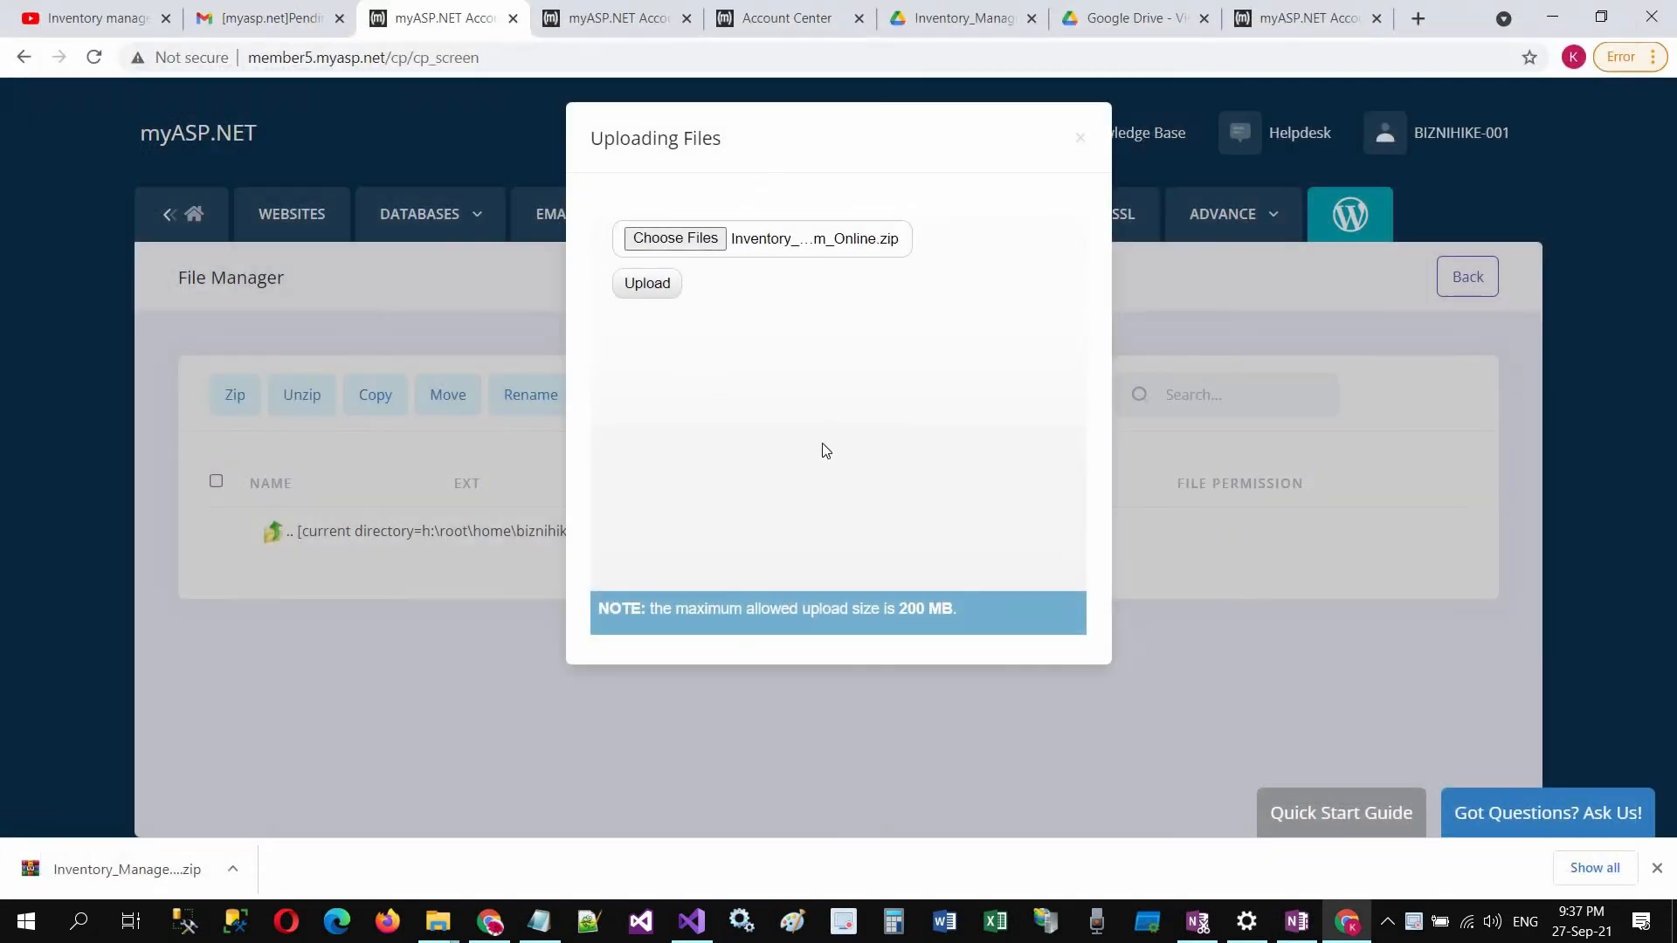
pyautogui.click(646, 283)
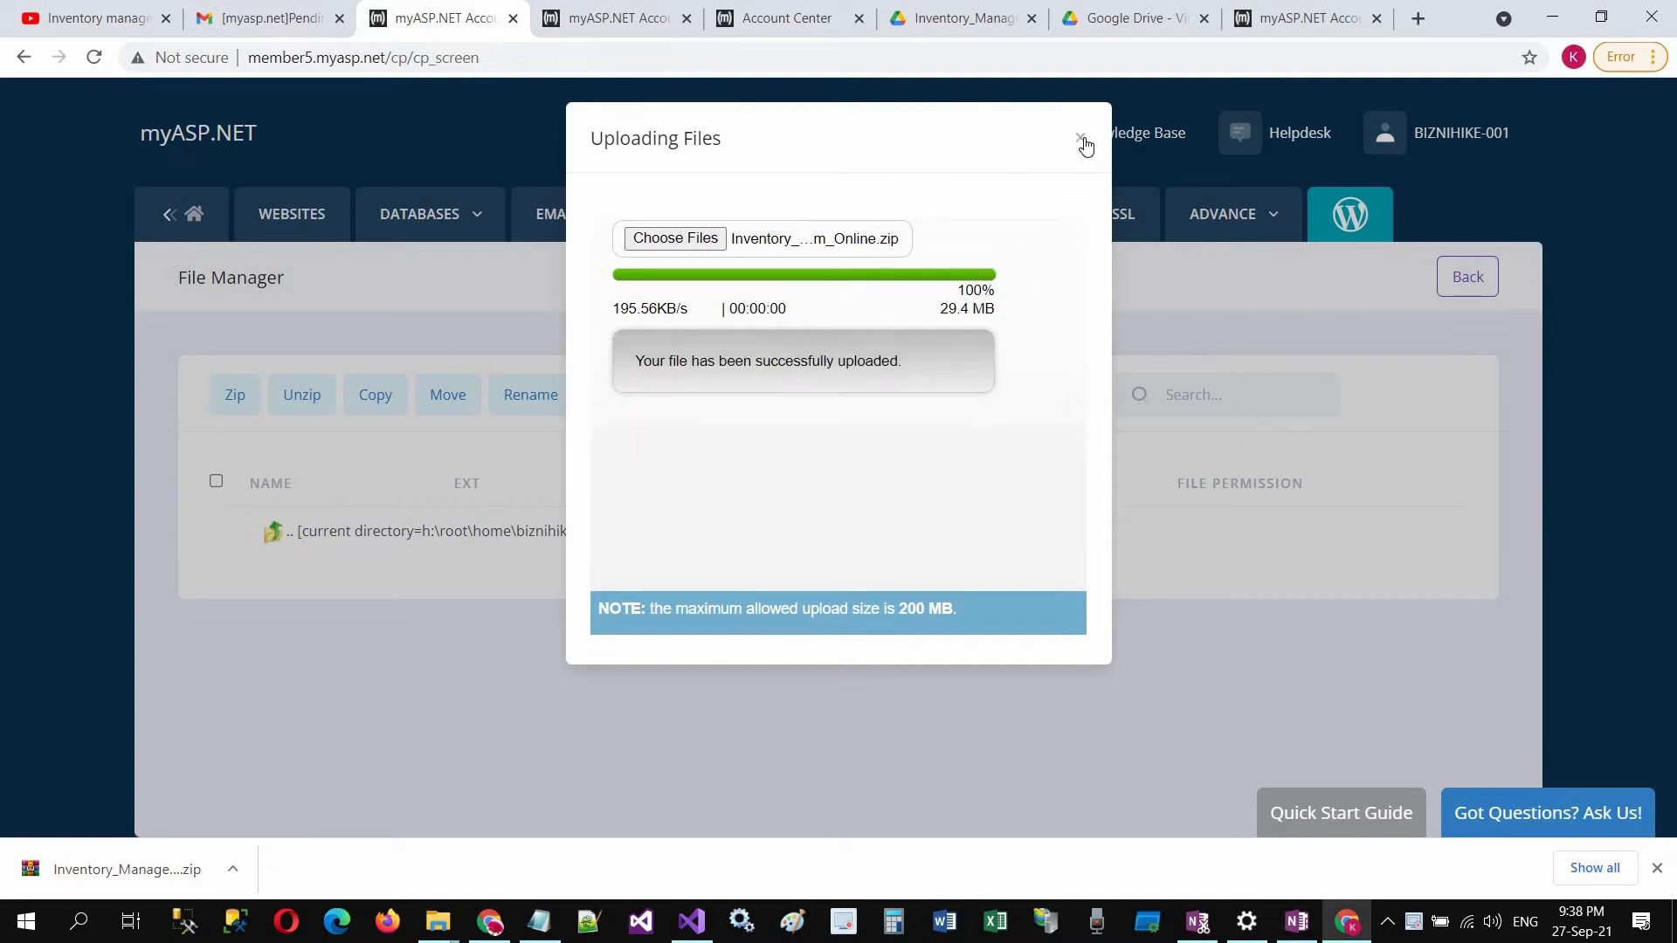
pyautogui.click(1081, 142)
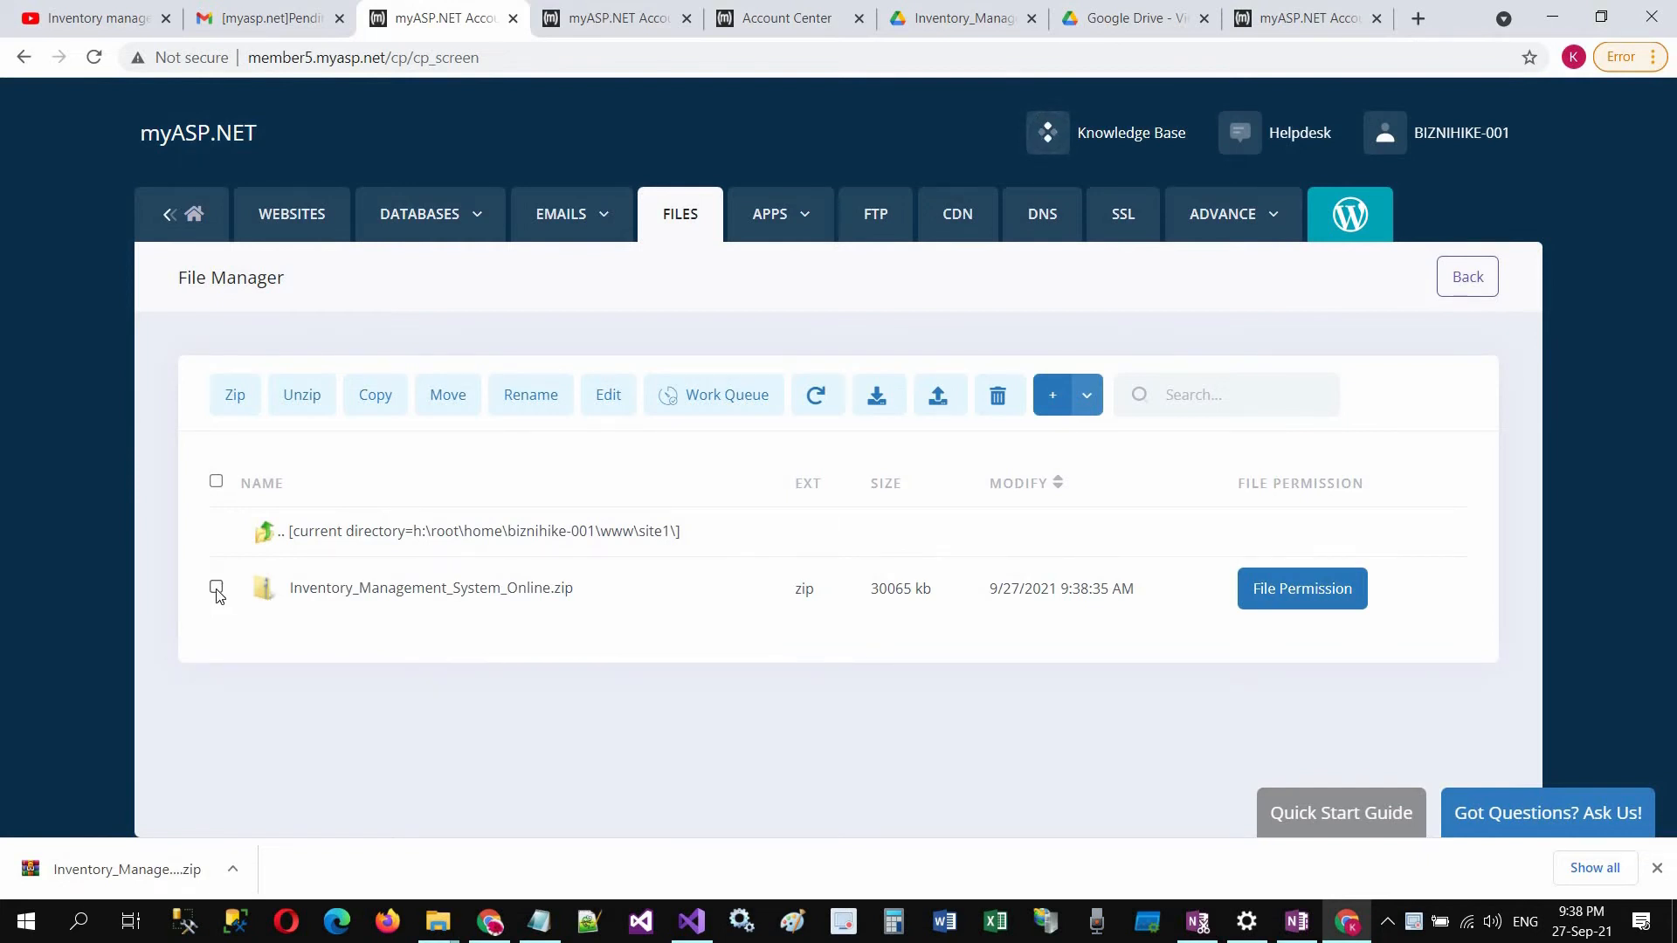
pyautogui.click(215, 586)
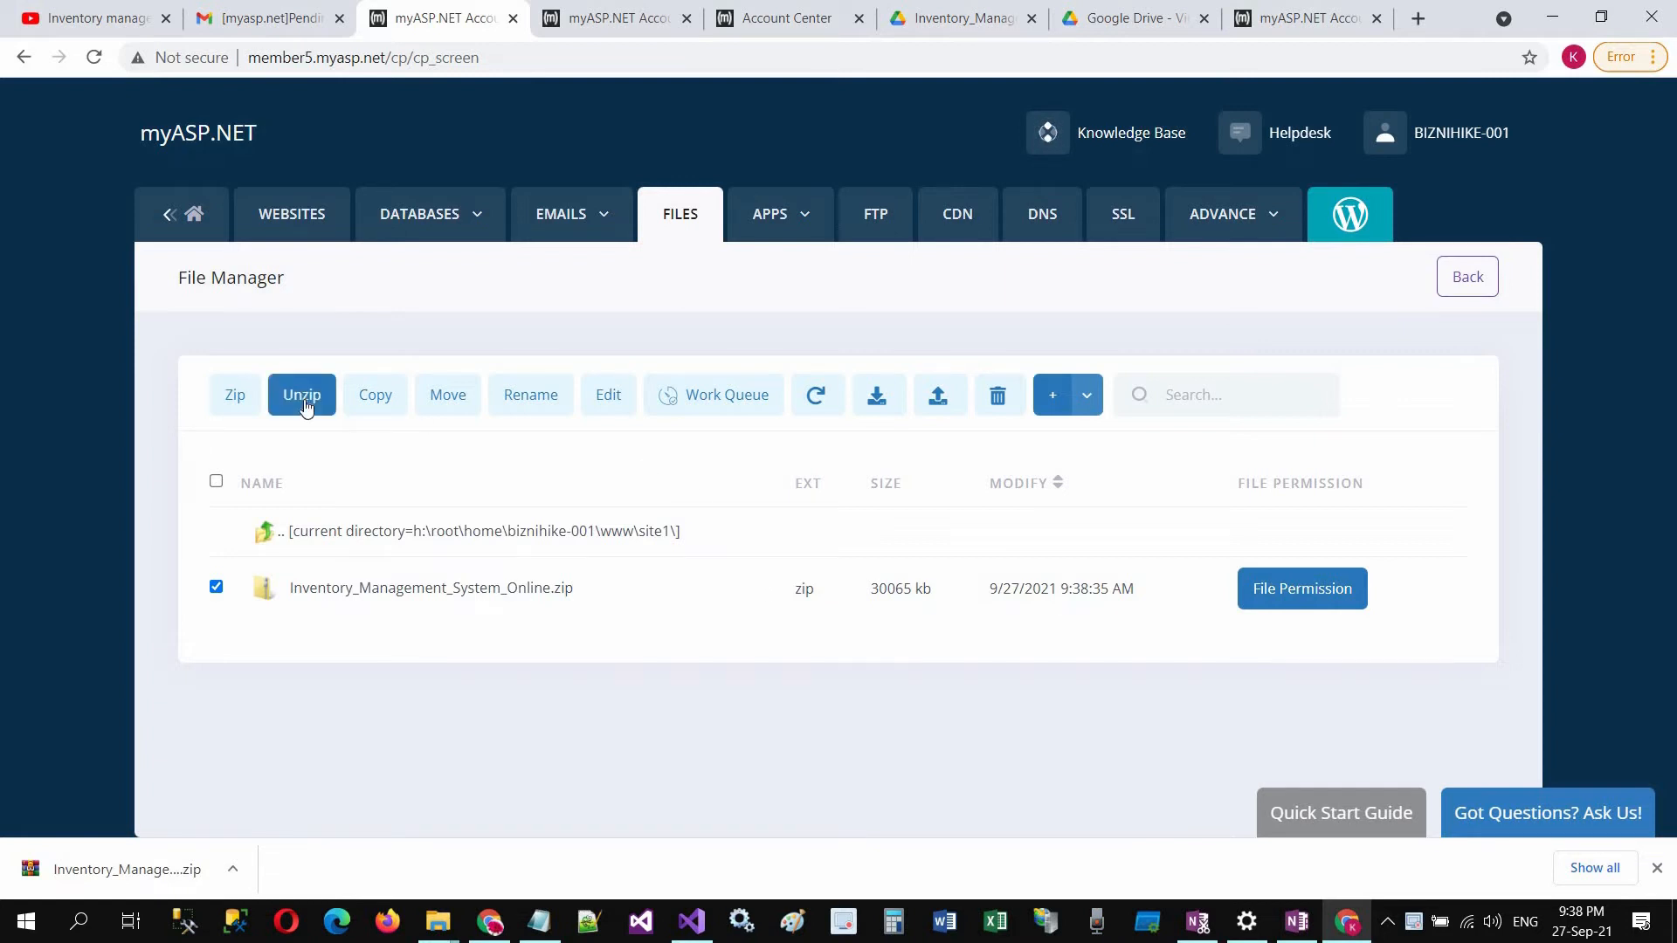
# - Unzip the archive into site1 with 'Overwrite existing file' checked, producing App_Data, bin and bower_components
pyautogui.click(303, 395)
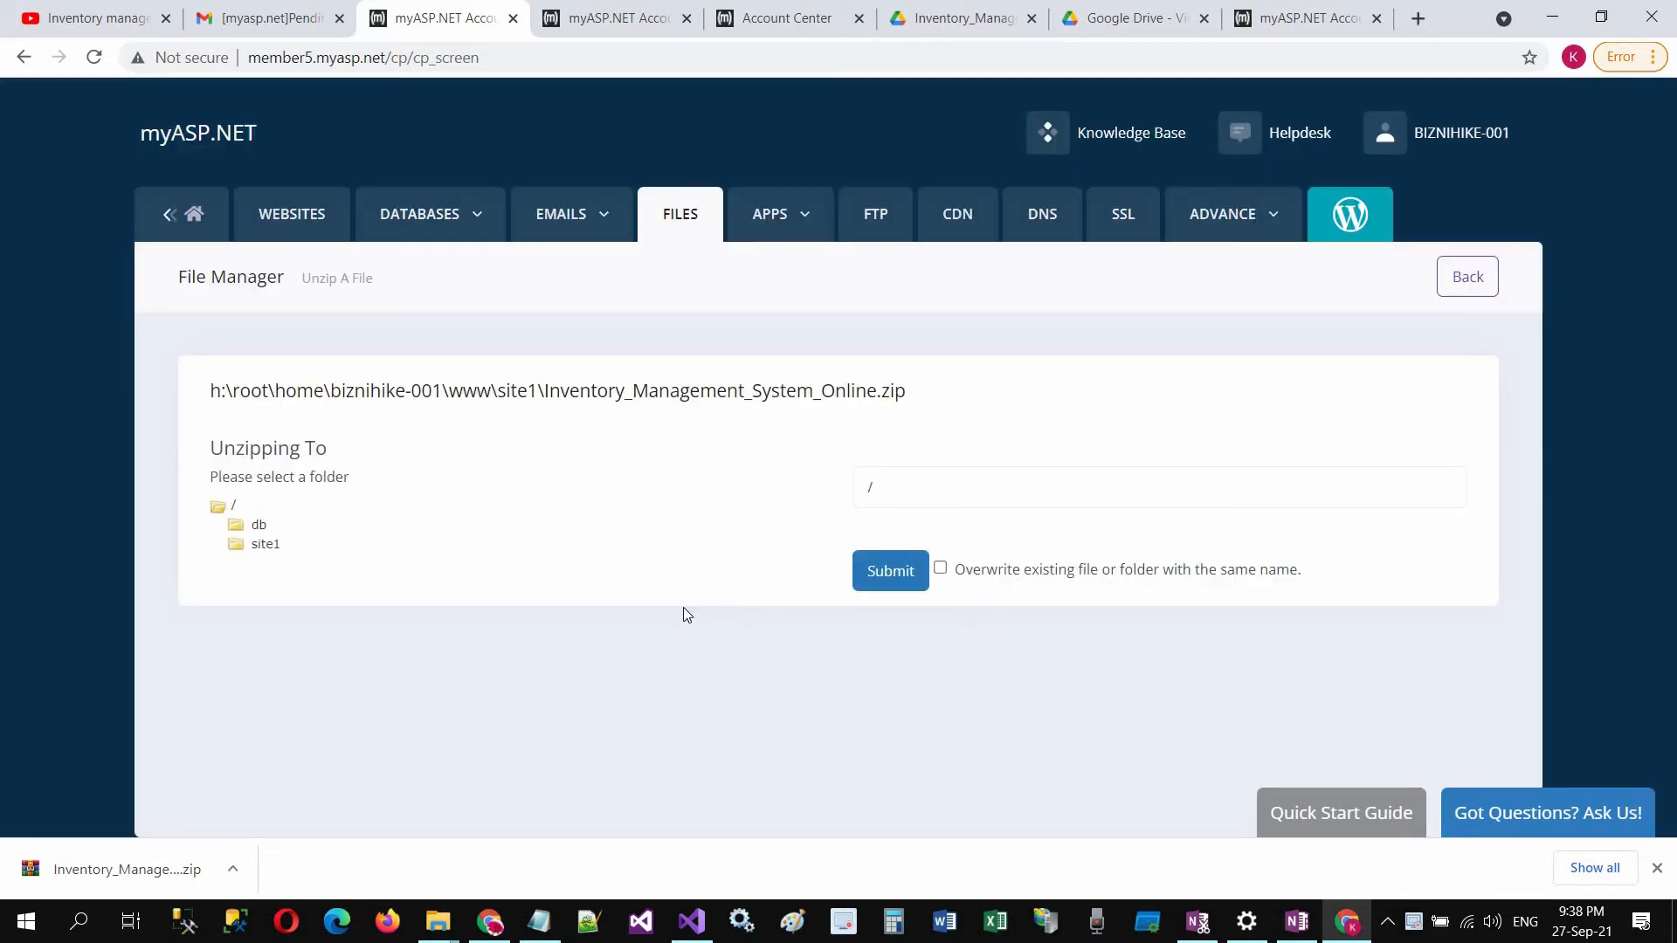
pyautogui.click(266, 545)
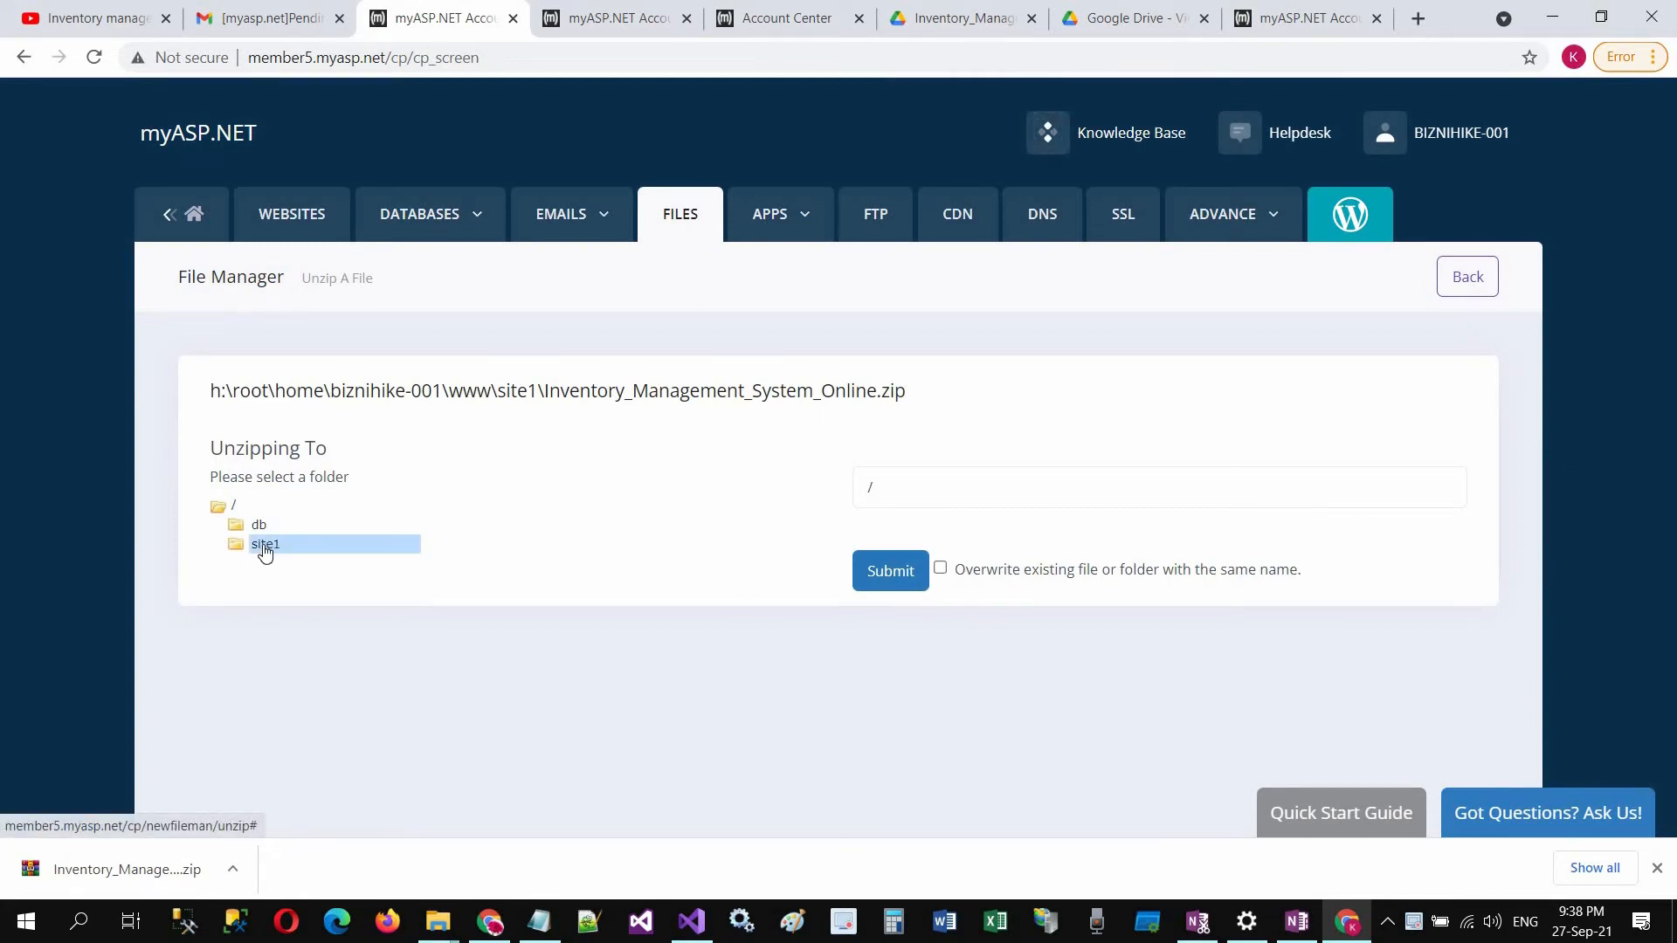
pyautogui.click(265, 545)
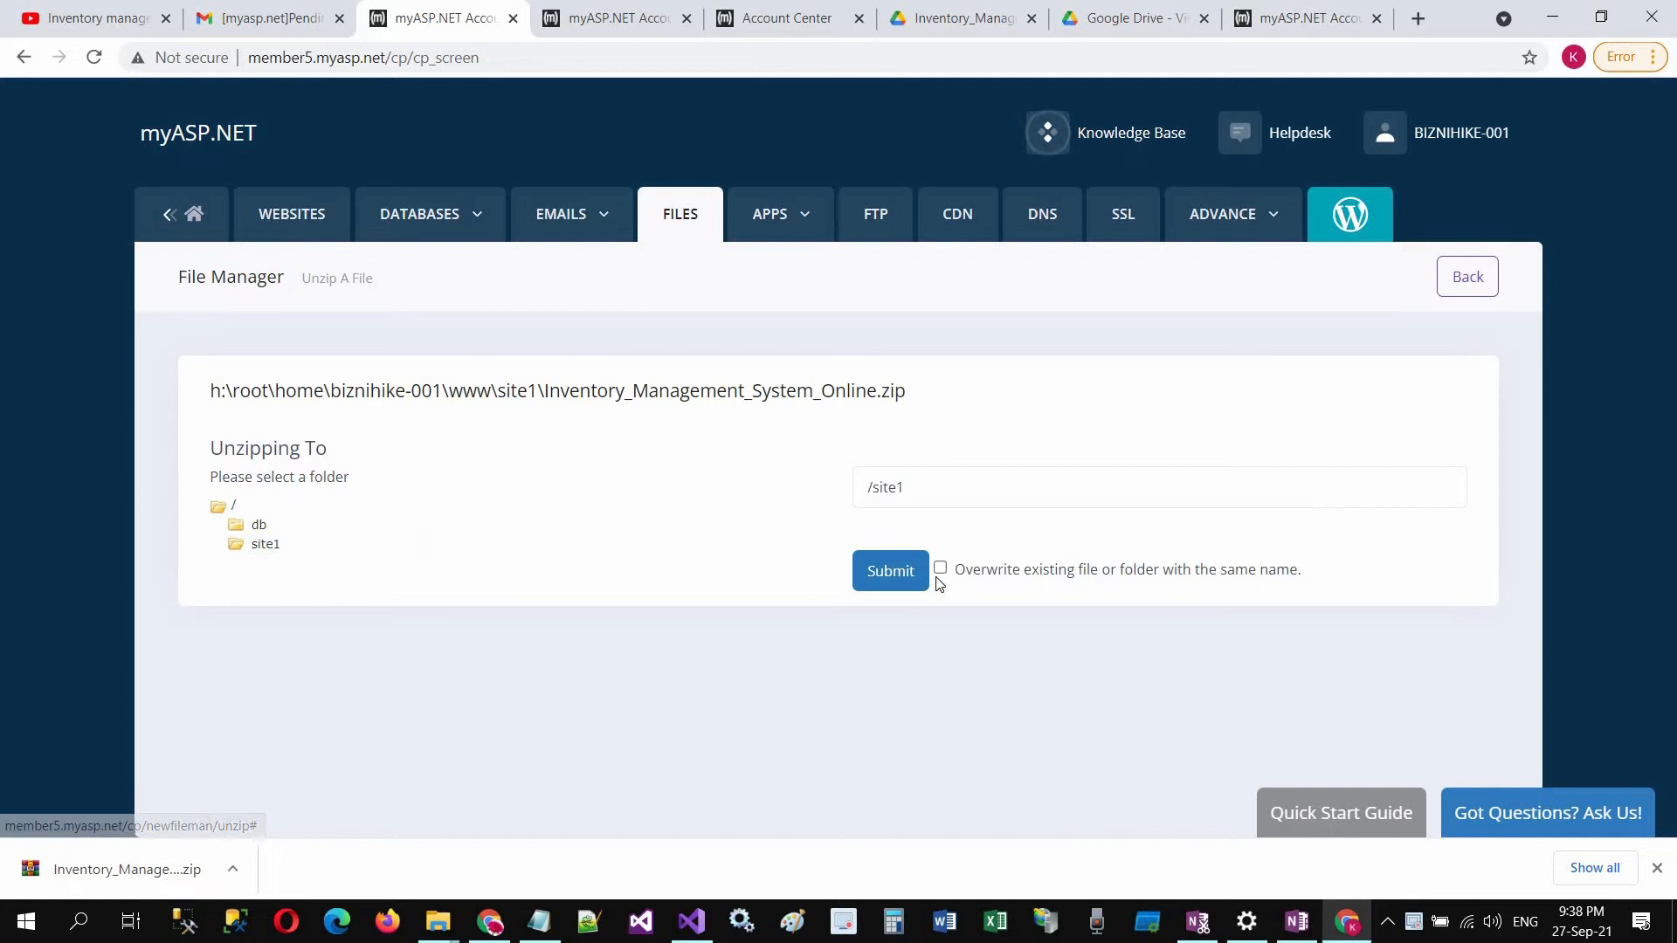
pyautogui.click(940, 568)
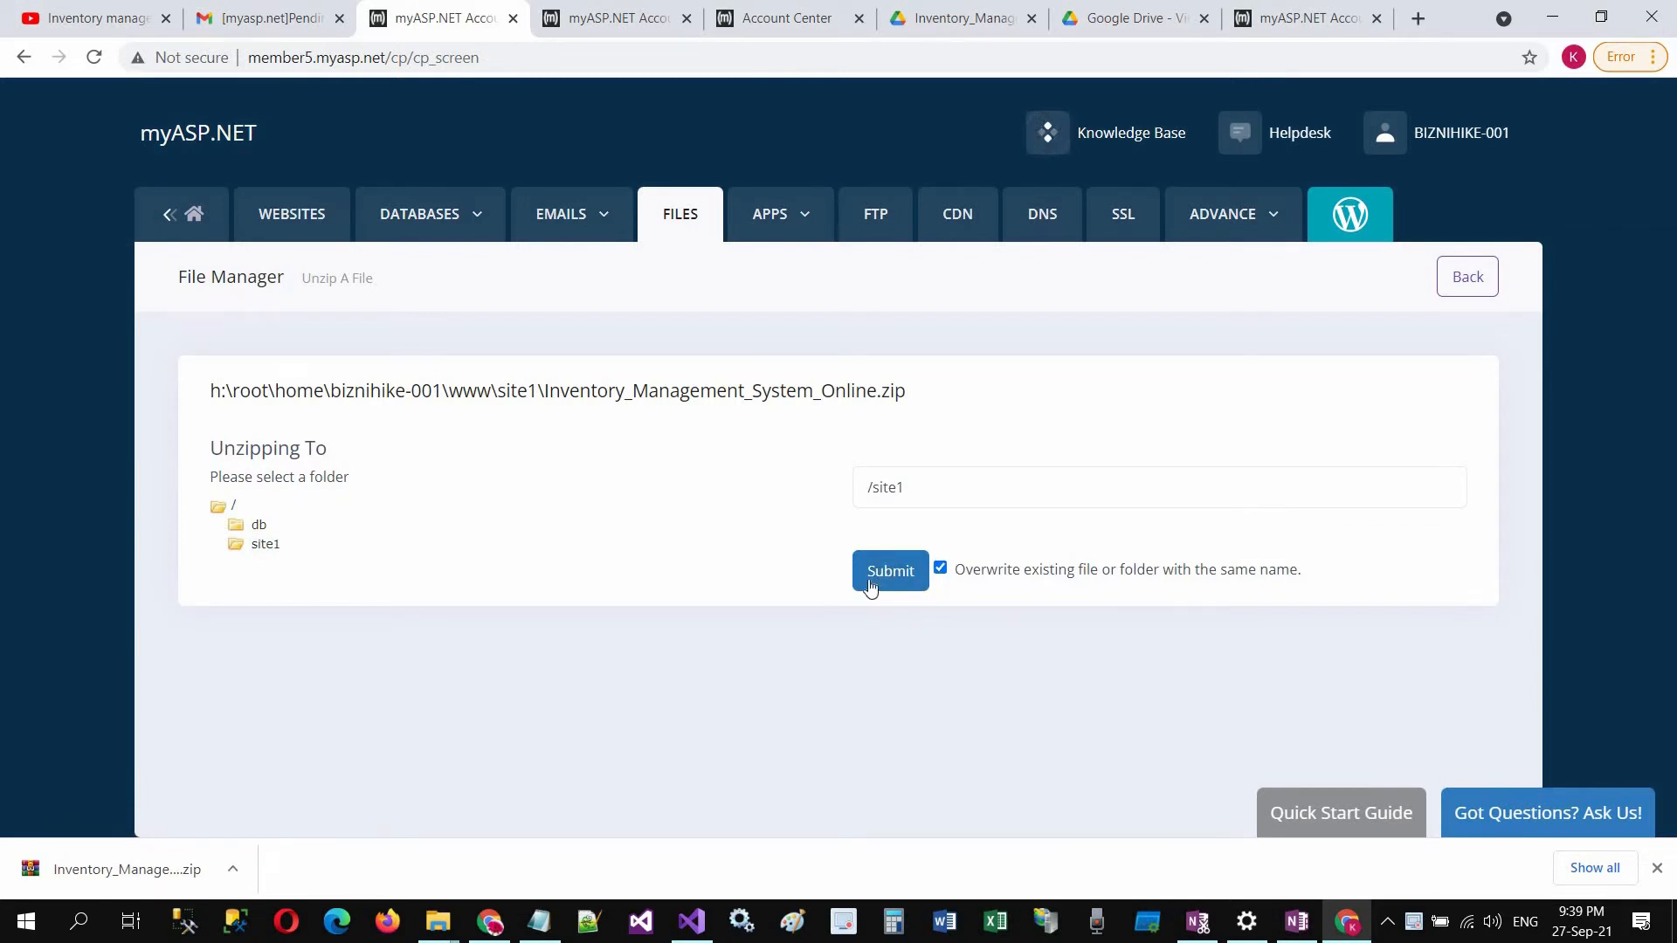
pyautogui.click(889, 569)
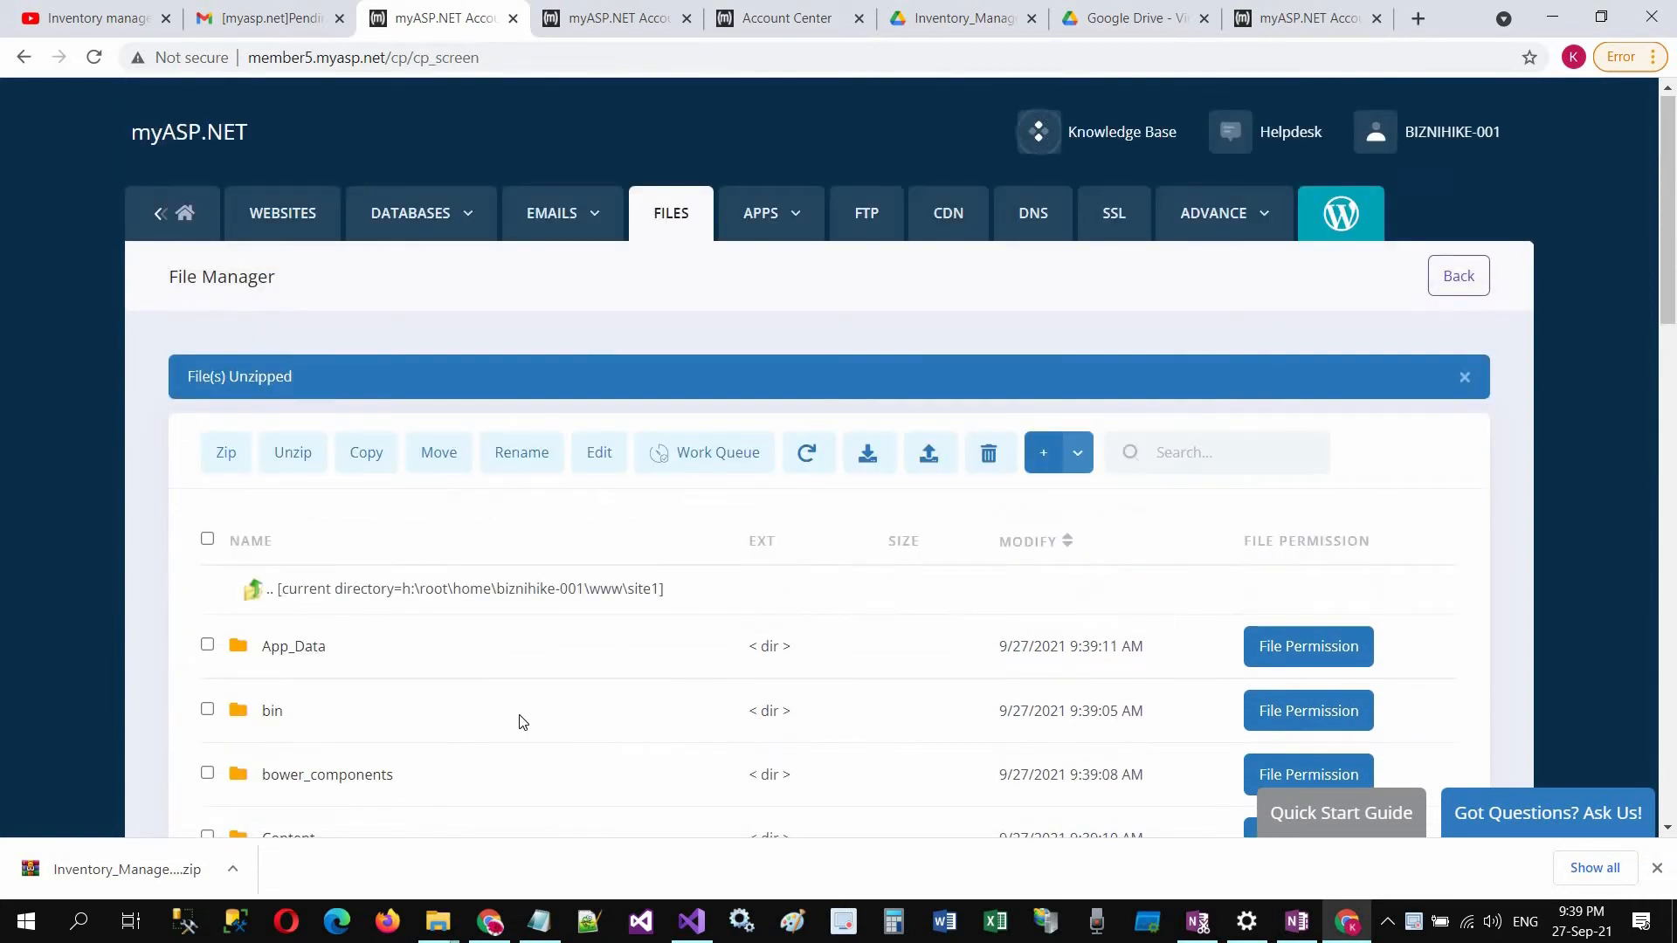
# - Delete Inventory_Management_System_Online.zip from site1 and confirm the deletion
pyautogui.scroll(-3)
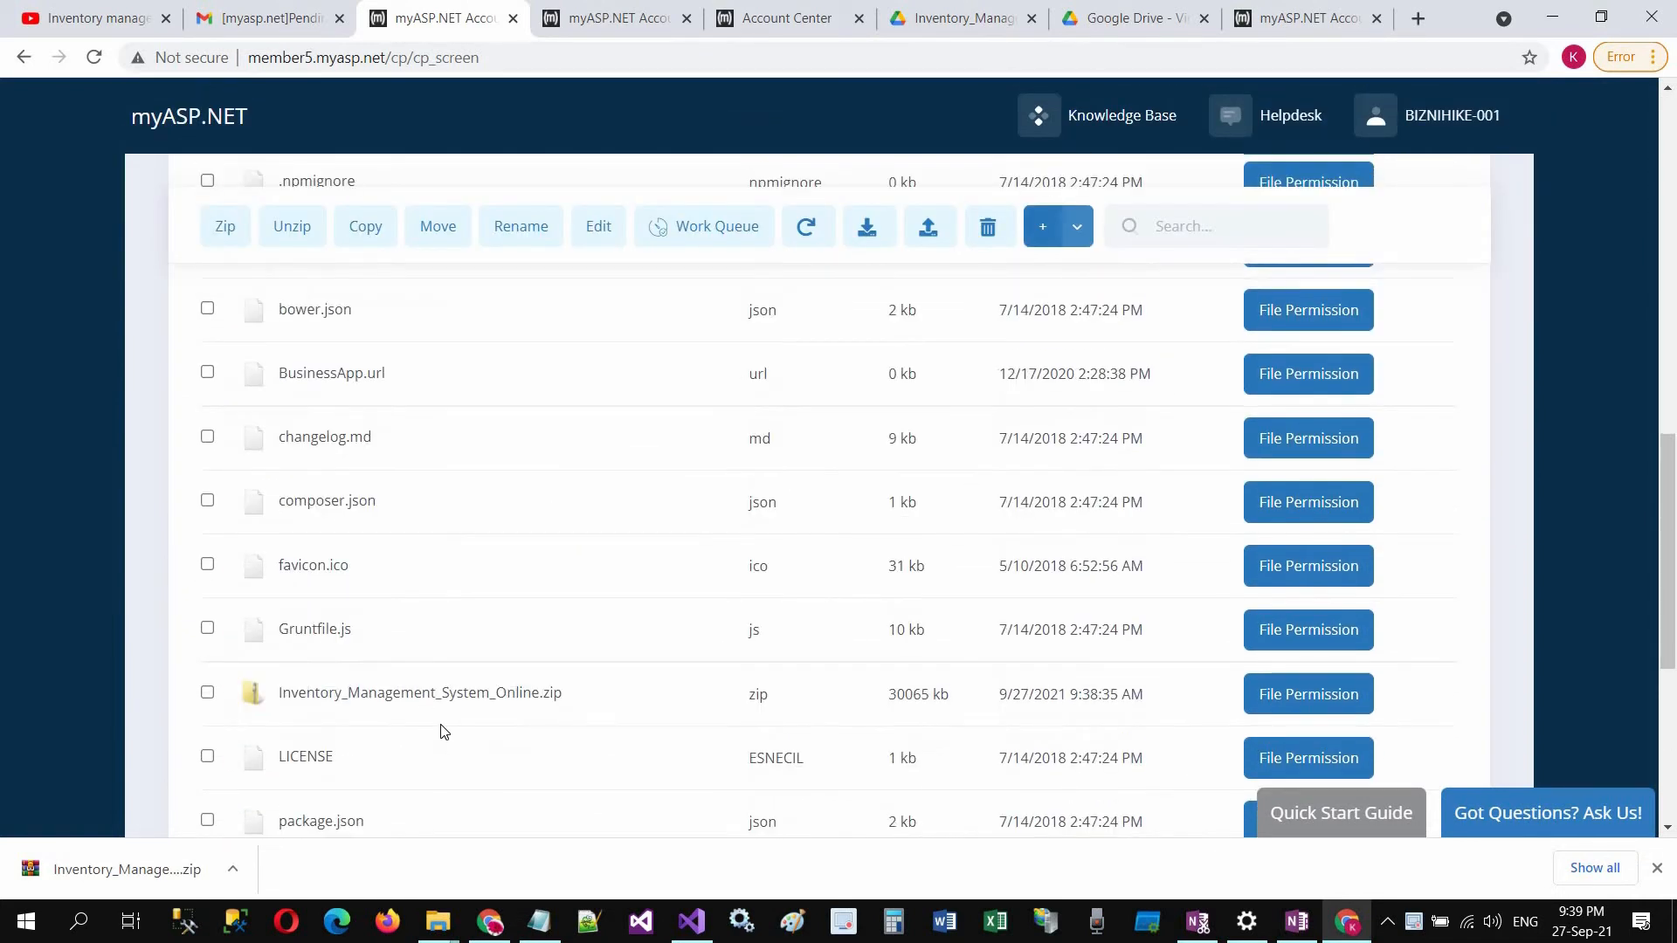
pyautogui.scroll(-3)
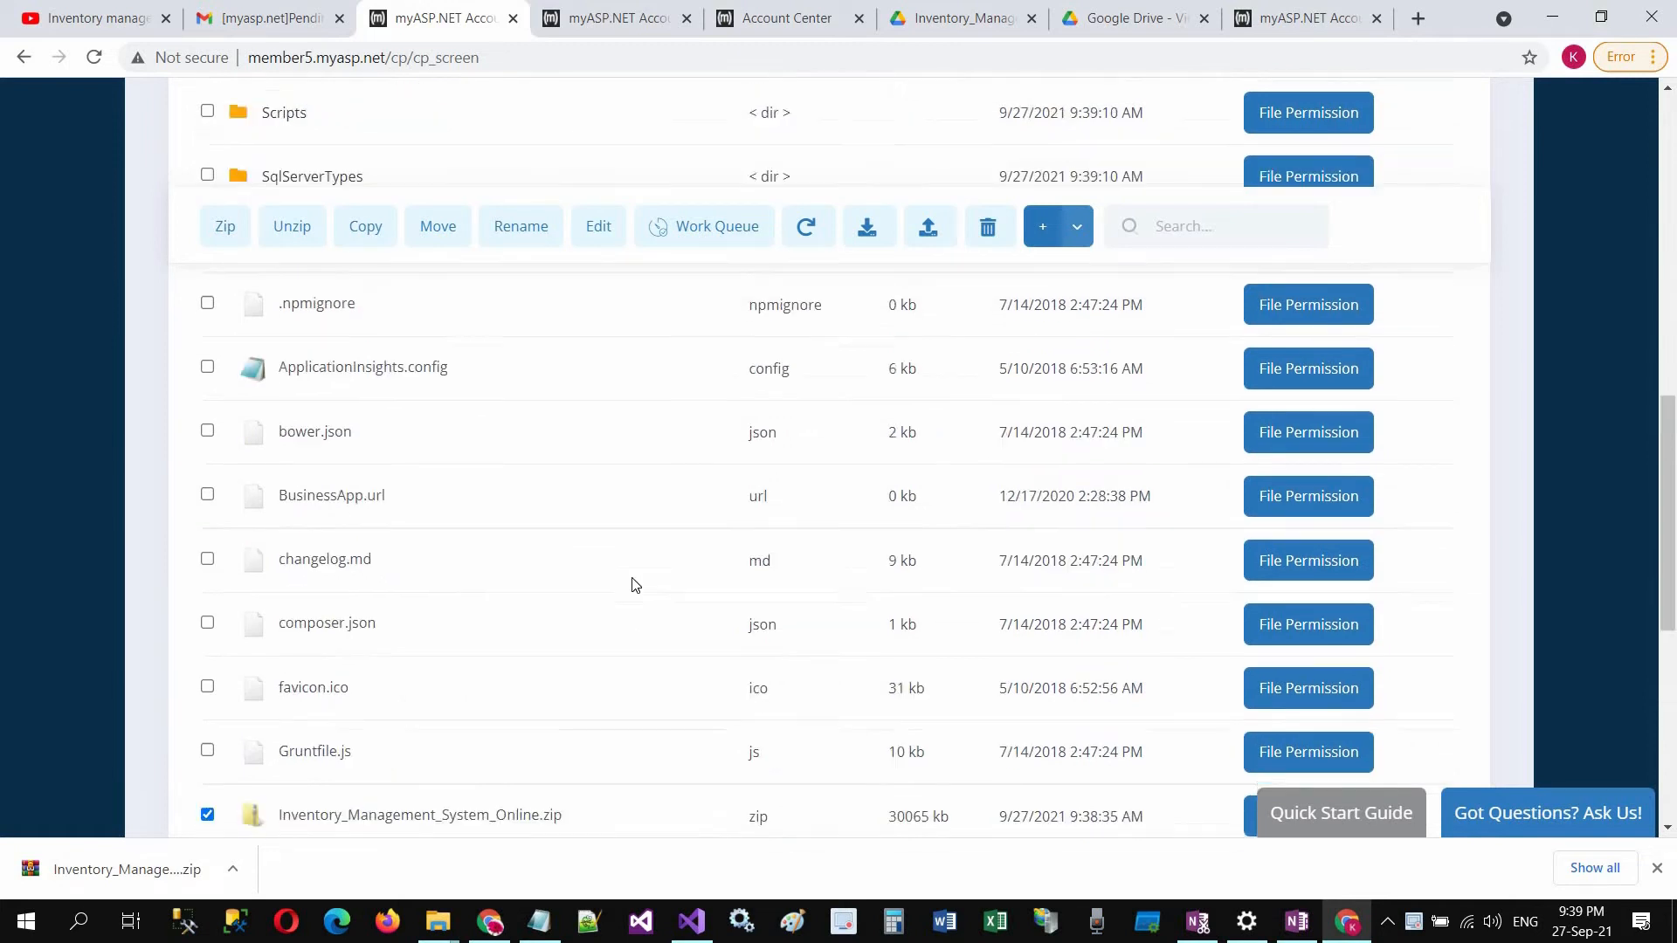
pyautogui.click(291, 225)
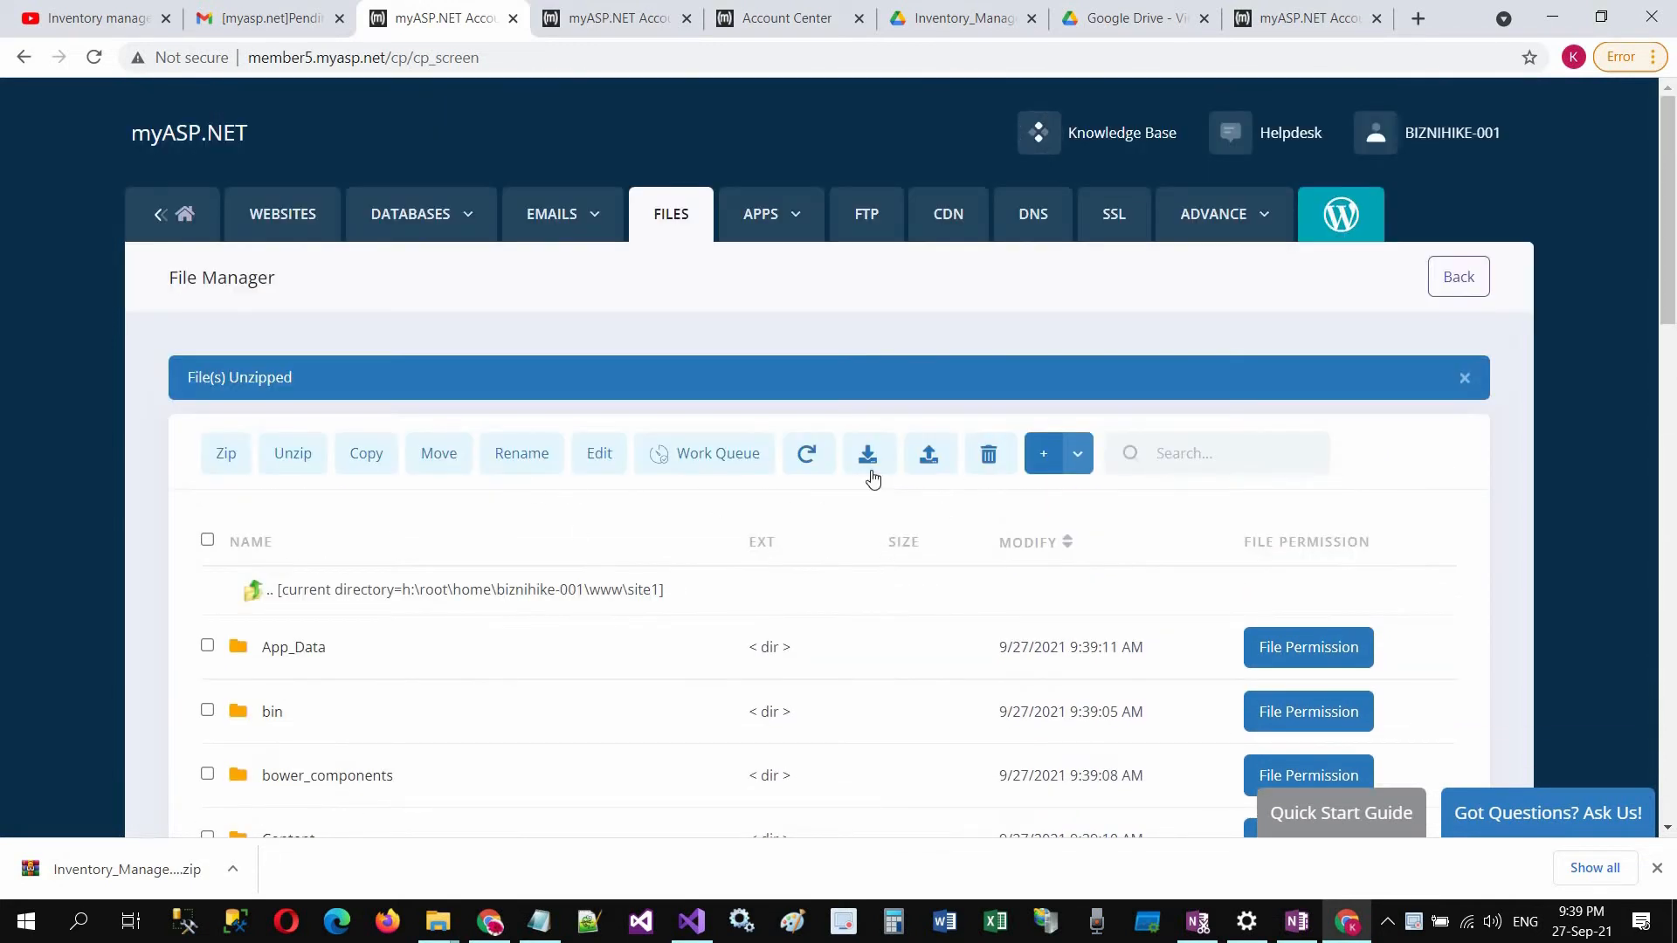
pyautogui.click(988, 454)
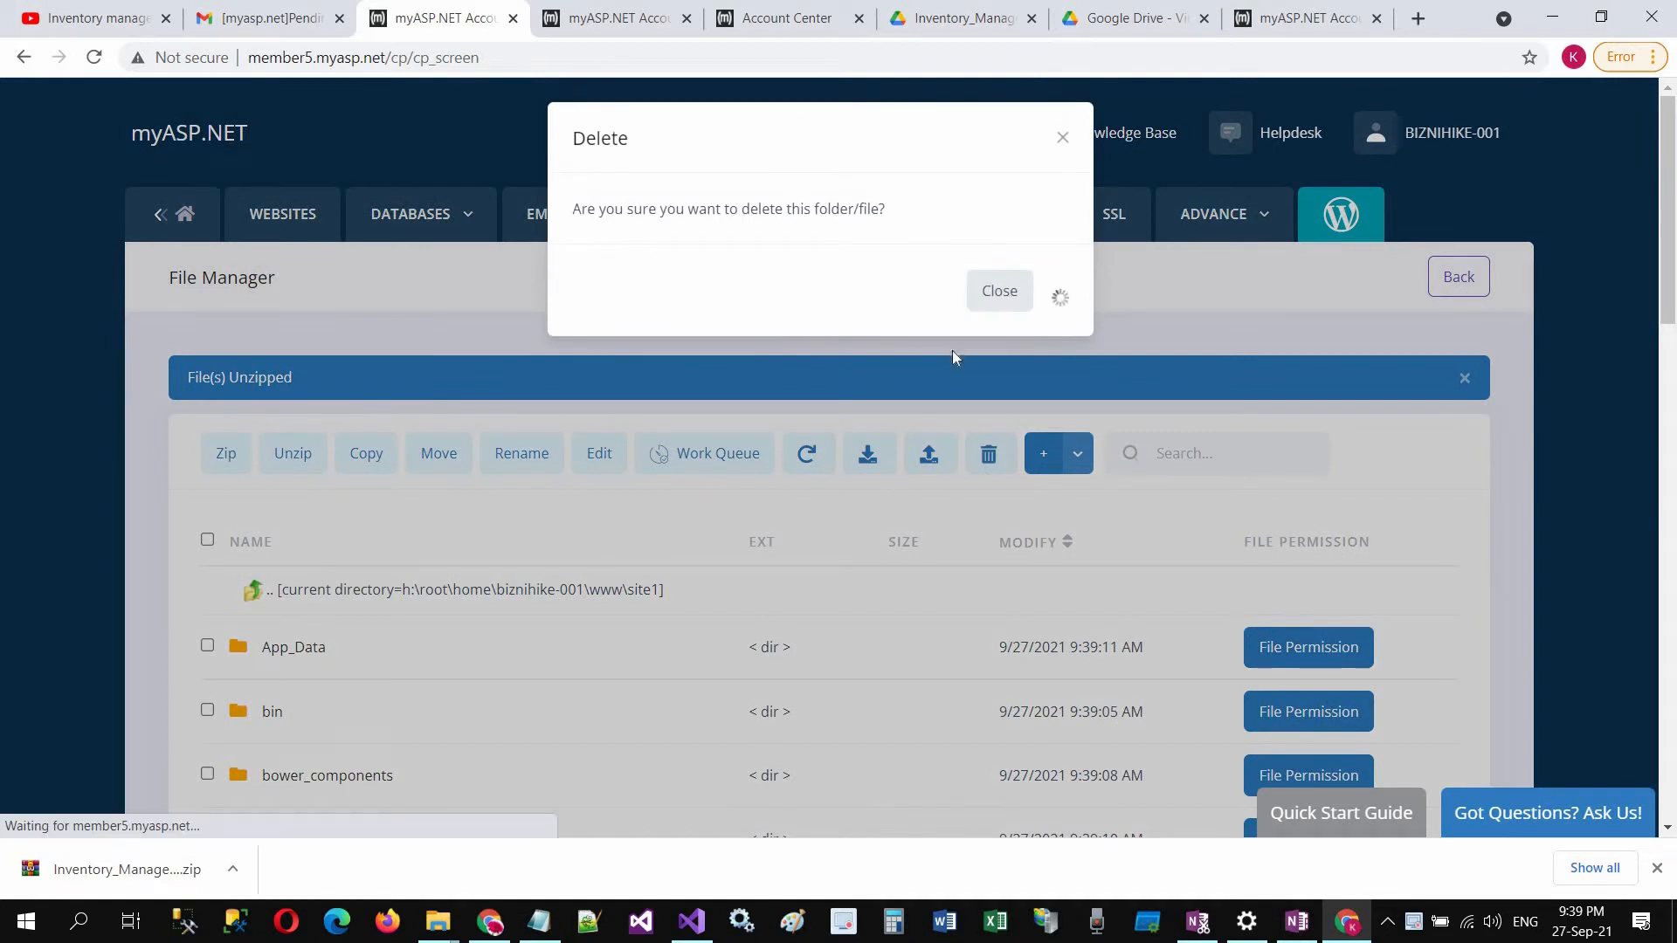
pyautogui.click(997, 292)
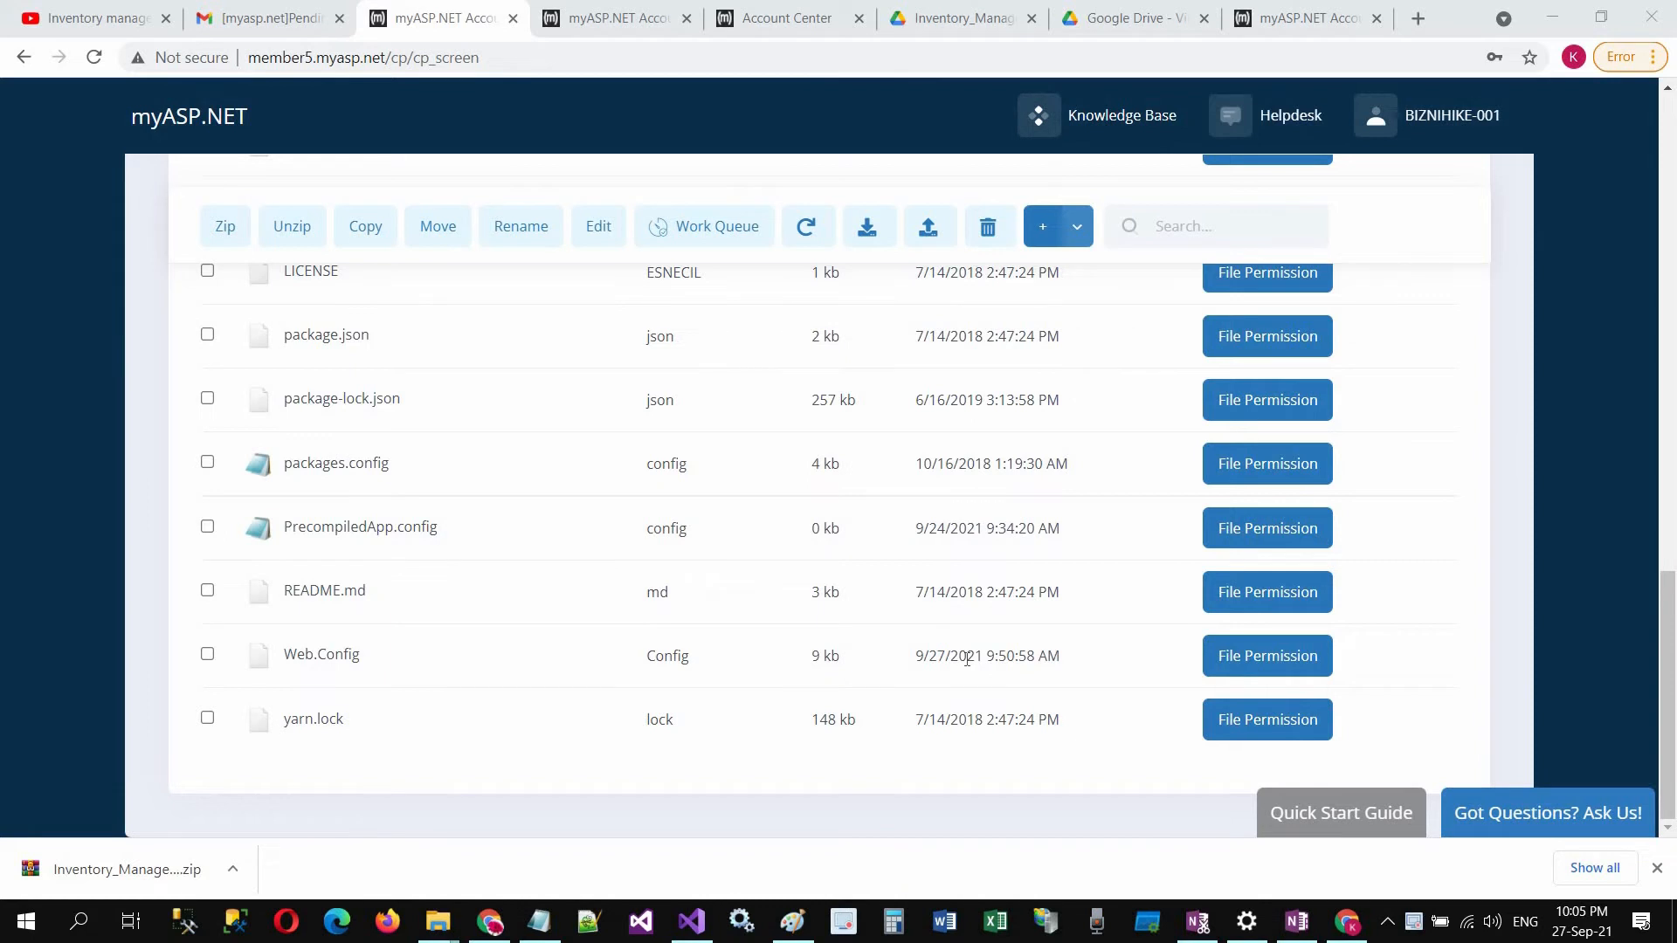
pyautogui.moveTo(360, 681)
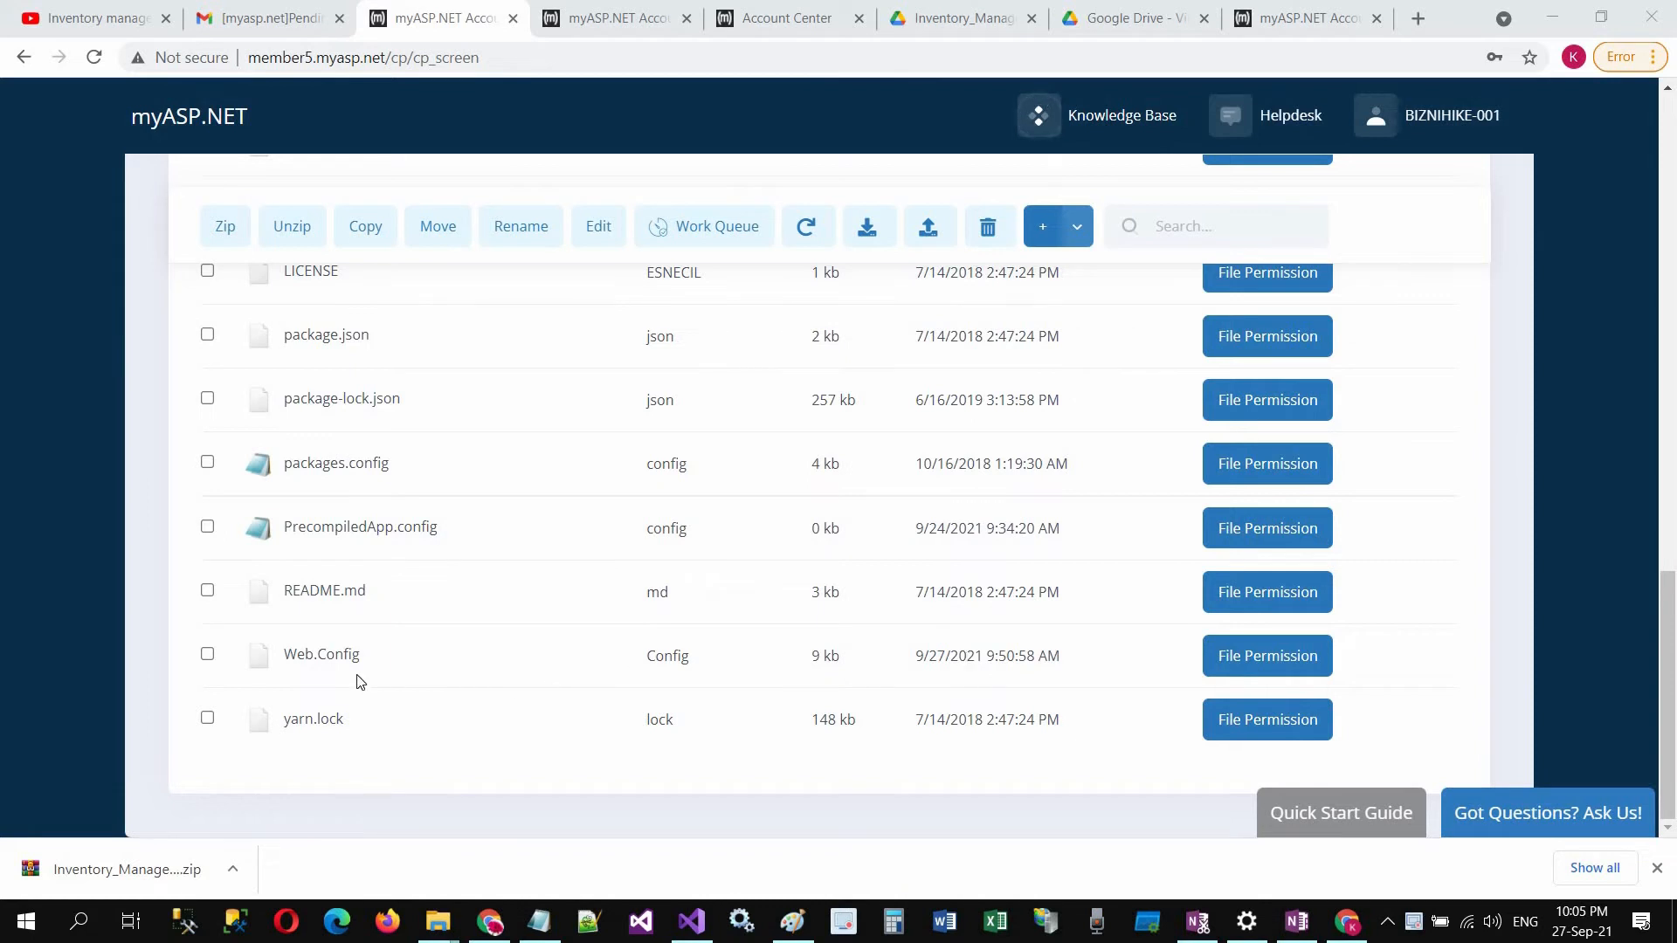
pyautogui.moveTo(321, 671)
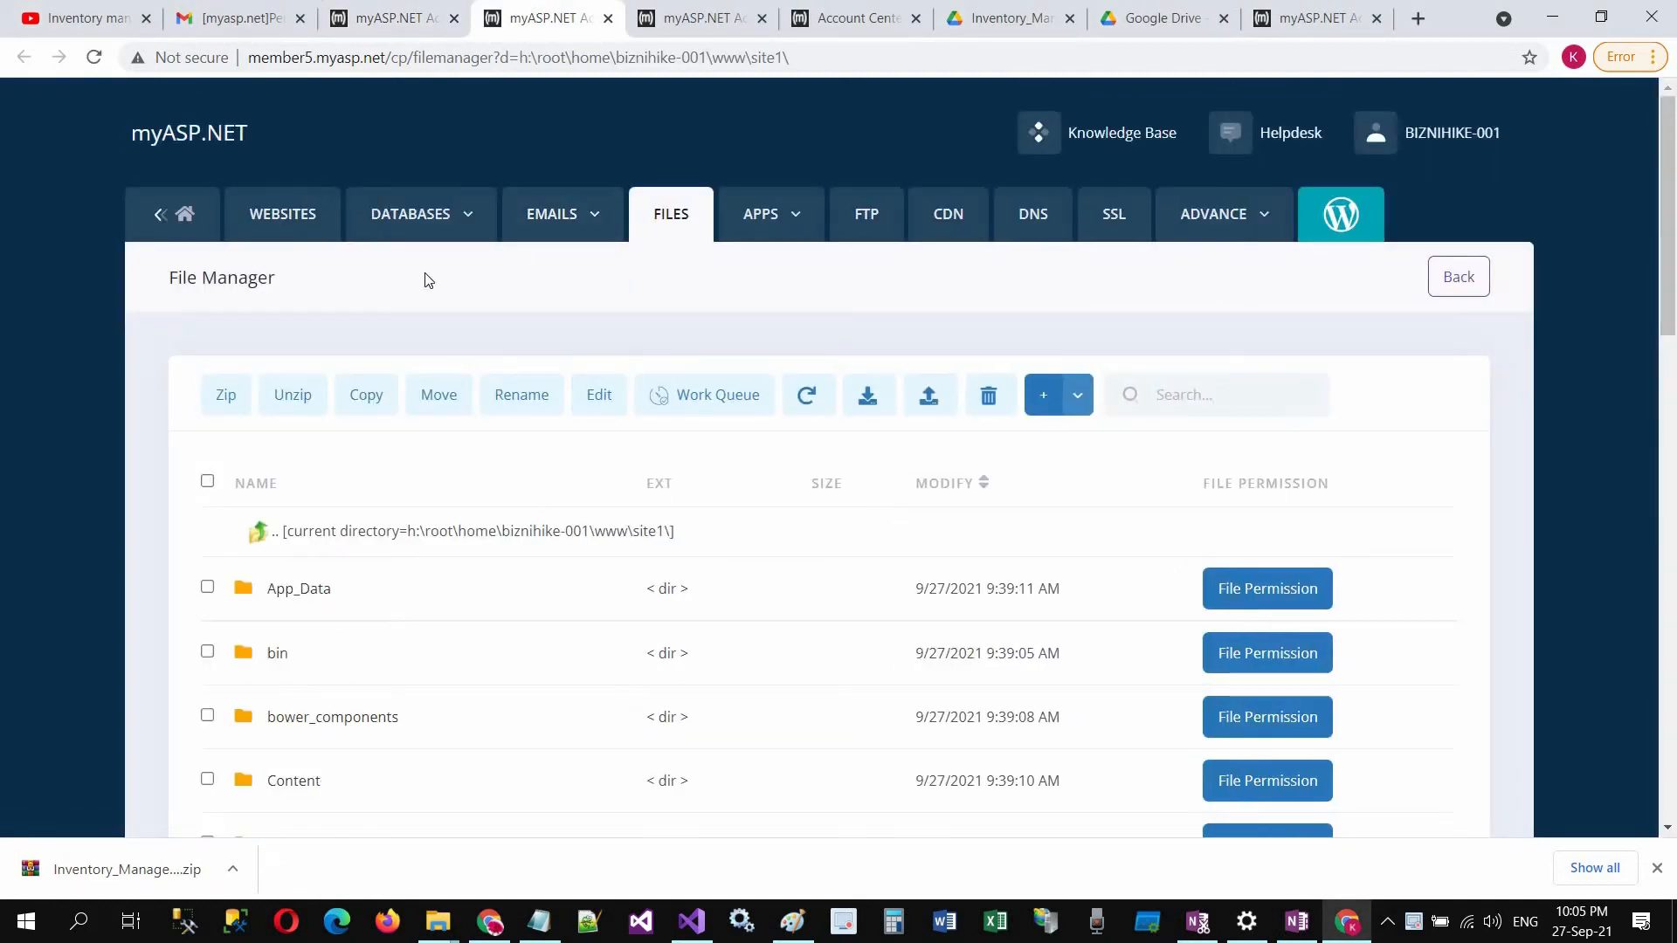
# - Add a new MSSQL 2019 database named biznihike (db_a7a549_biznihike) from the MSSQL Manager
pyautogui.click(421, 213)
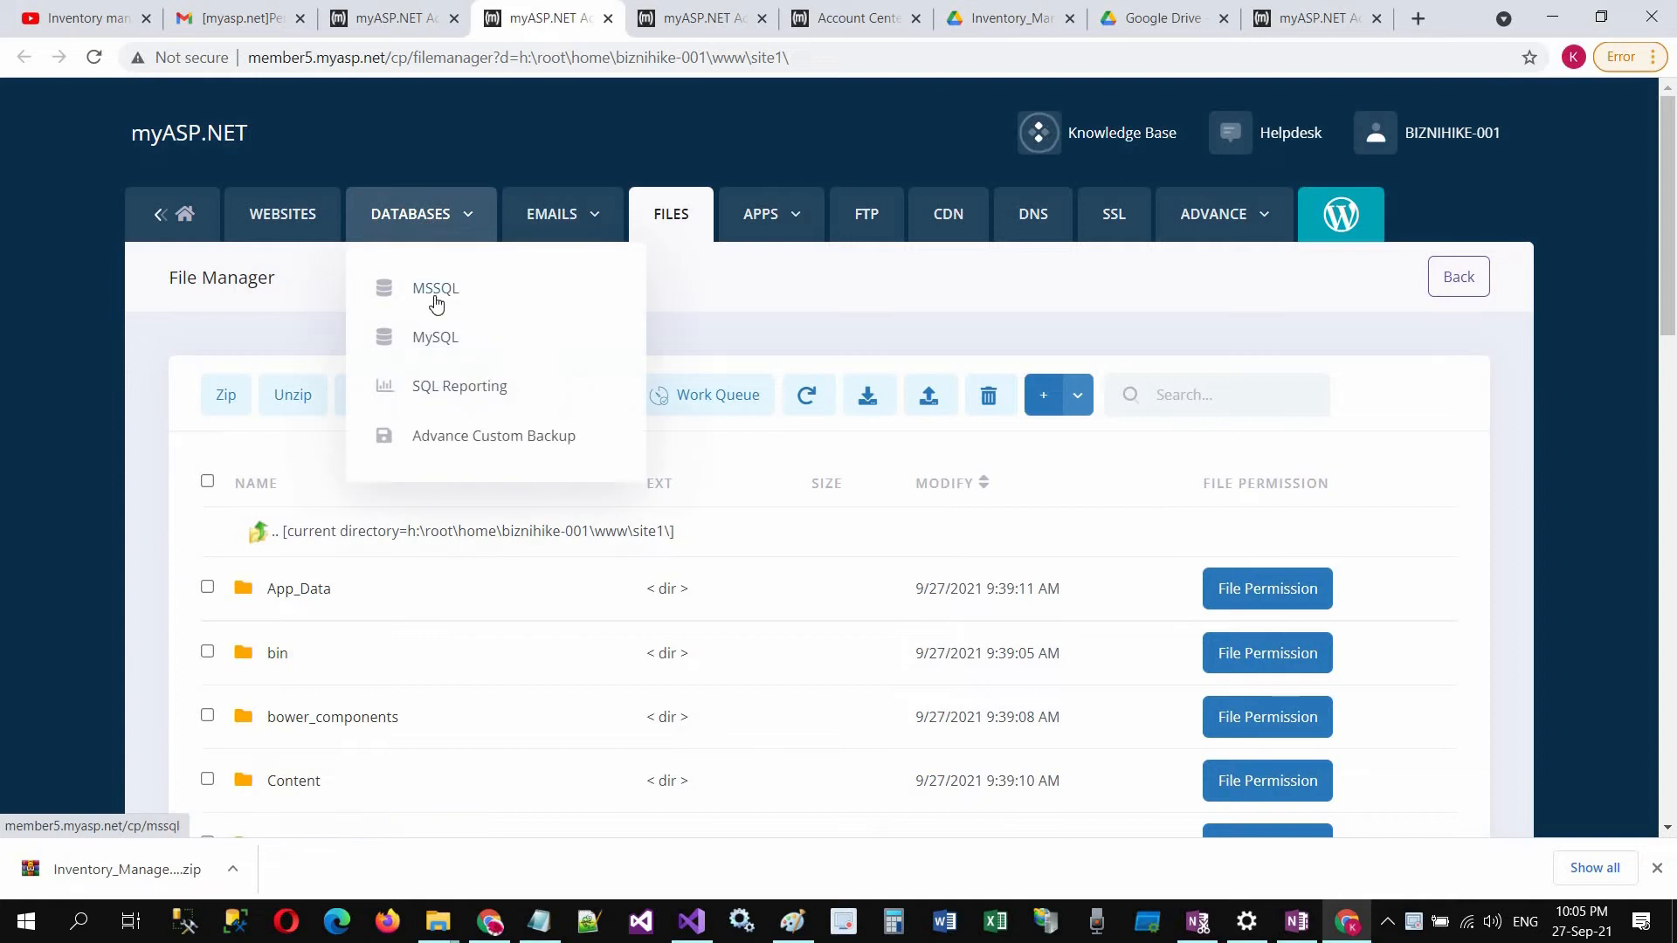
pyautogui.click(434, 288)
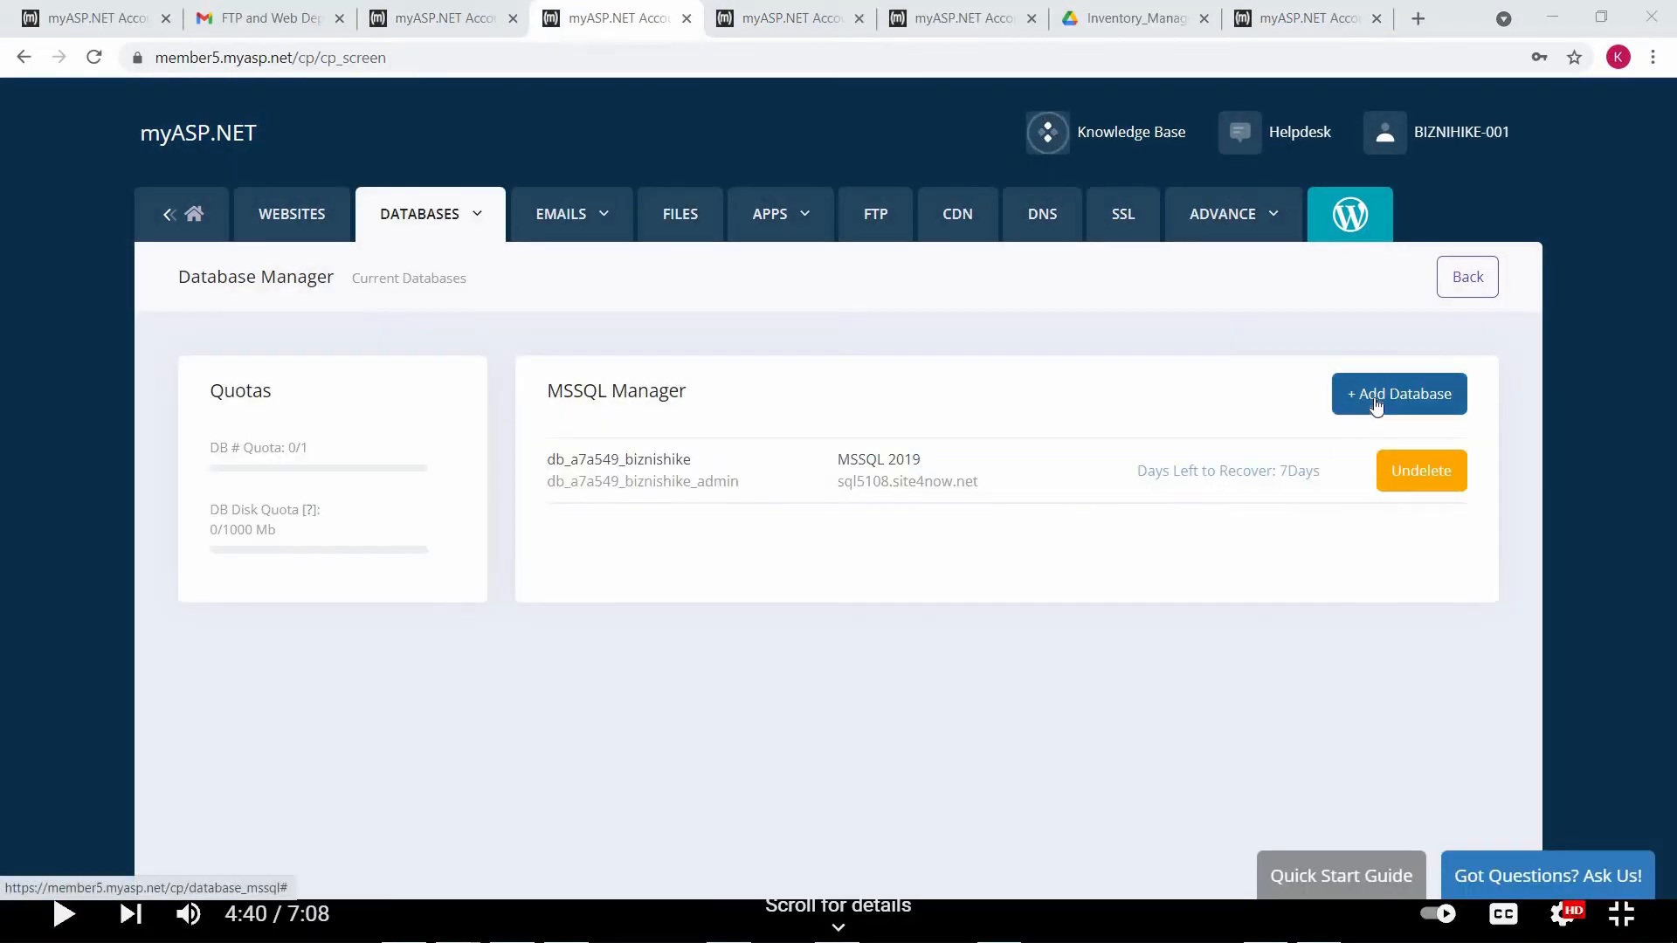
pyautogui.click(1397, 393)
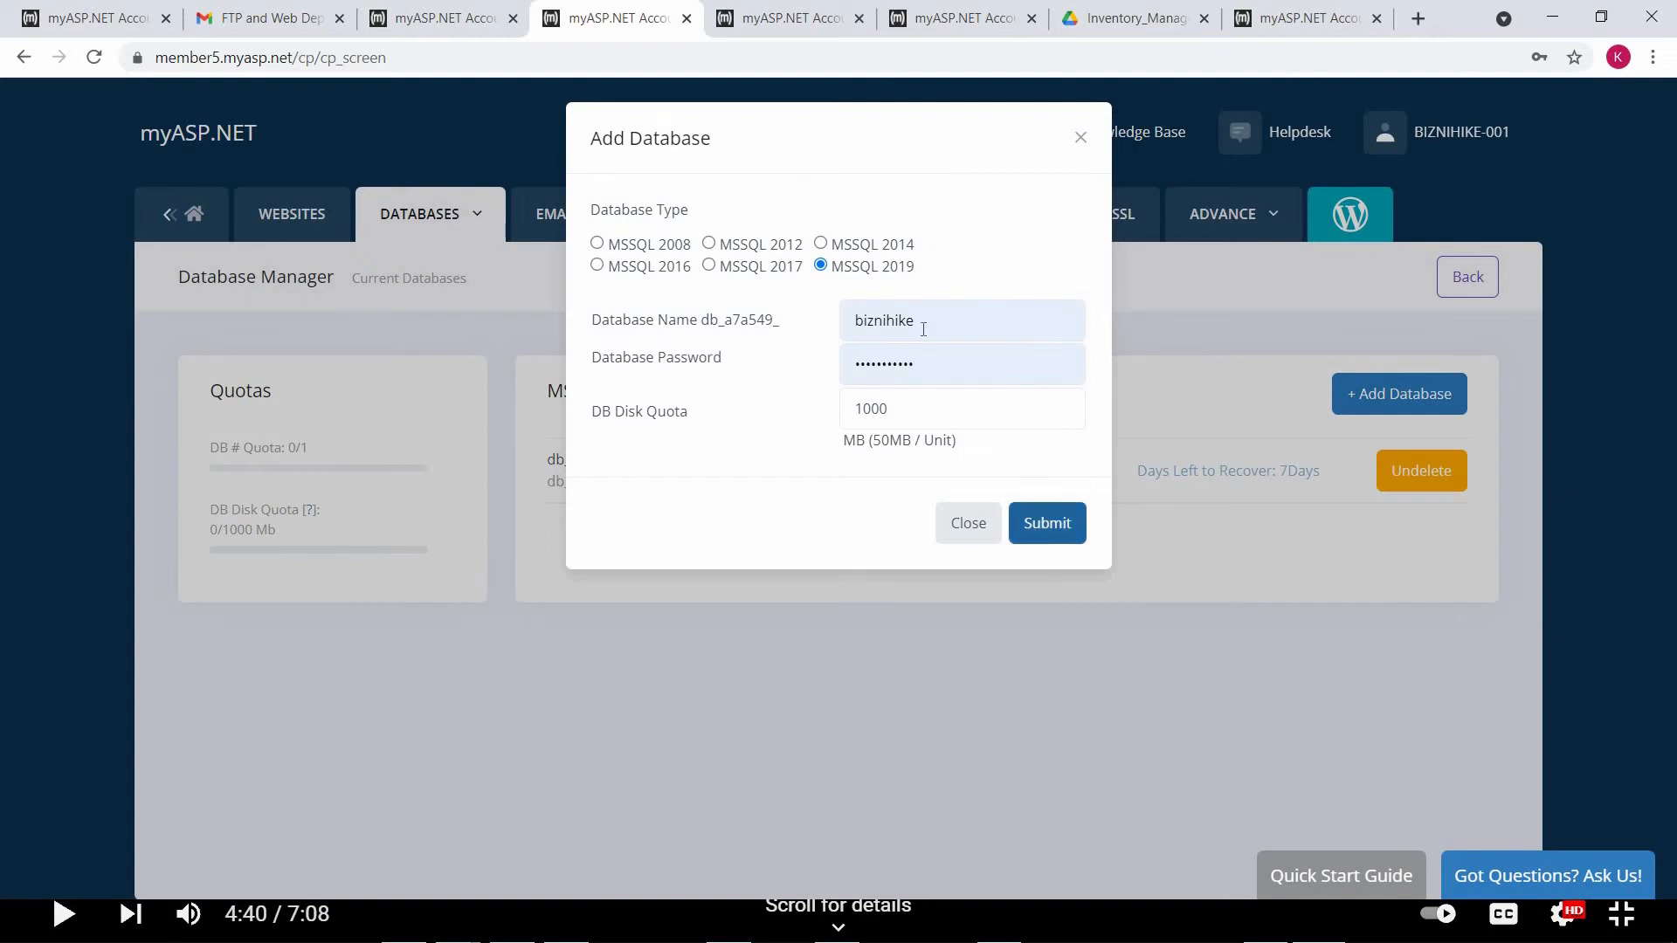
pyautogui.click(959, 320)
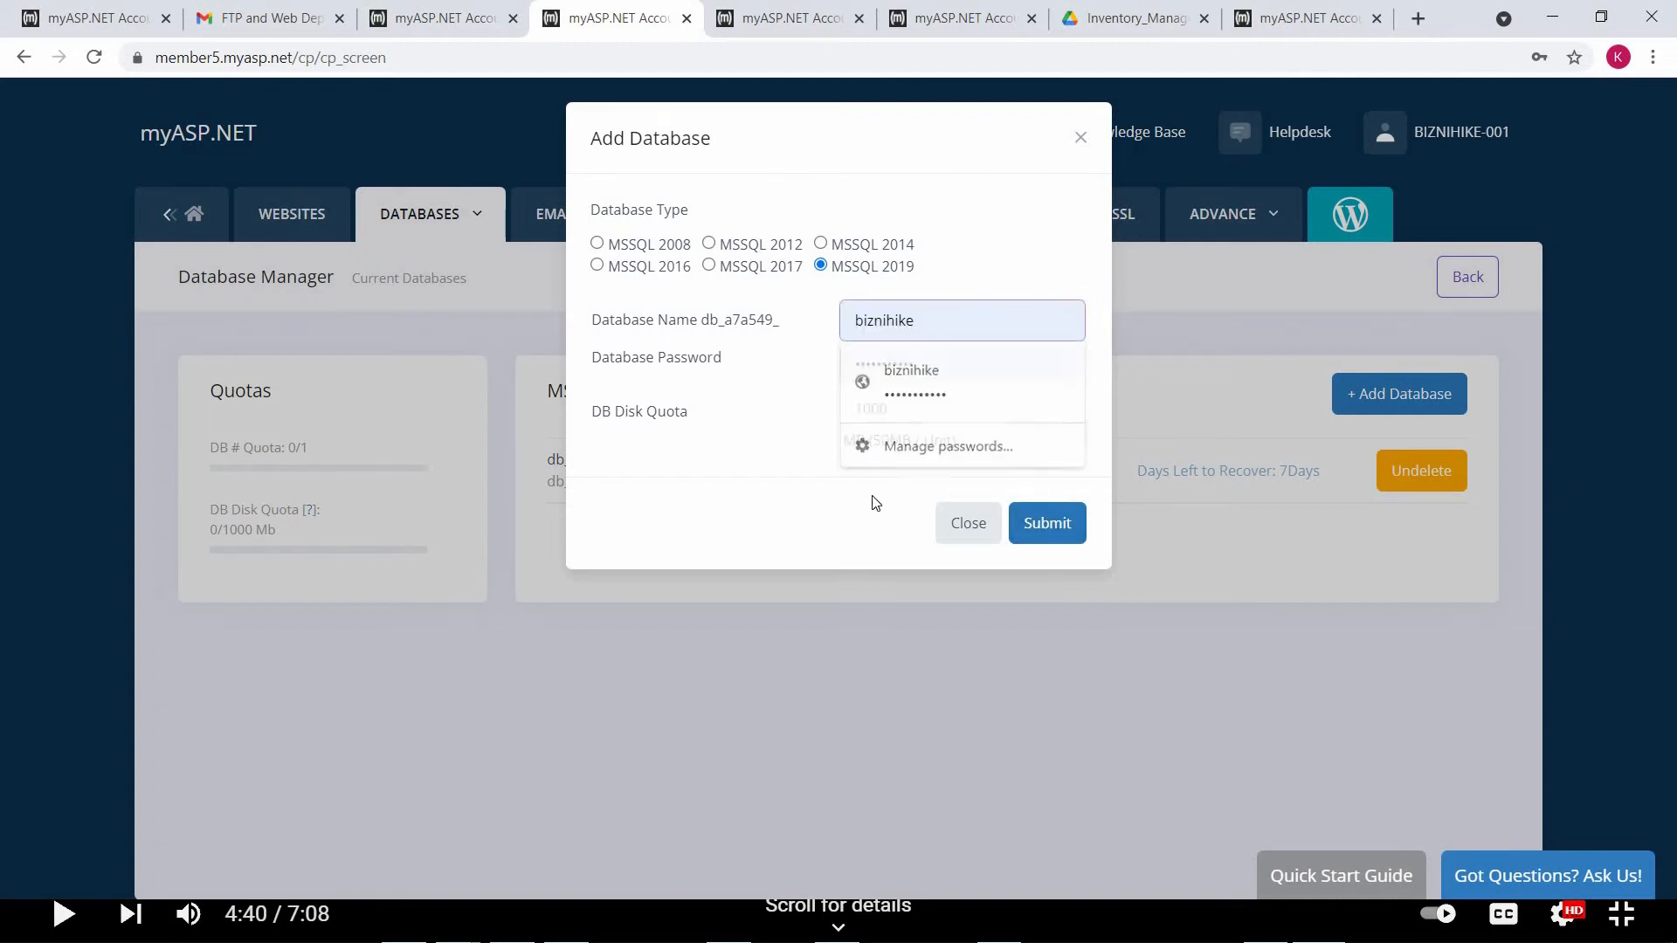
pyautogui.click(1046, 522)
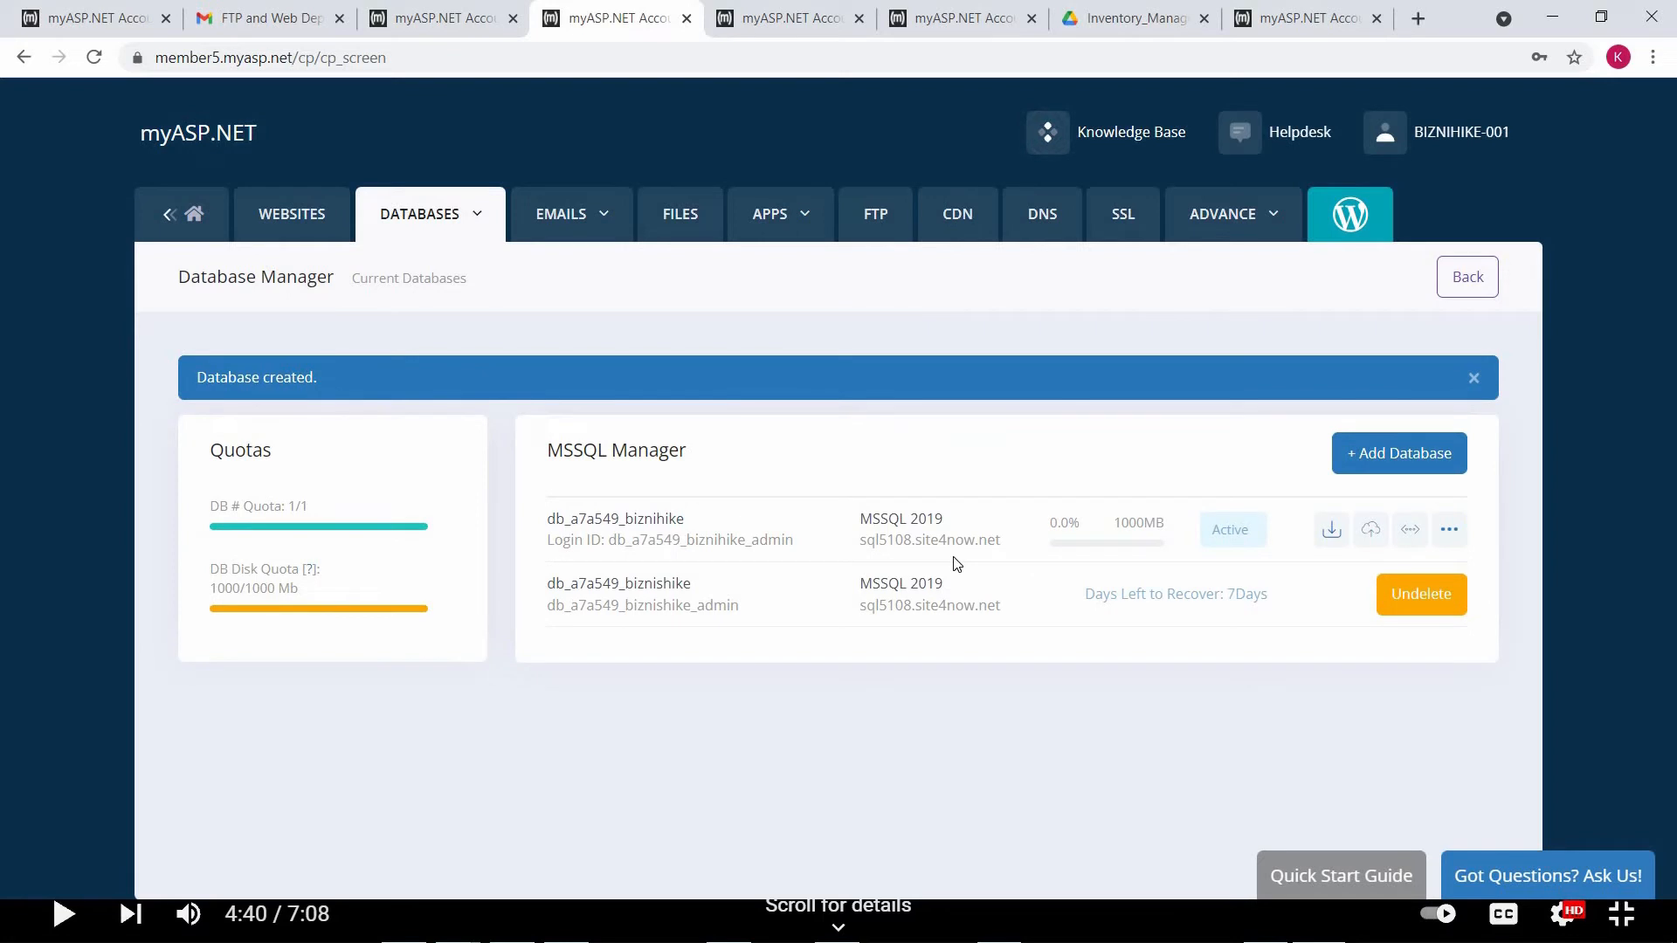
pyautogui.moveTo(1371, 530)
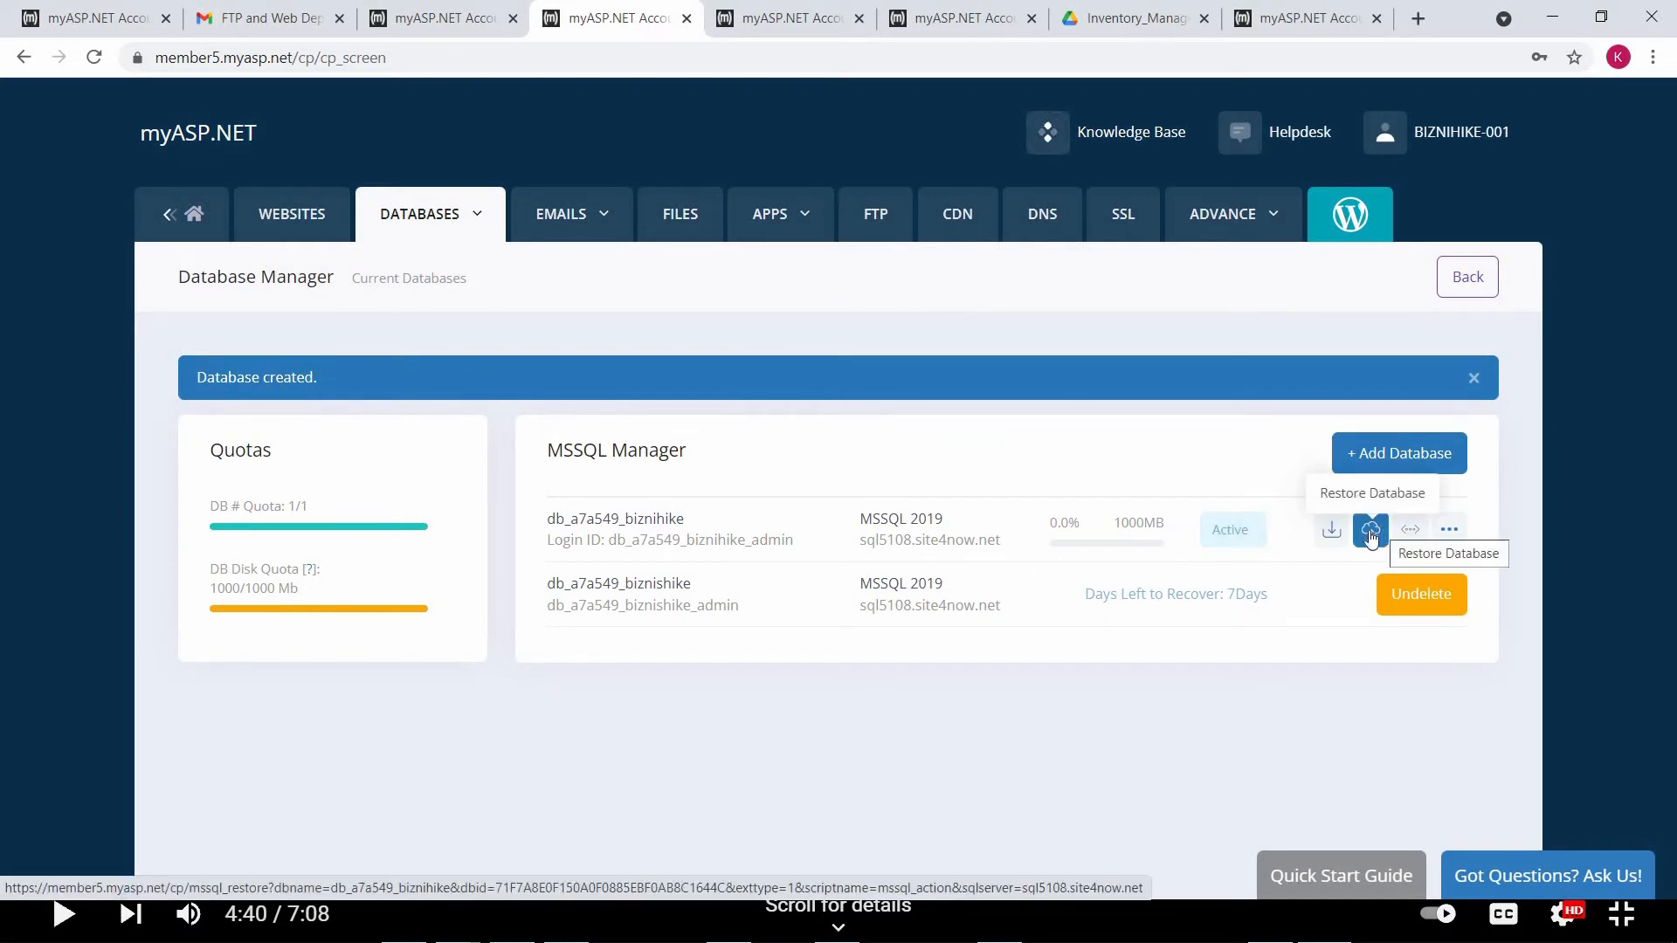
# - Restore db_a7a549_biznihike from the account backup site1/App_Data/bmsfresh.bak
pyautogui.click(1371, 527)
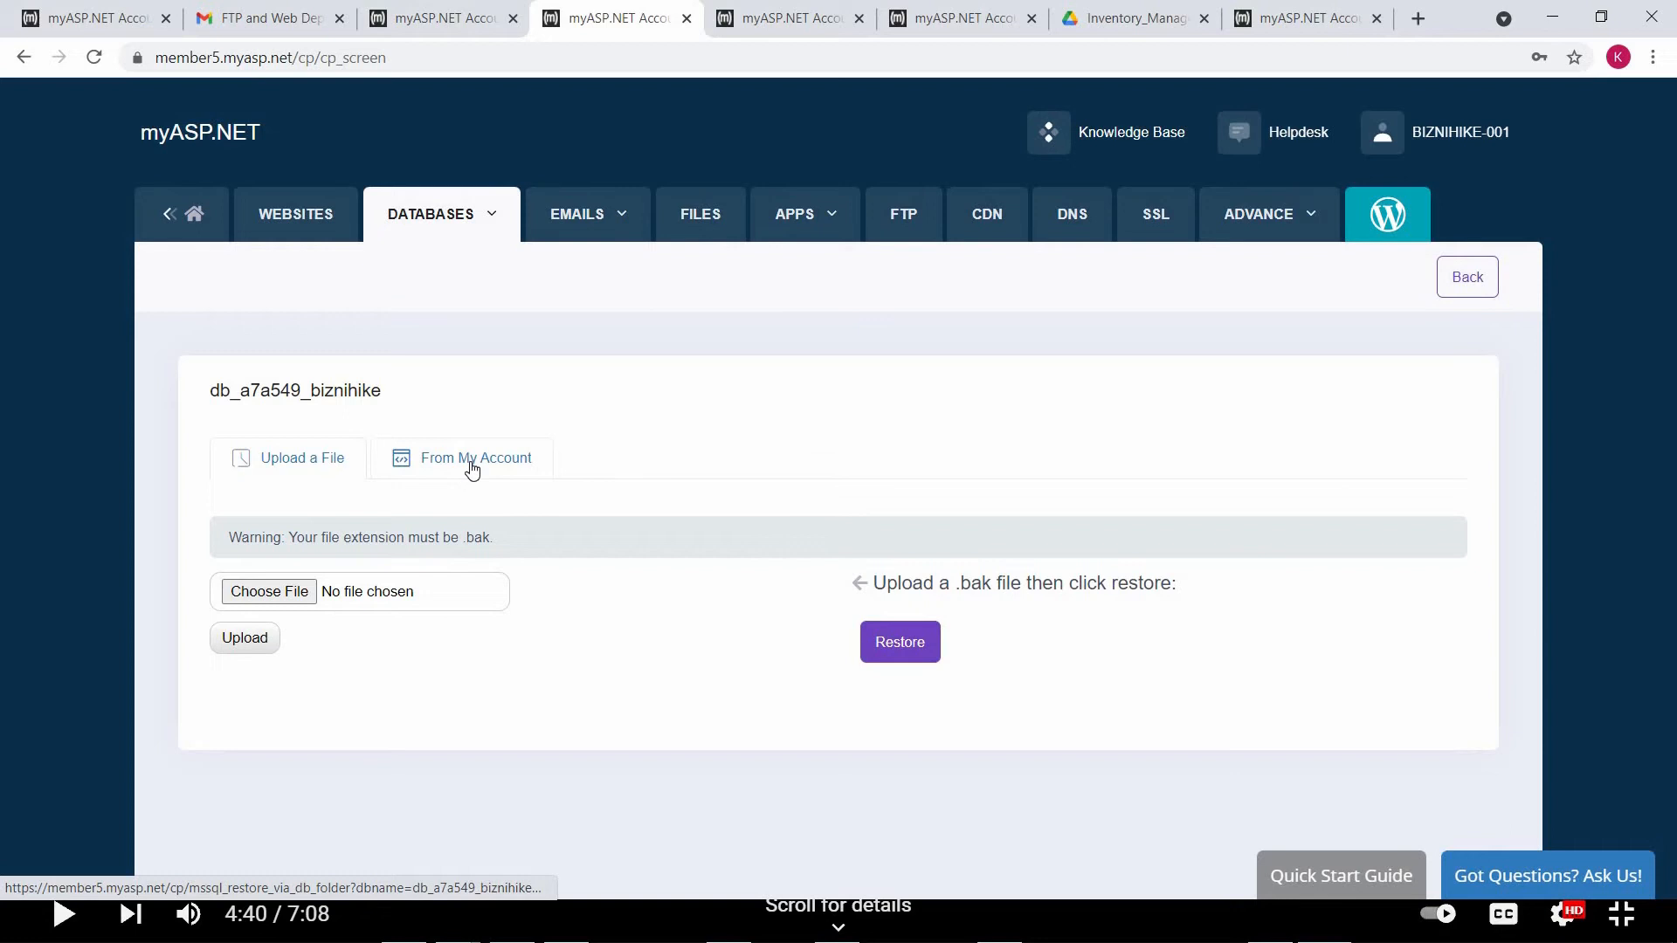
pyautogui.click(472, 458)
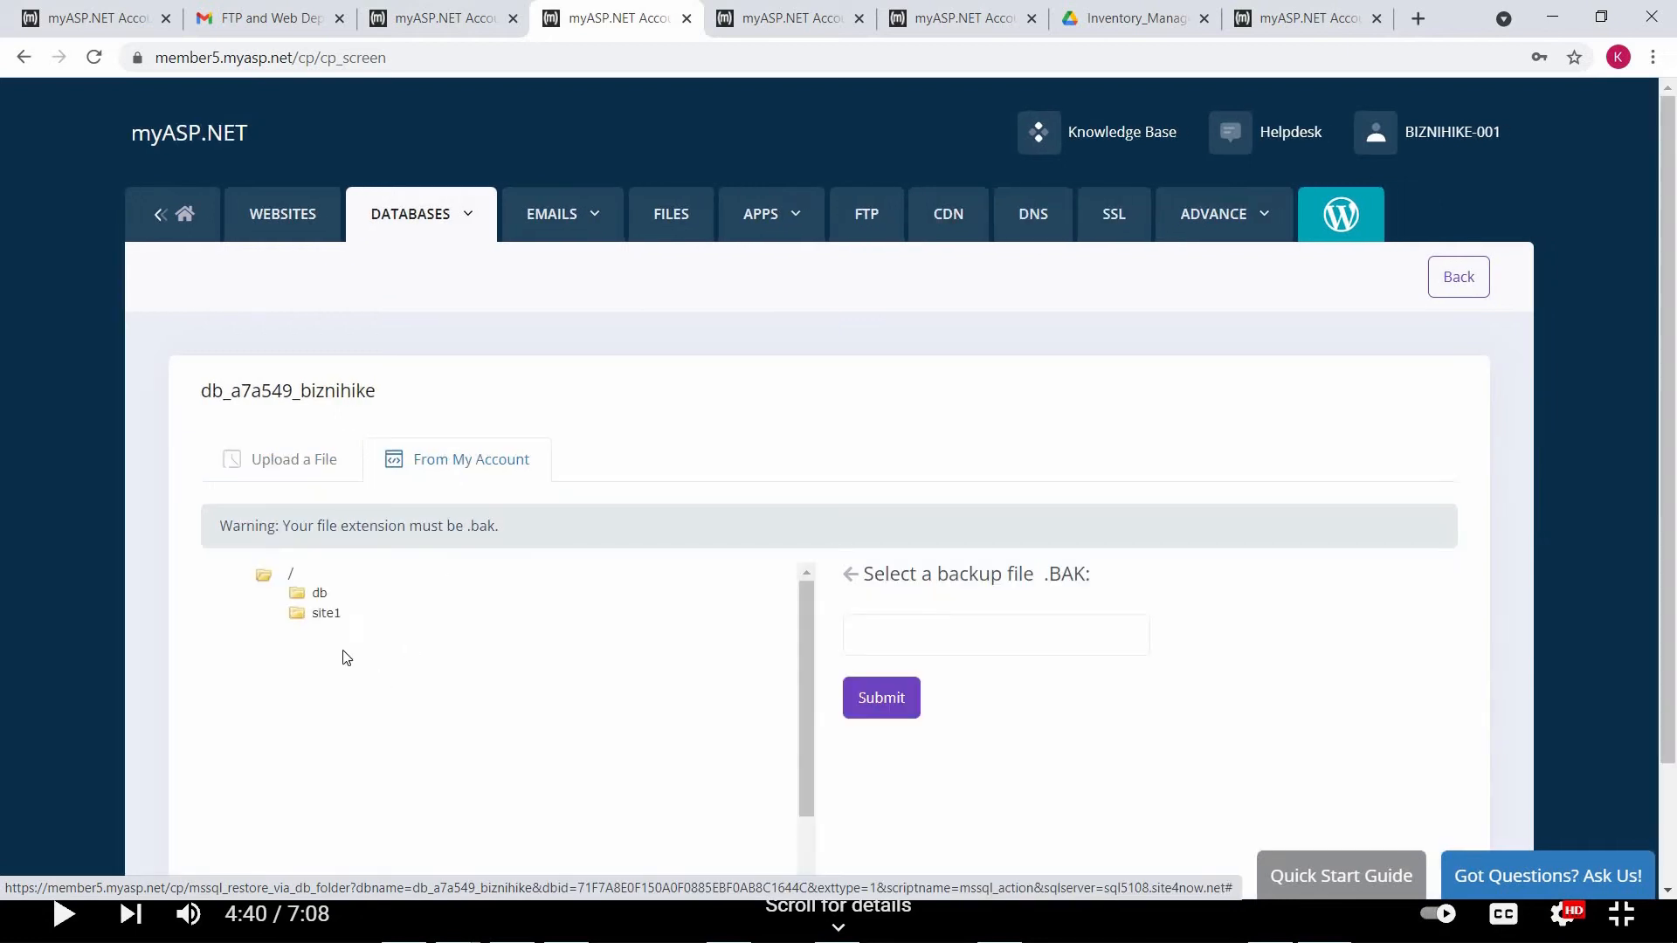
pyautogui.click(327, 613)
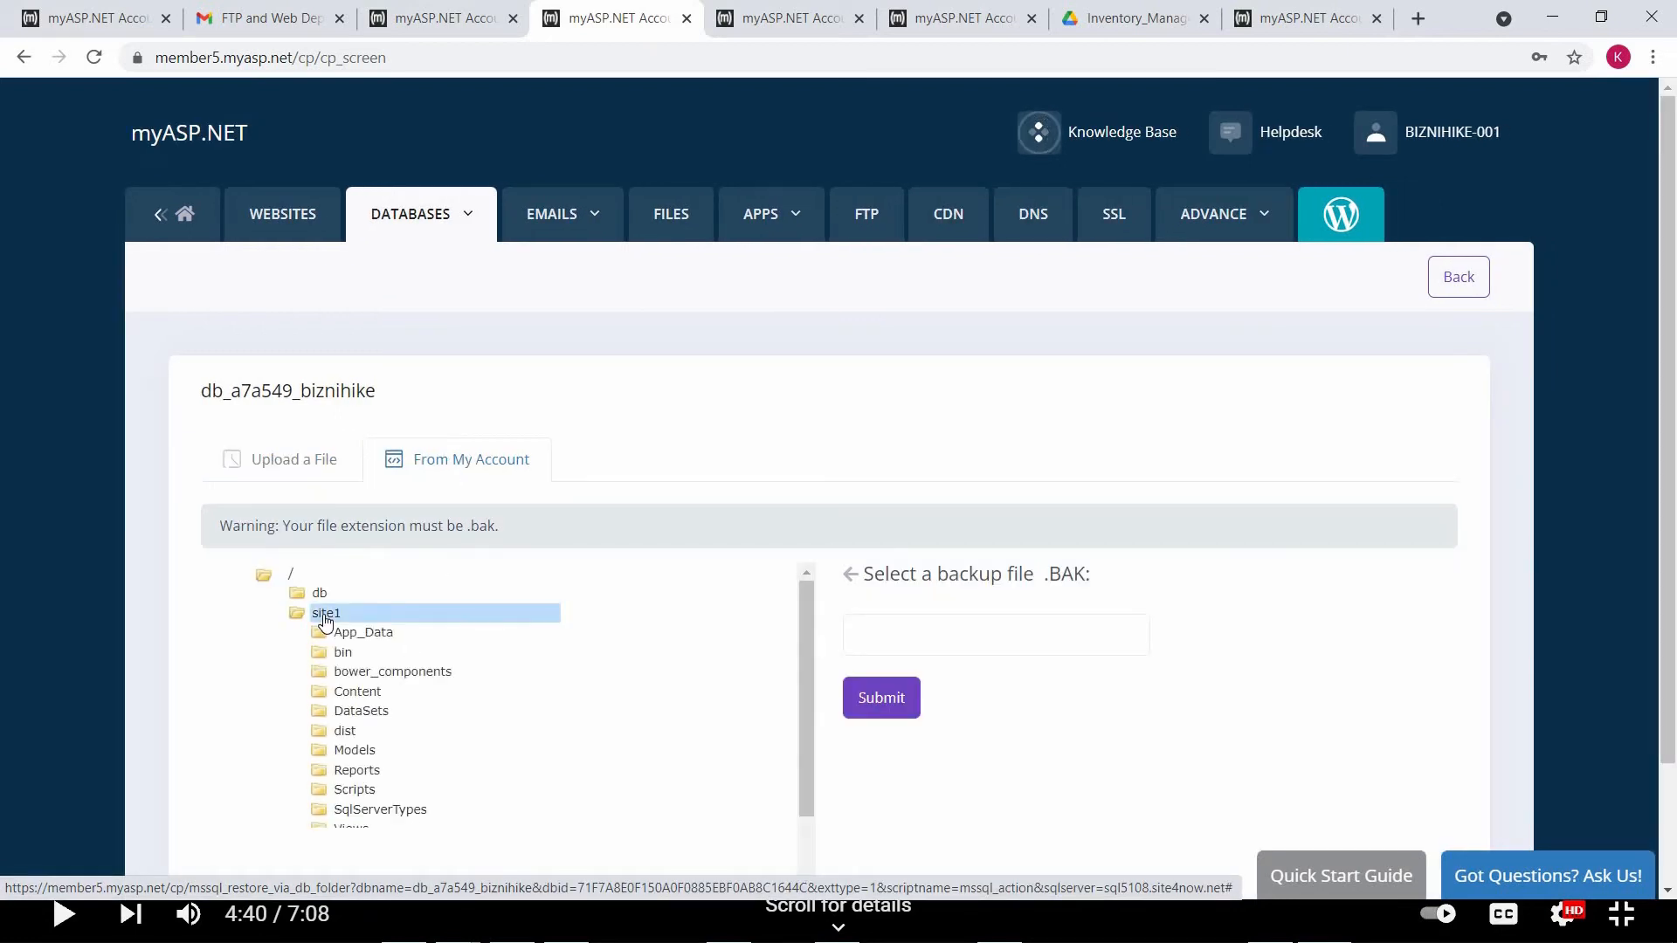
pyautogui.click(363, 630)
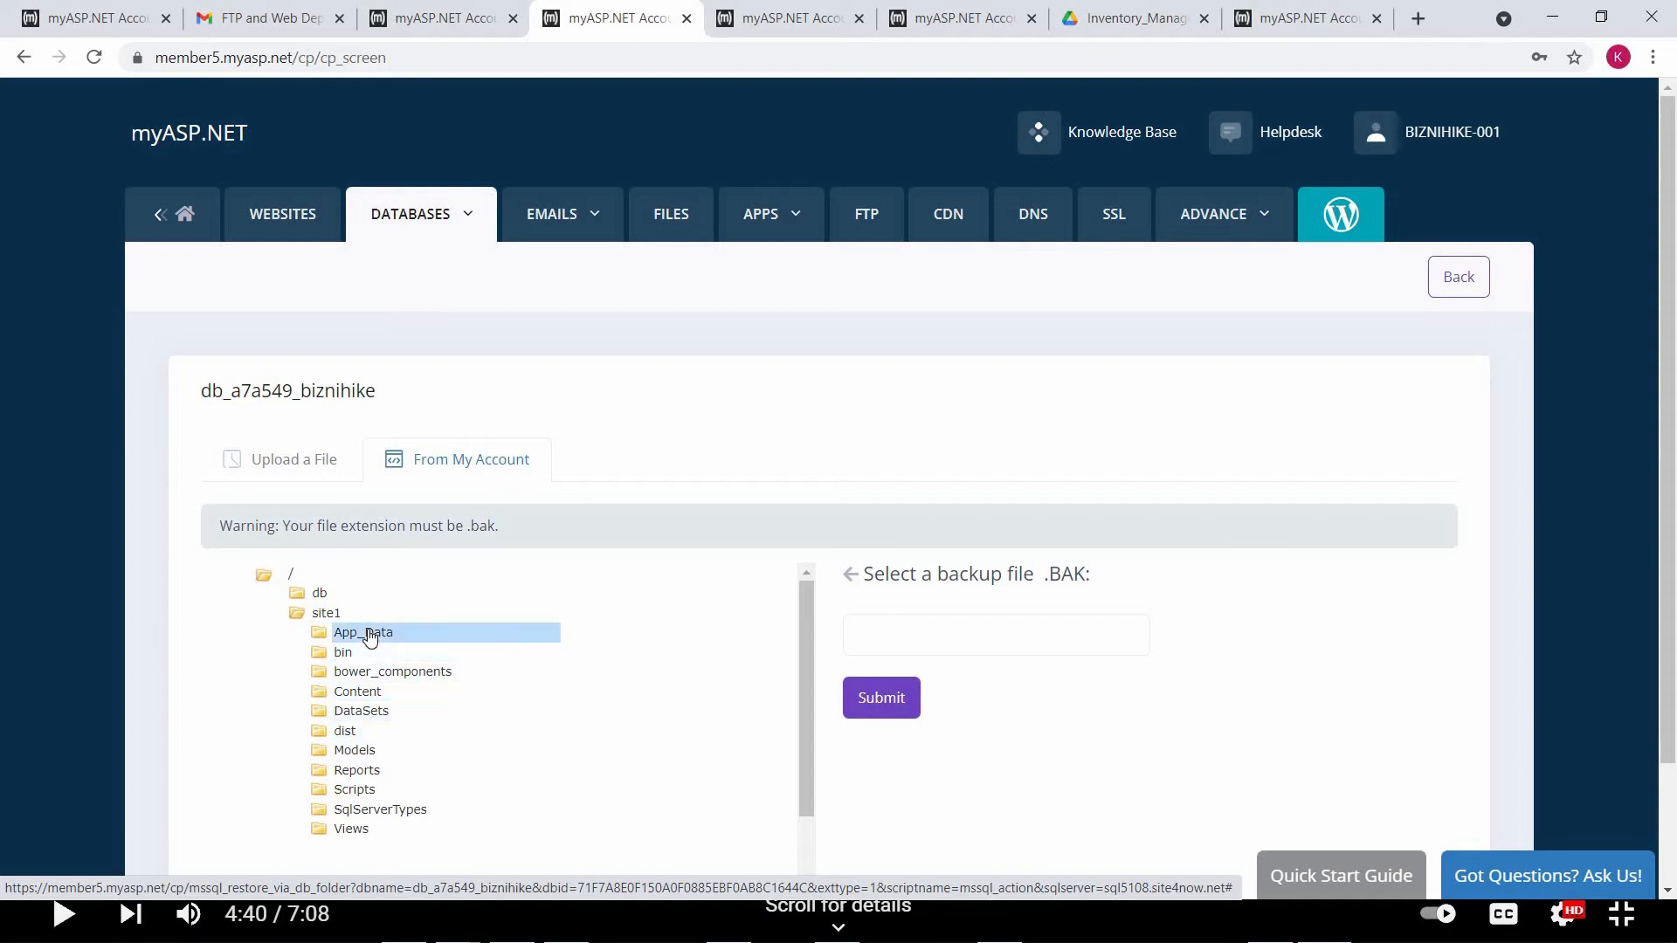
pyautogui.click(363, 632)
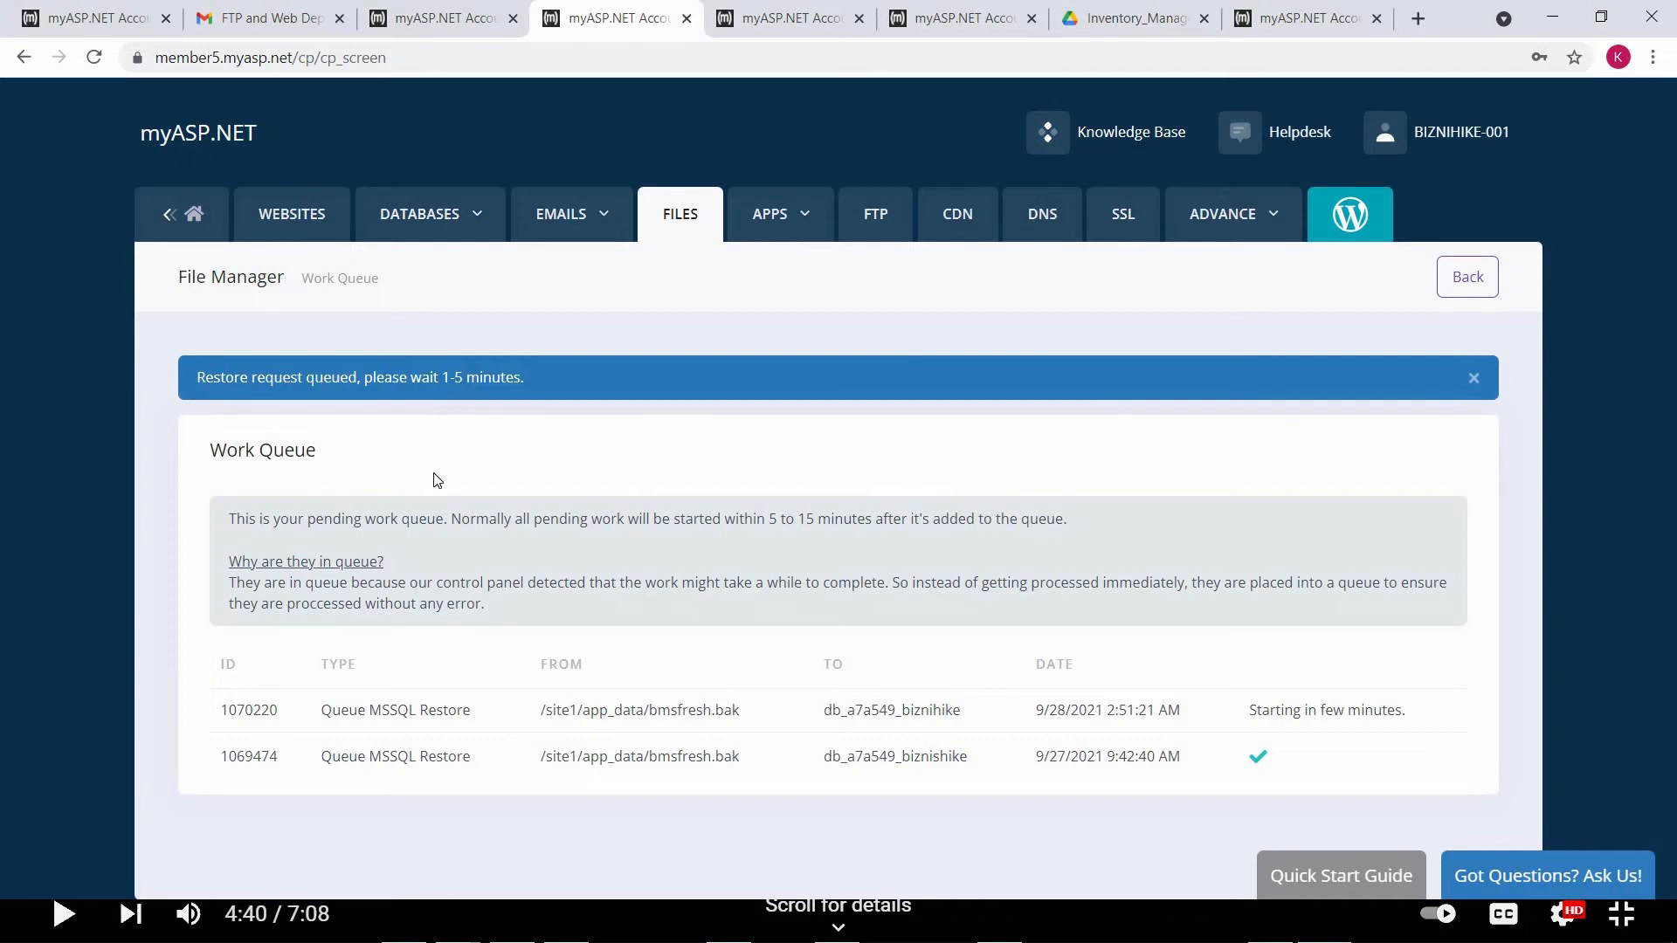
# - Dismiss the restore-queued notice and return to the MSSQL database list
pyautogui.click(1472, 378)
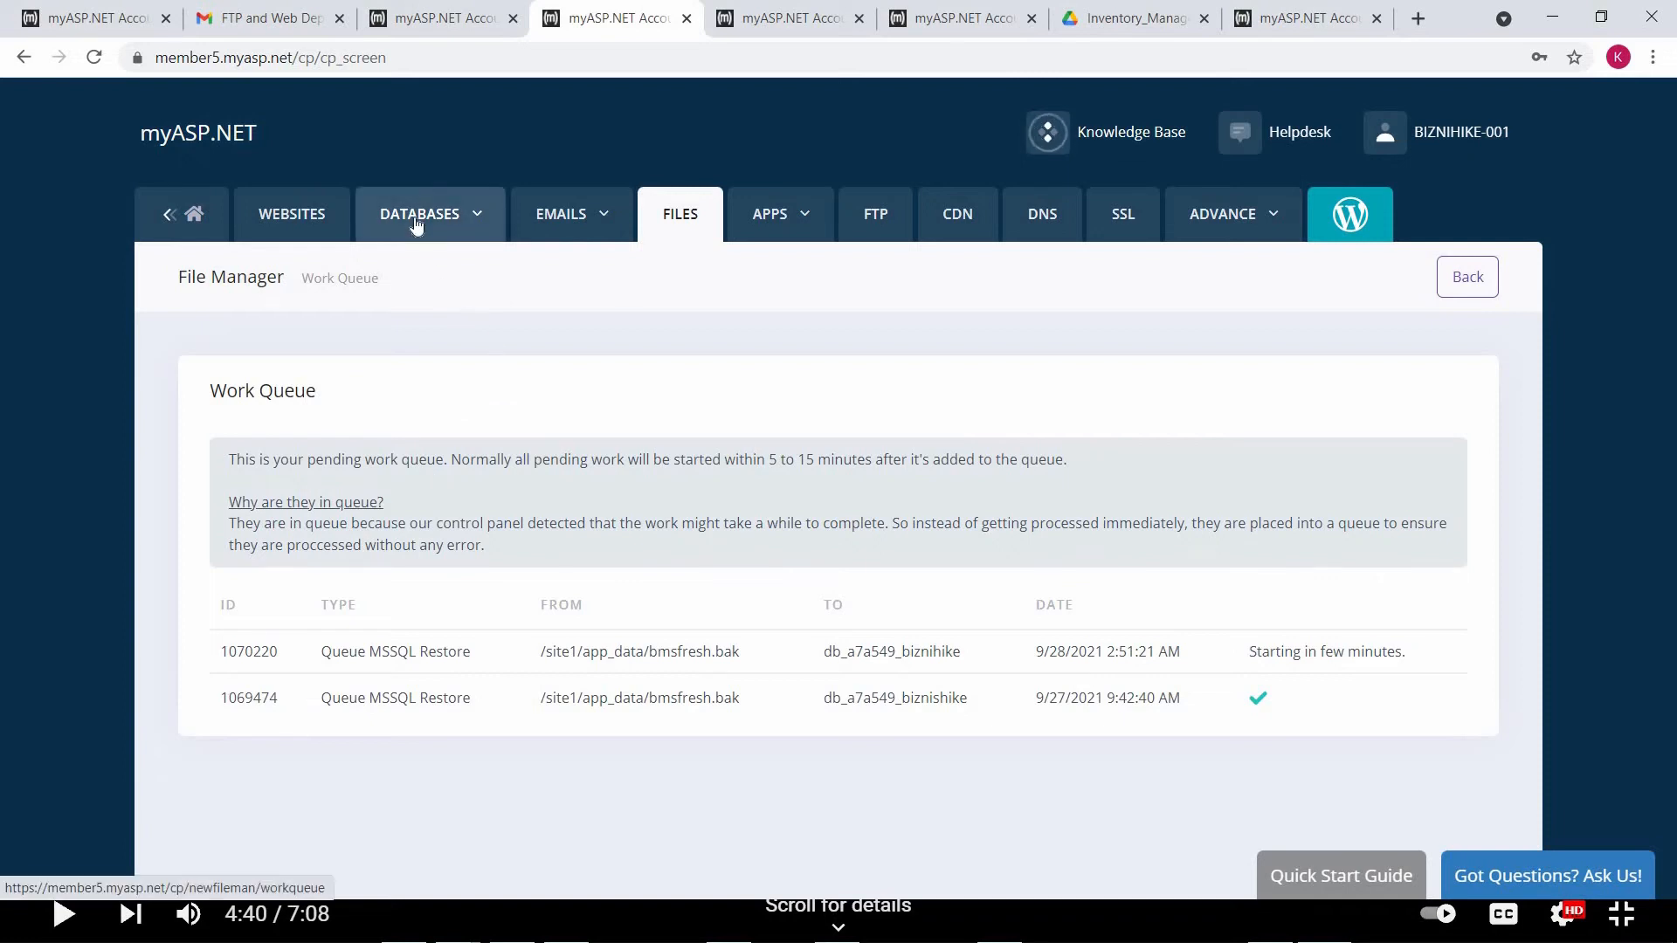
pyautogui.click(420, 213)
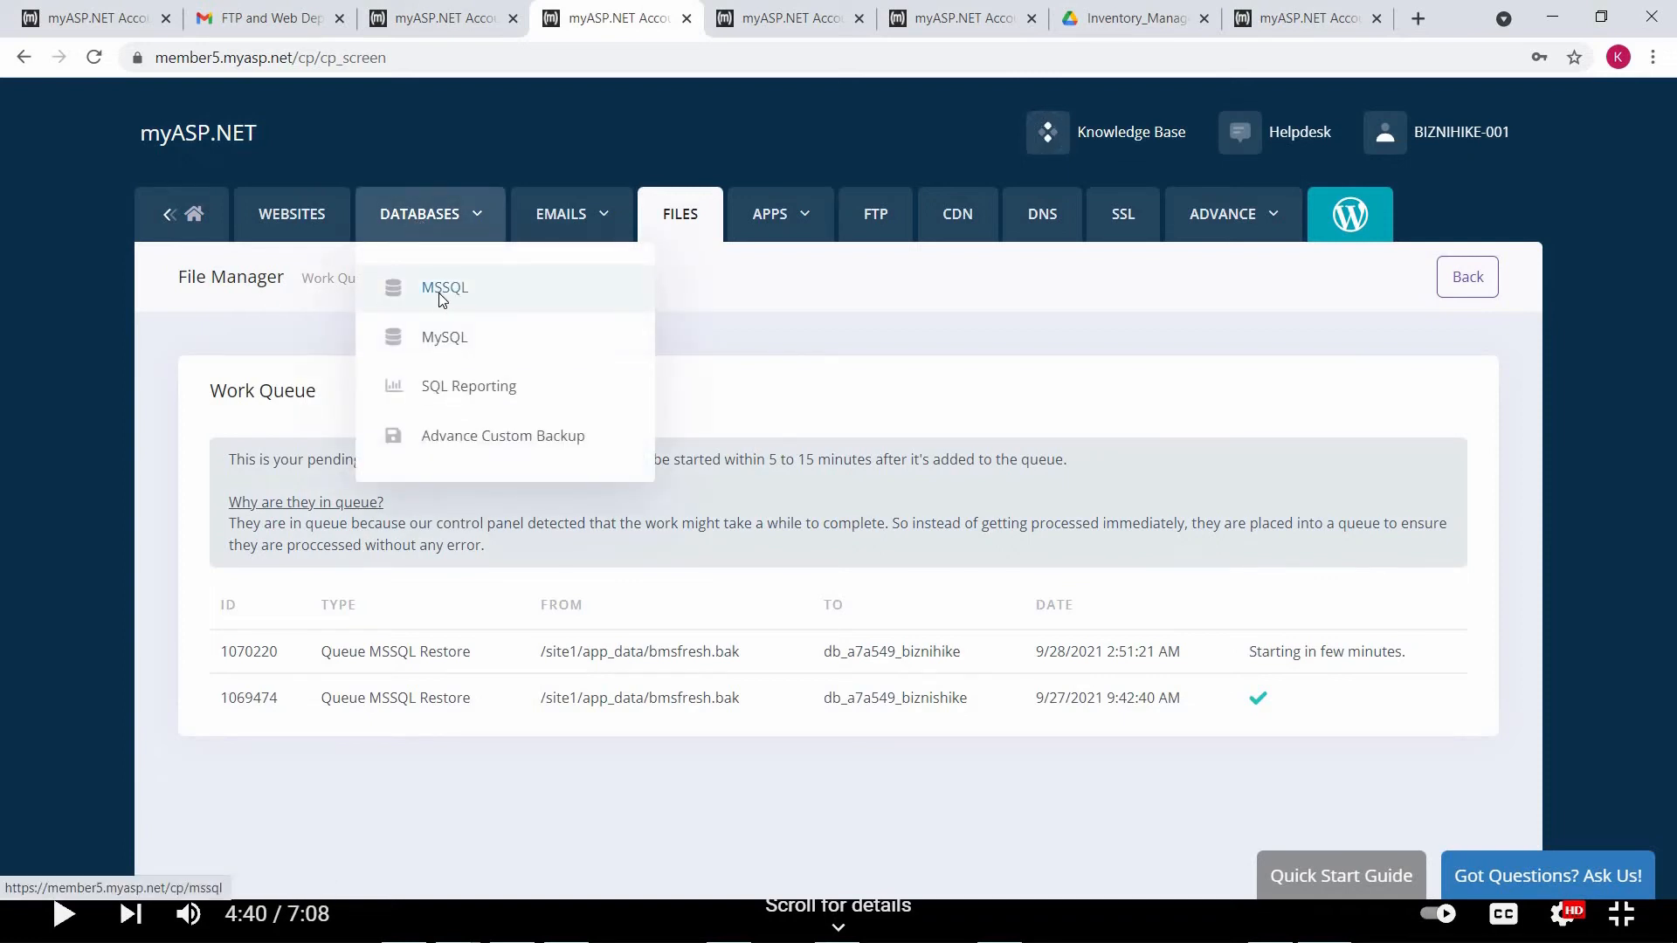
pyautogui.click(444, 287)
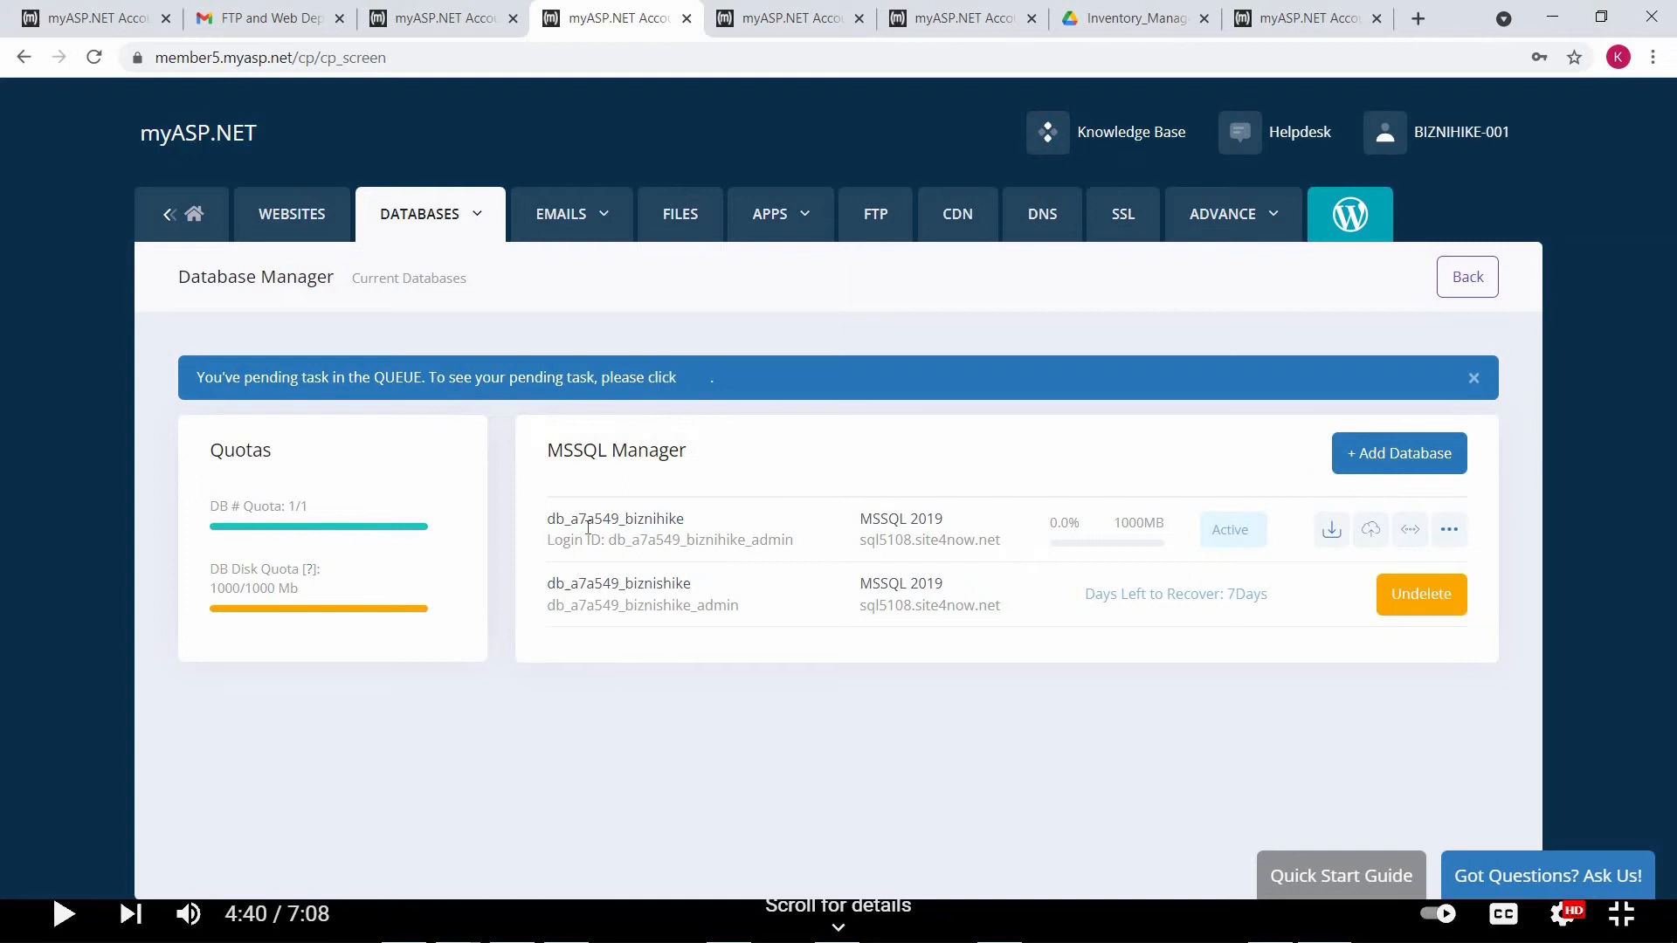
pyautogui.moveTo(1369, 529)
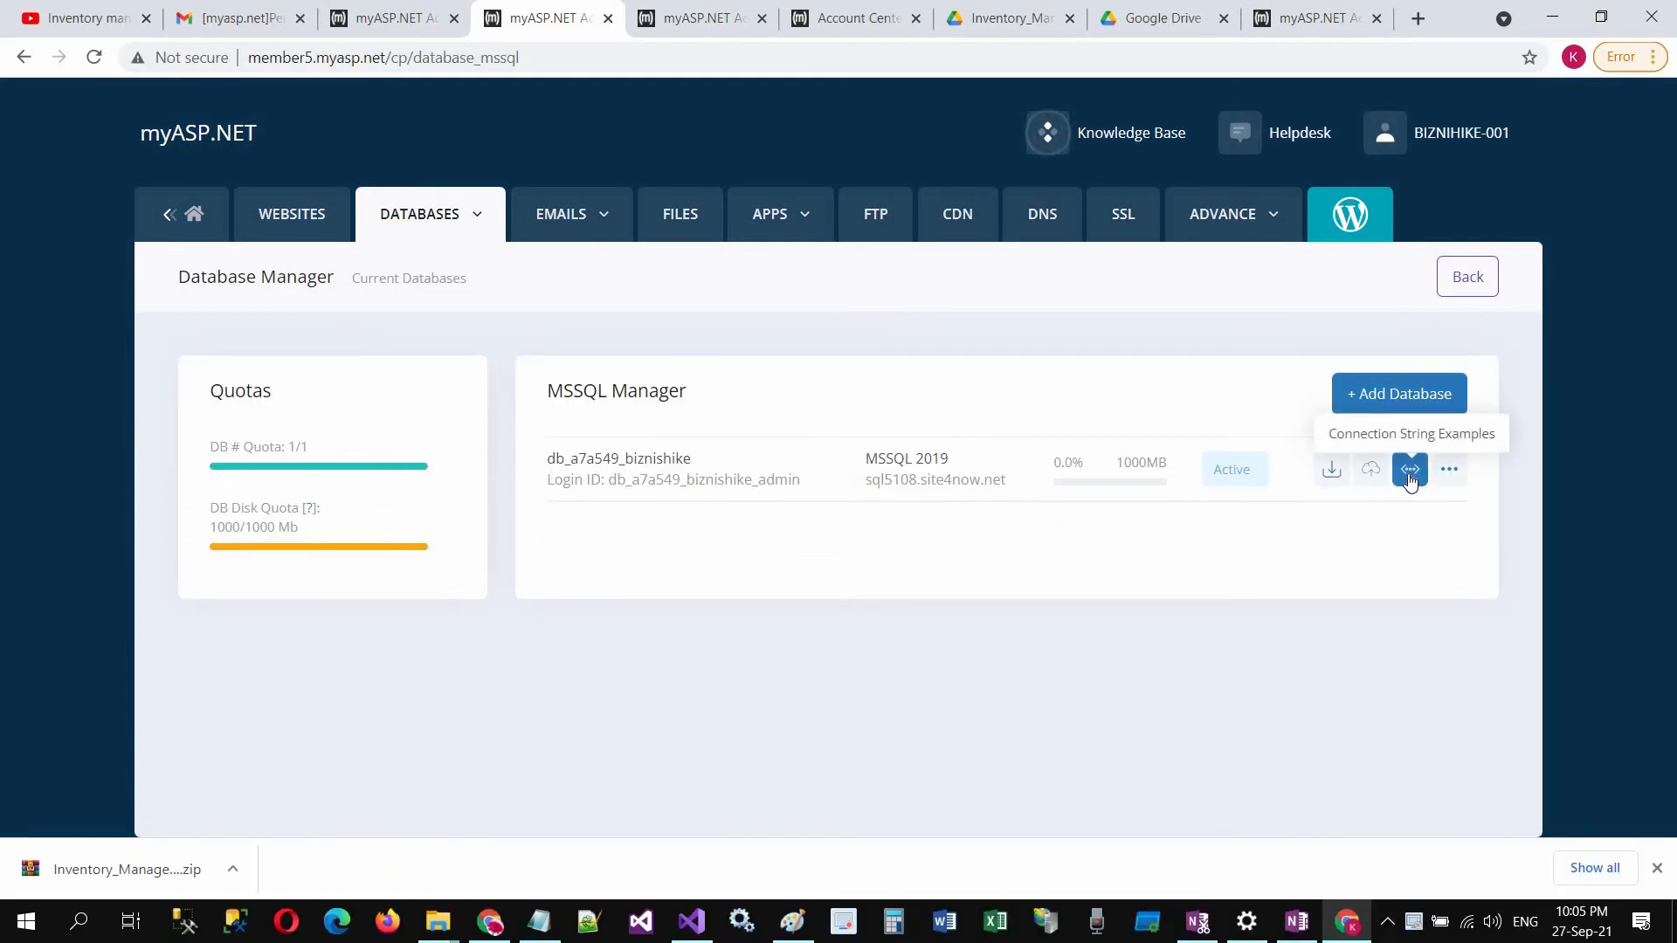
# - View the connection string examples and select the ASP.NET string for the database
pyautogui.click(1409, 468)
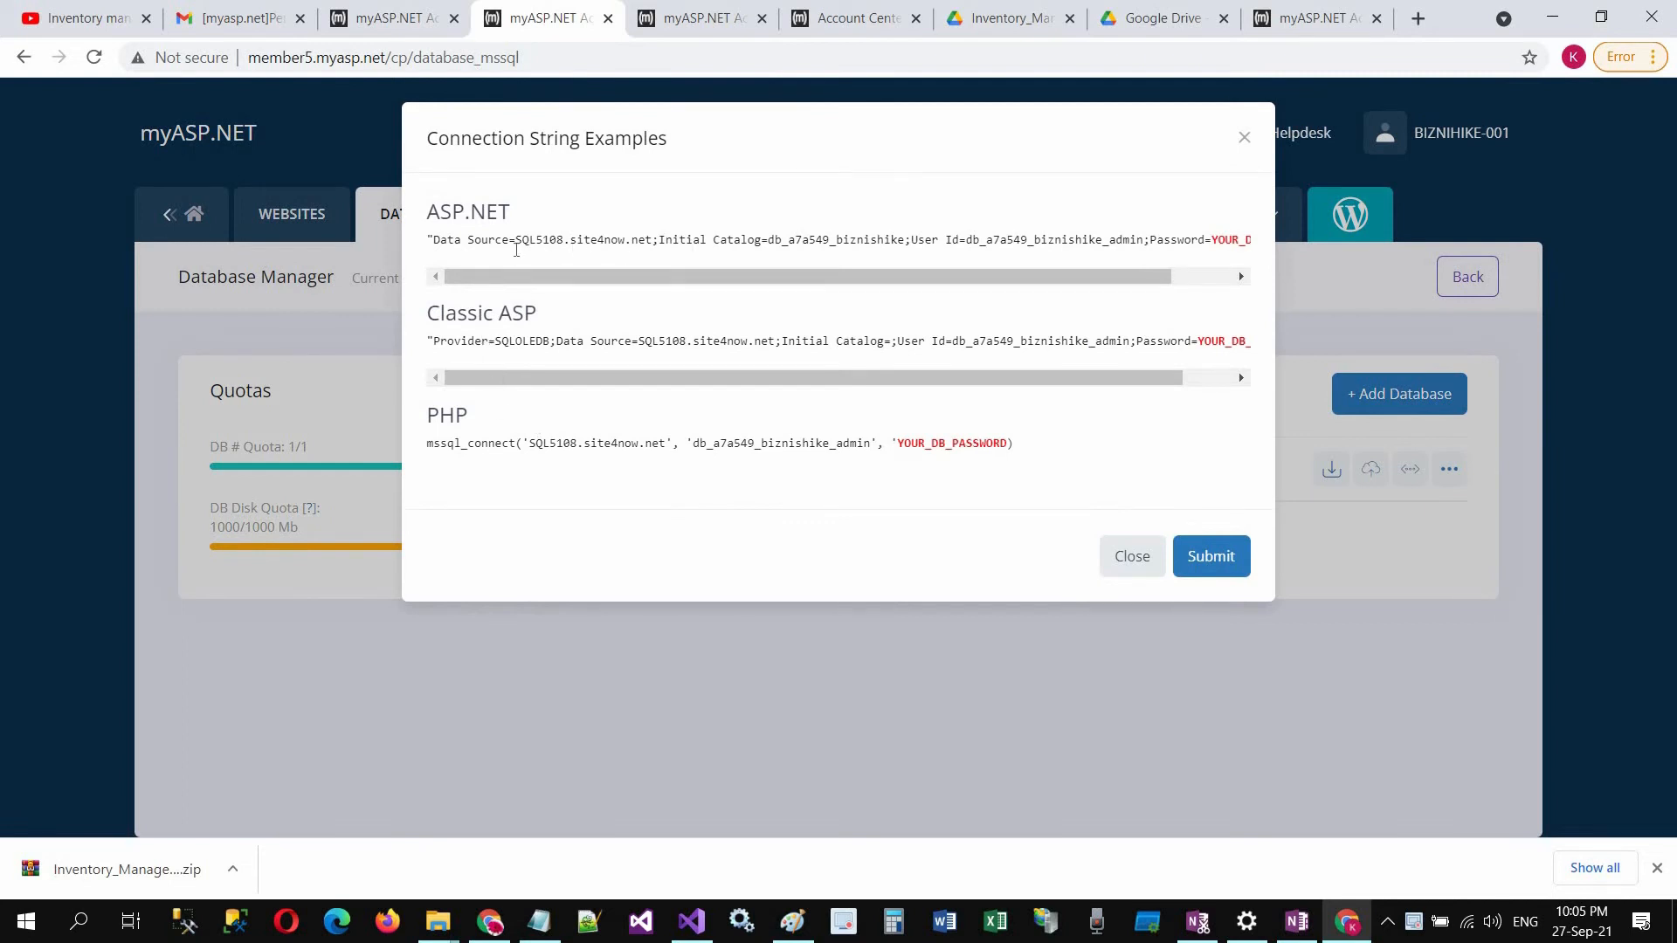
pyautogui.doubleClick(580, 239)
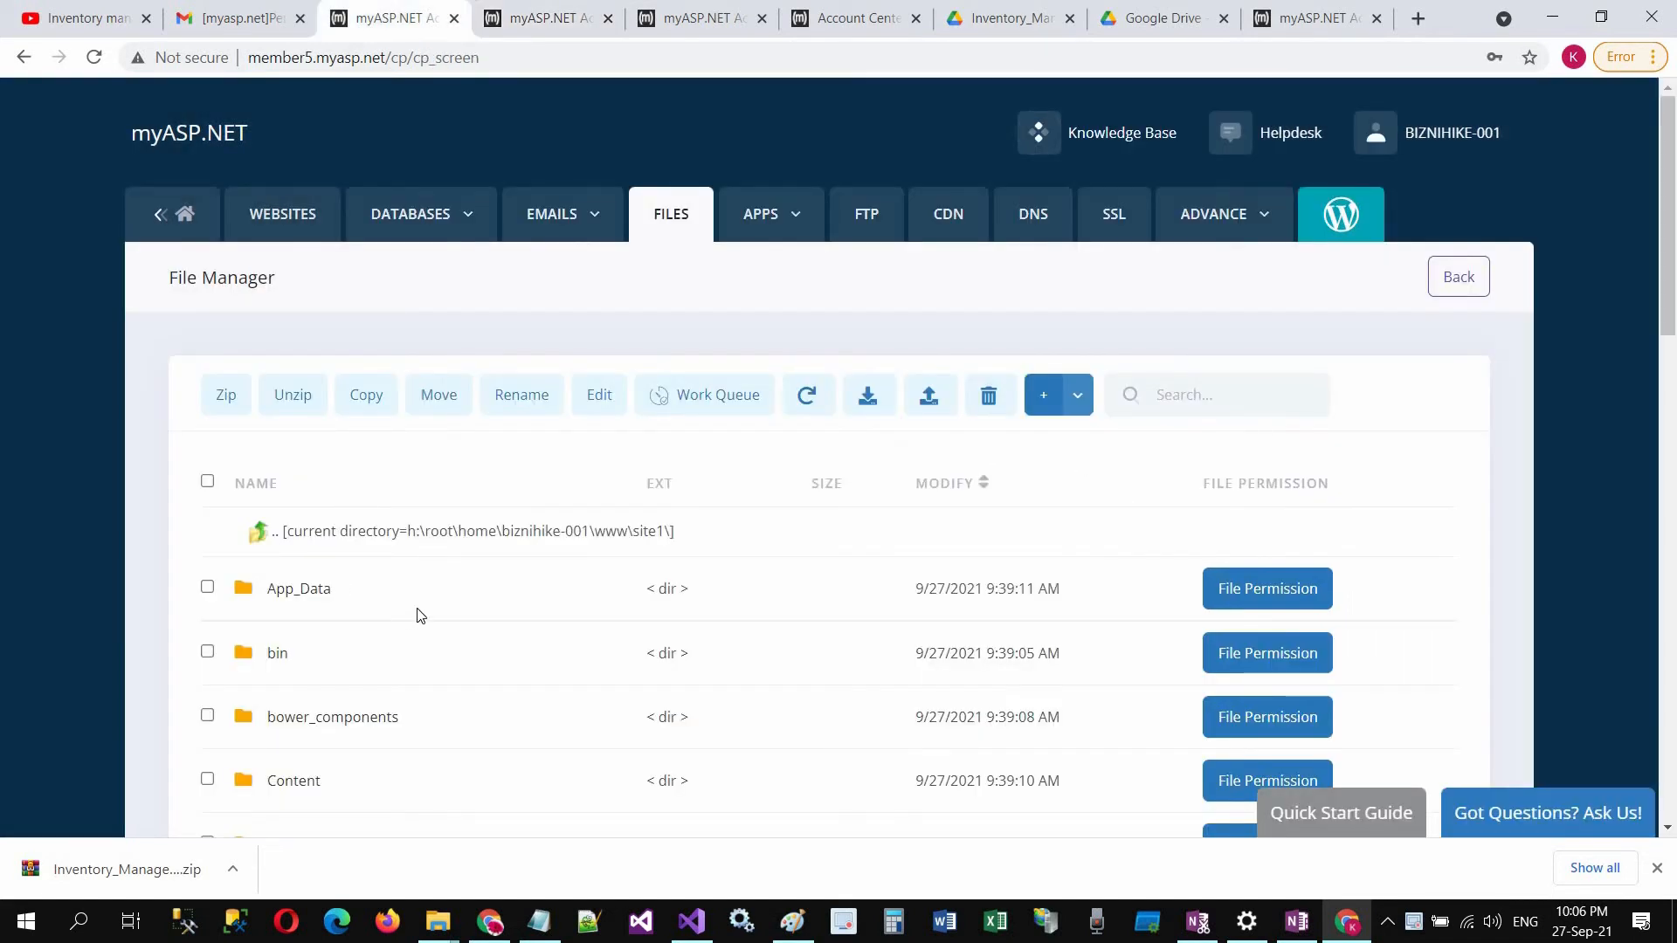
# - Select Web.Config in site1 and bring it up in the editor
pyautogui.click(543, 18)
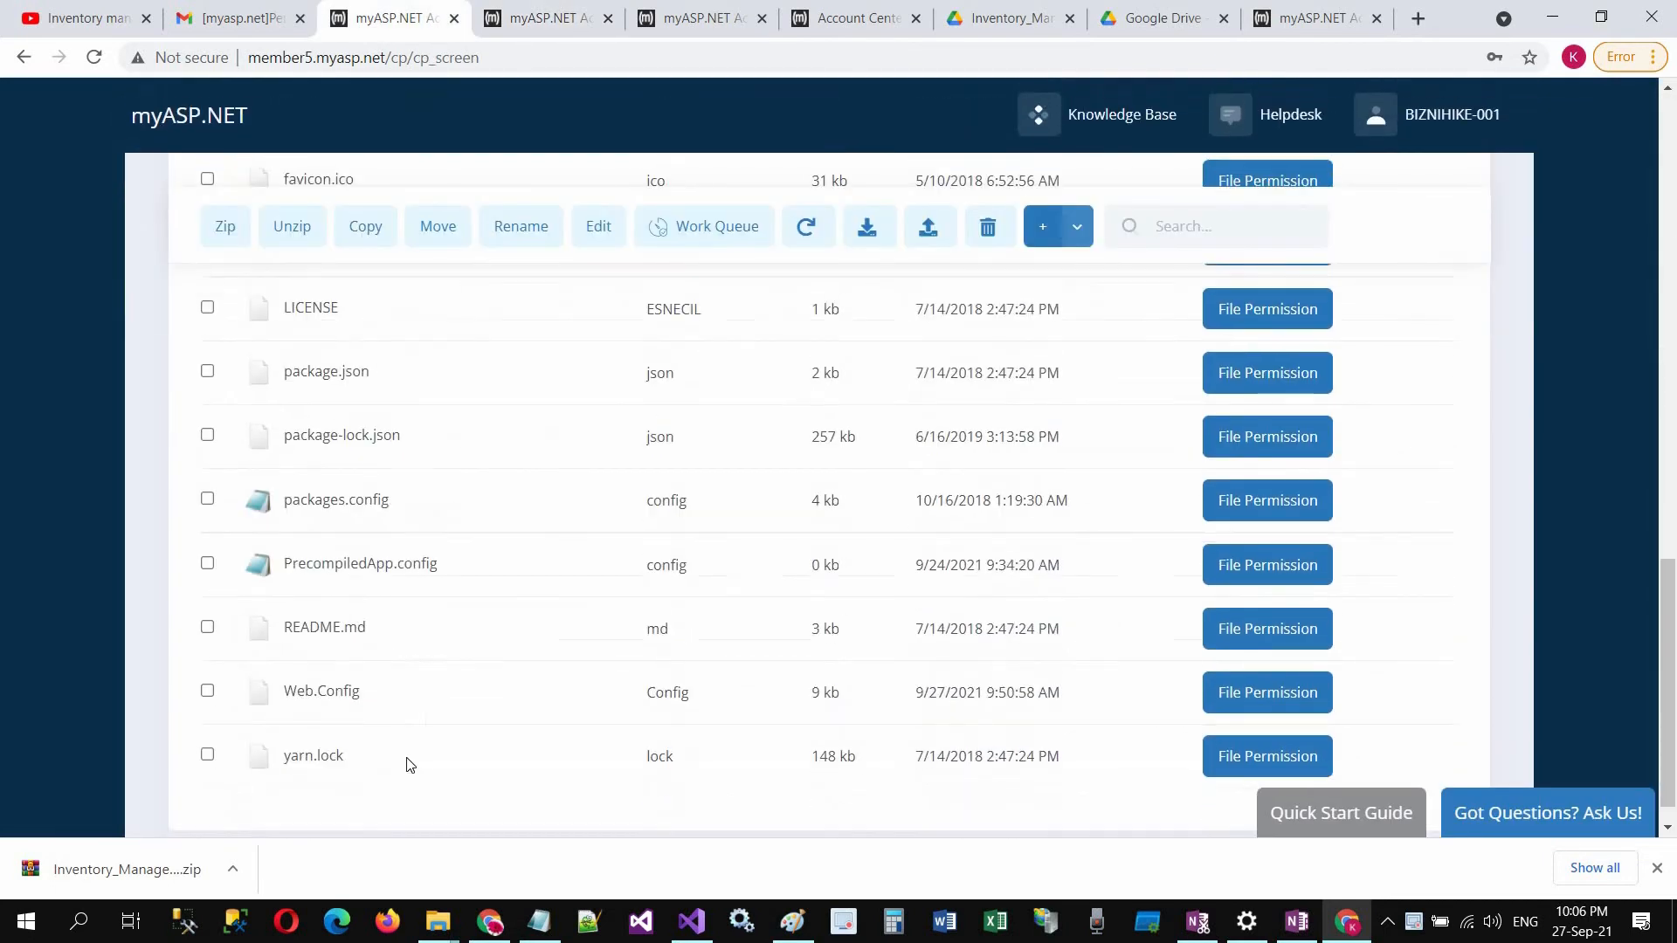
pyautogui.click(206, 653)
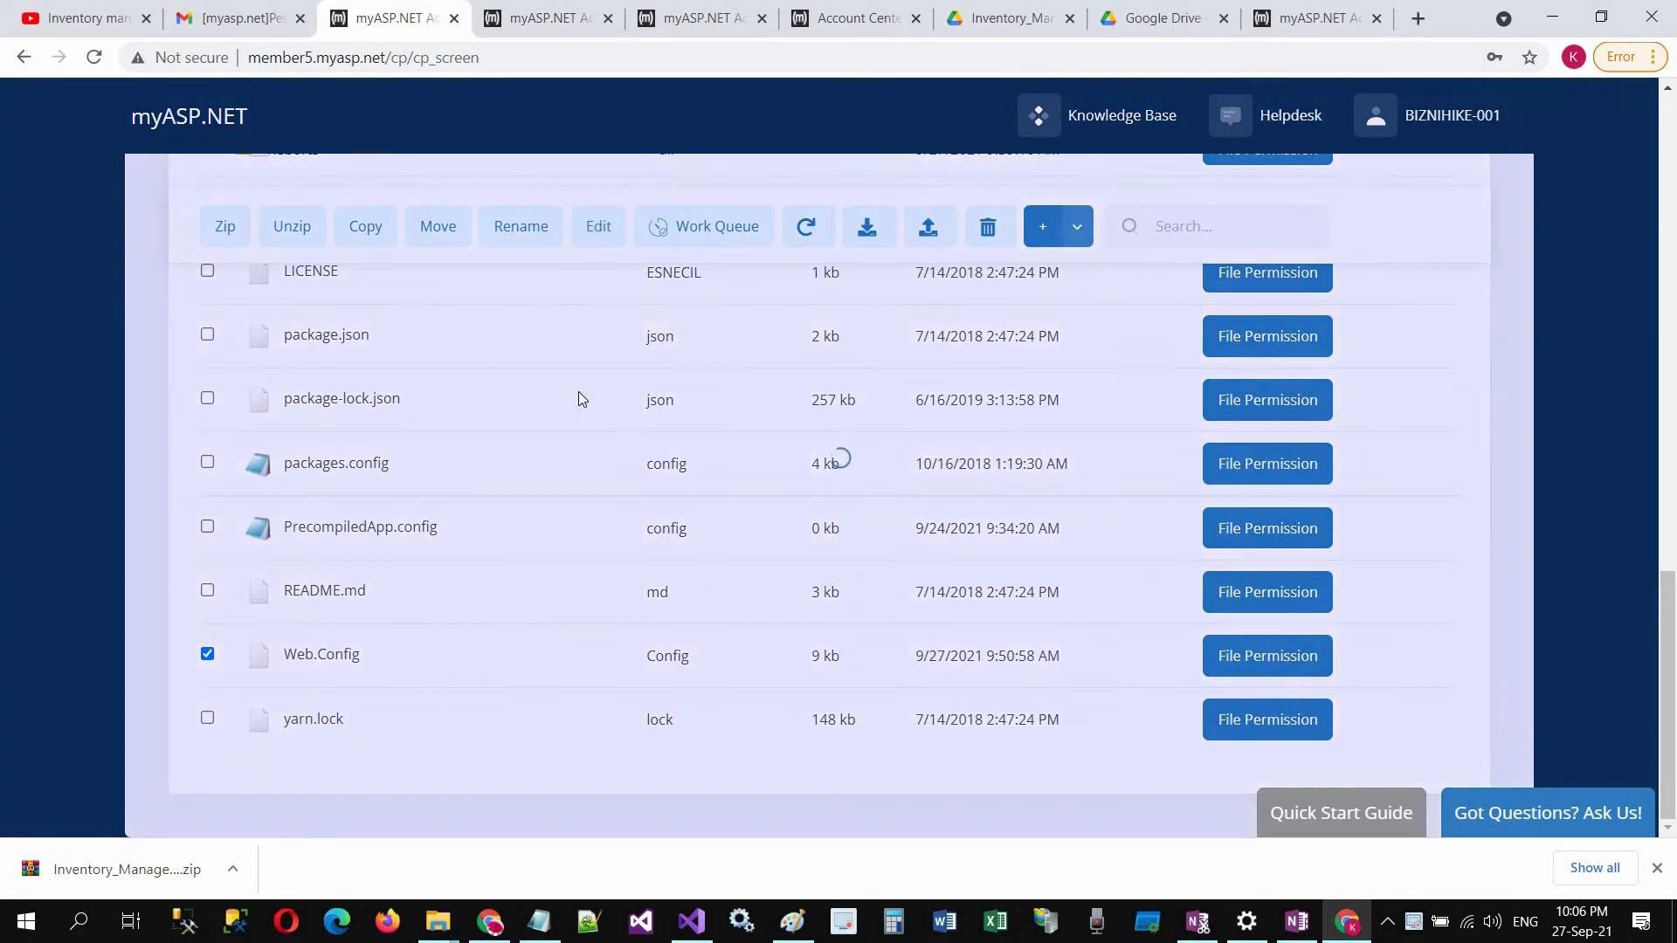
pyautogui.click(597, 226)
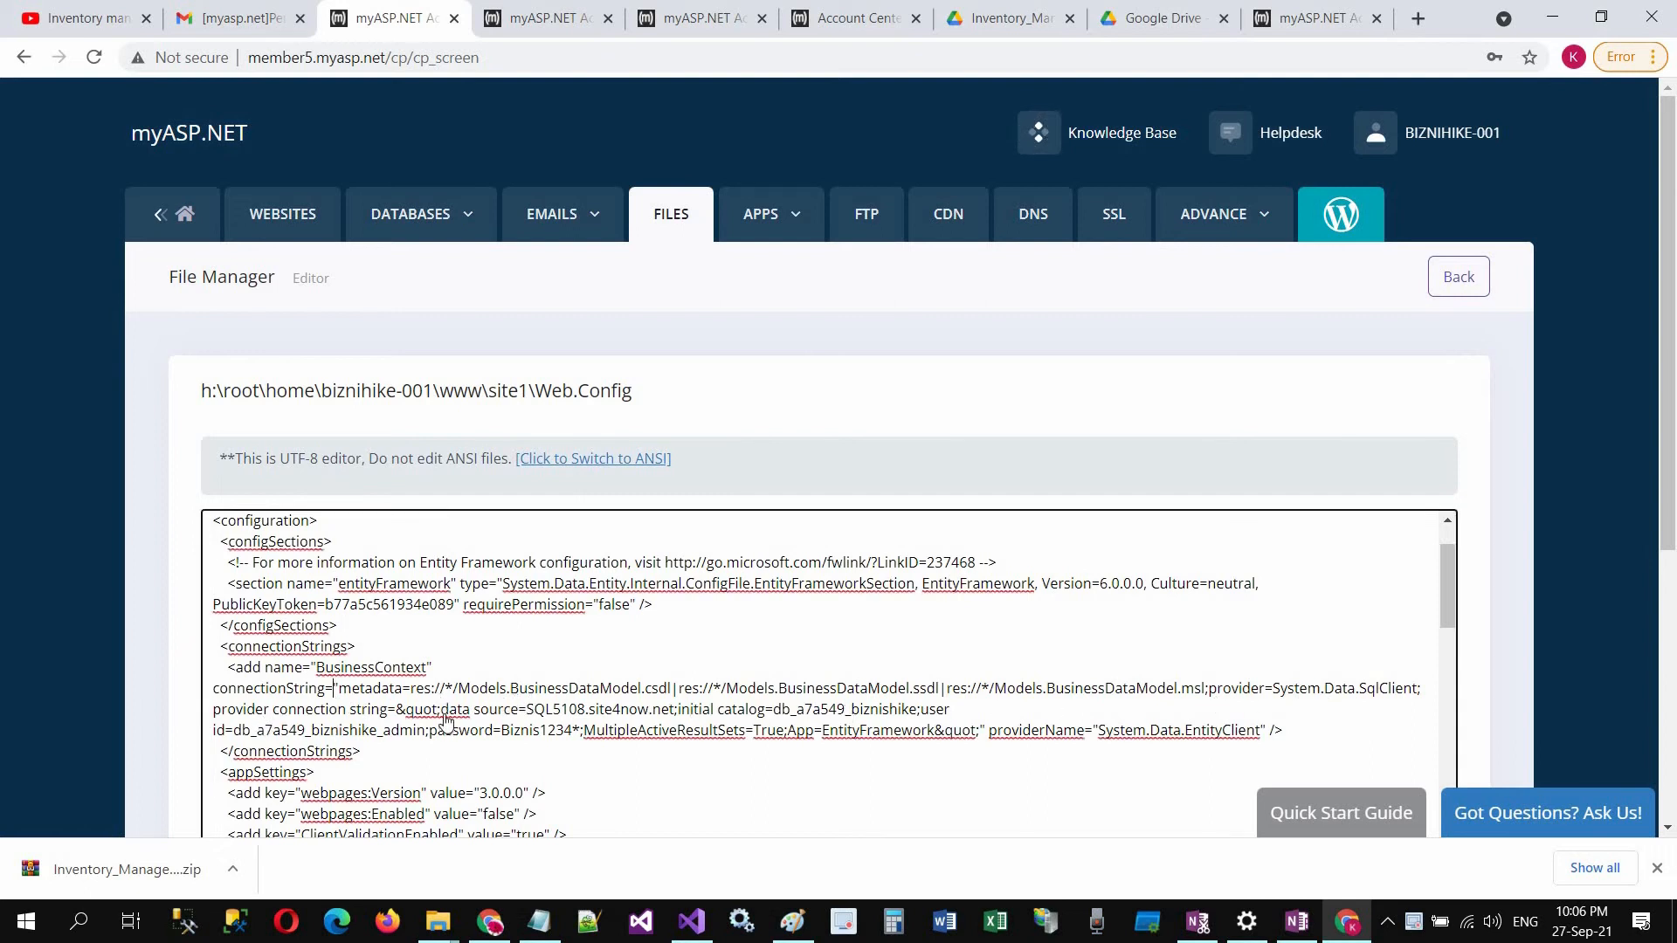
# - Point the BusinessContext connection string to the SQL5108 db_a7a549_biznihike database and save Web.config
pyautogui.doubleClick(482, 709)
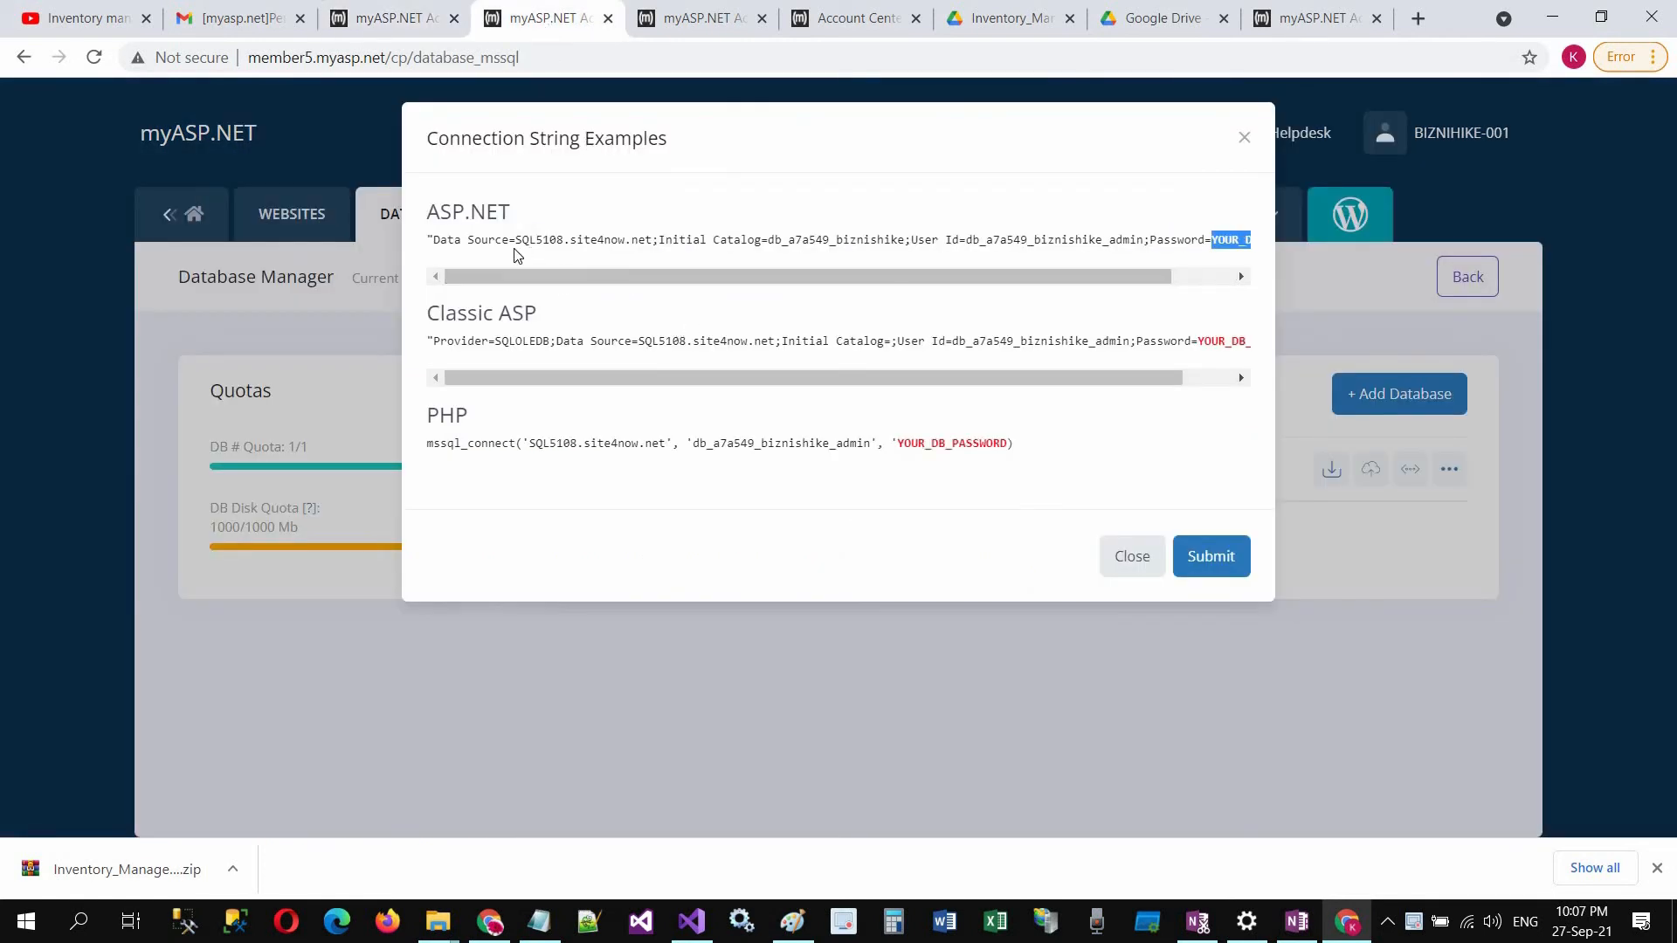
pyautogui.doubleClick(565, 239)
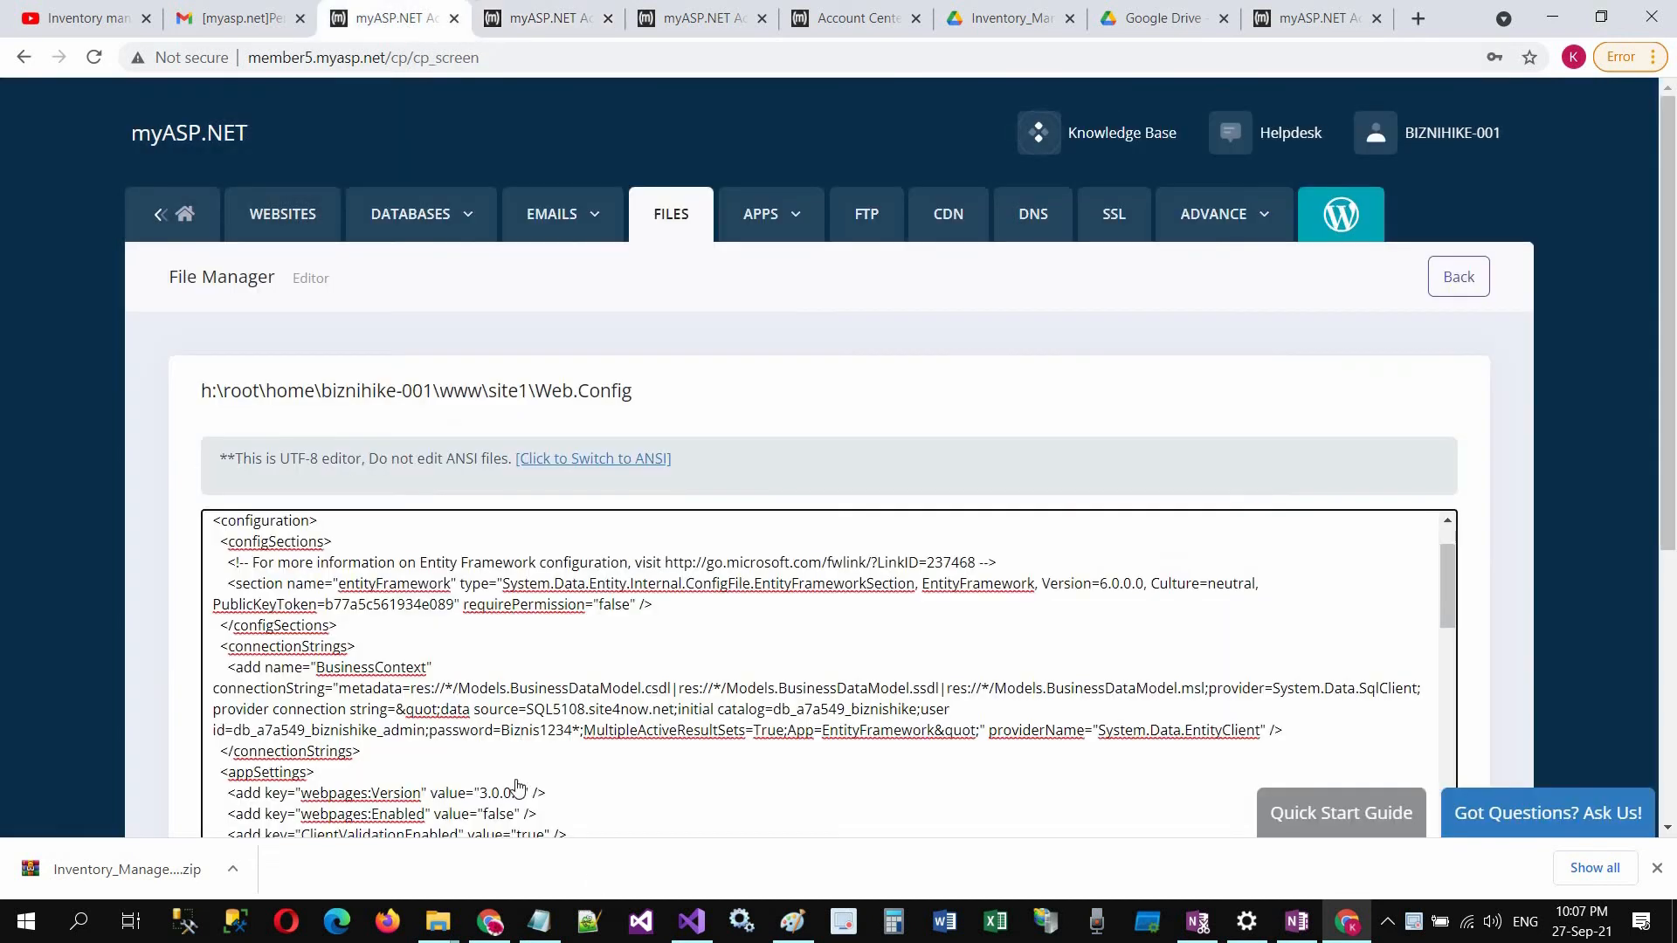
pyautogui.doubleClick(540, 730)
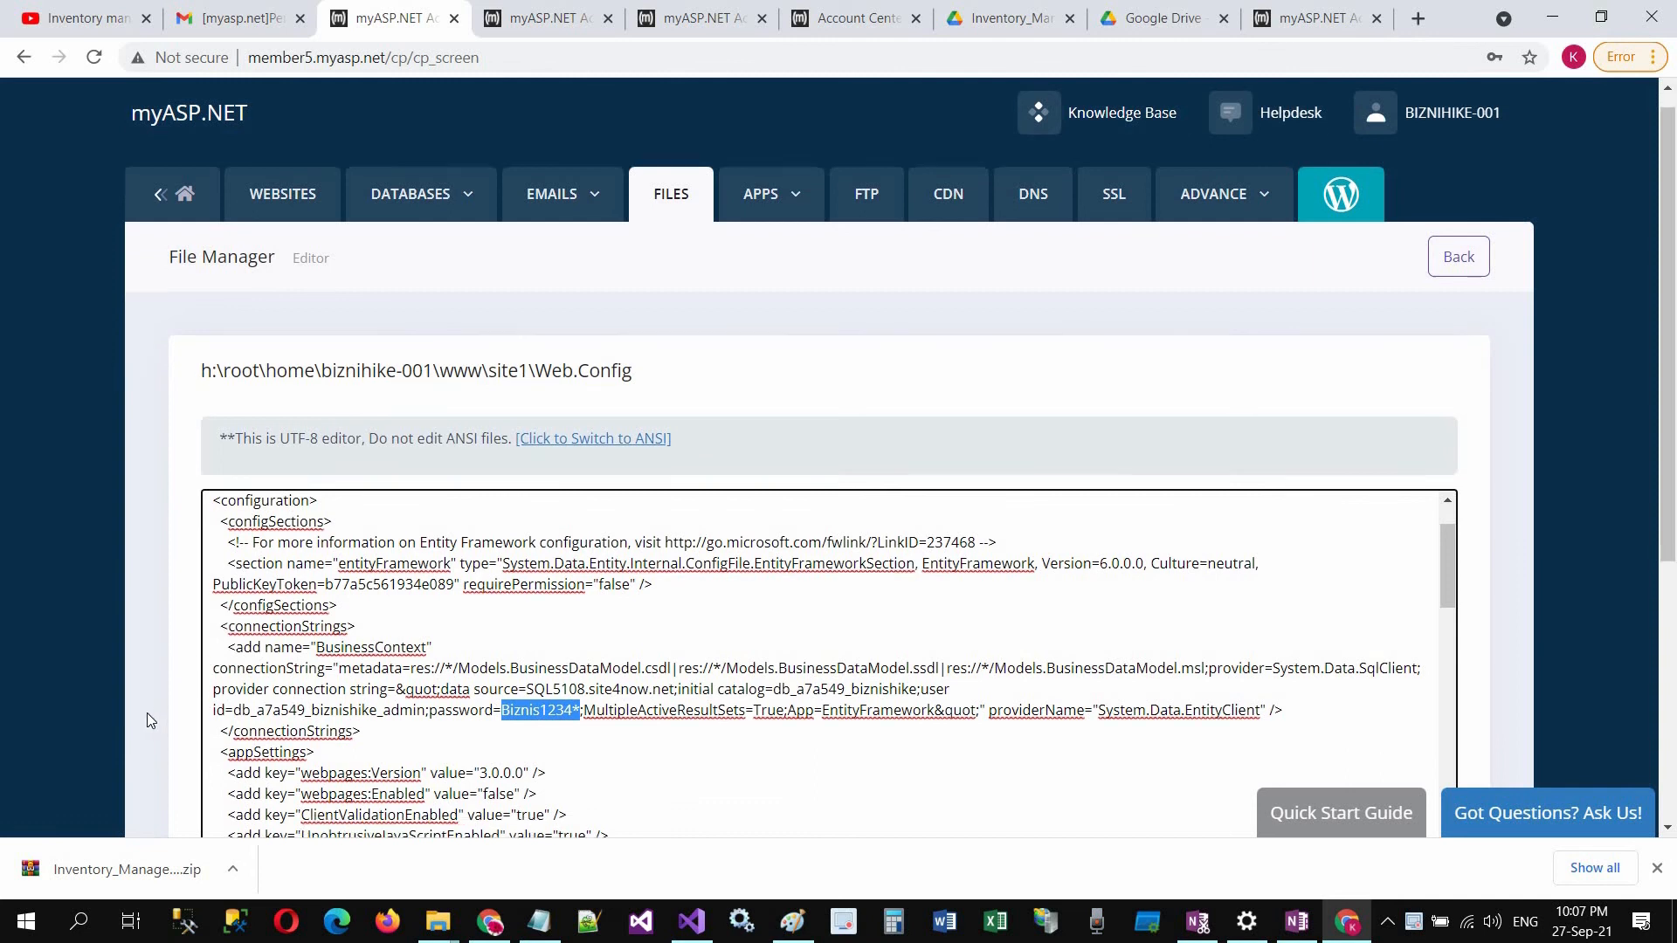
pyautogui.scroll(-3)
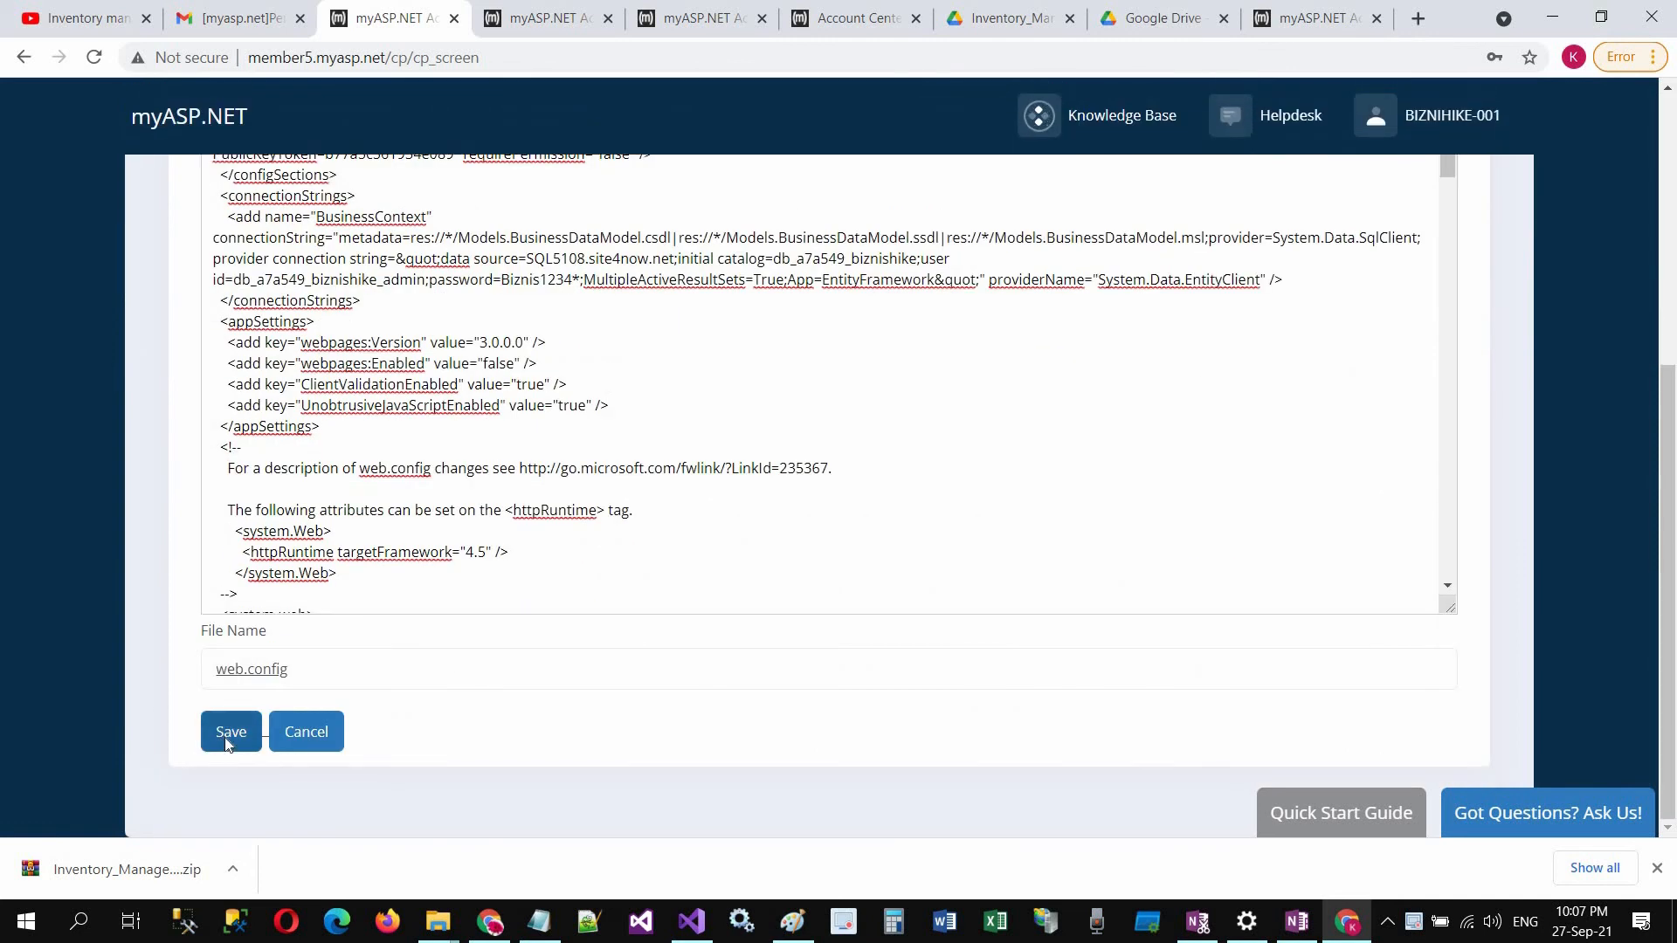
pyautogui.click(230, 732)
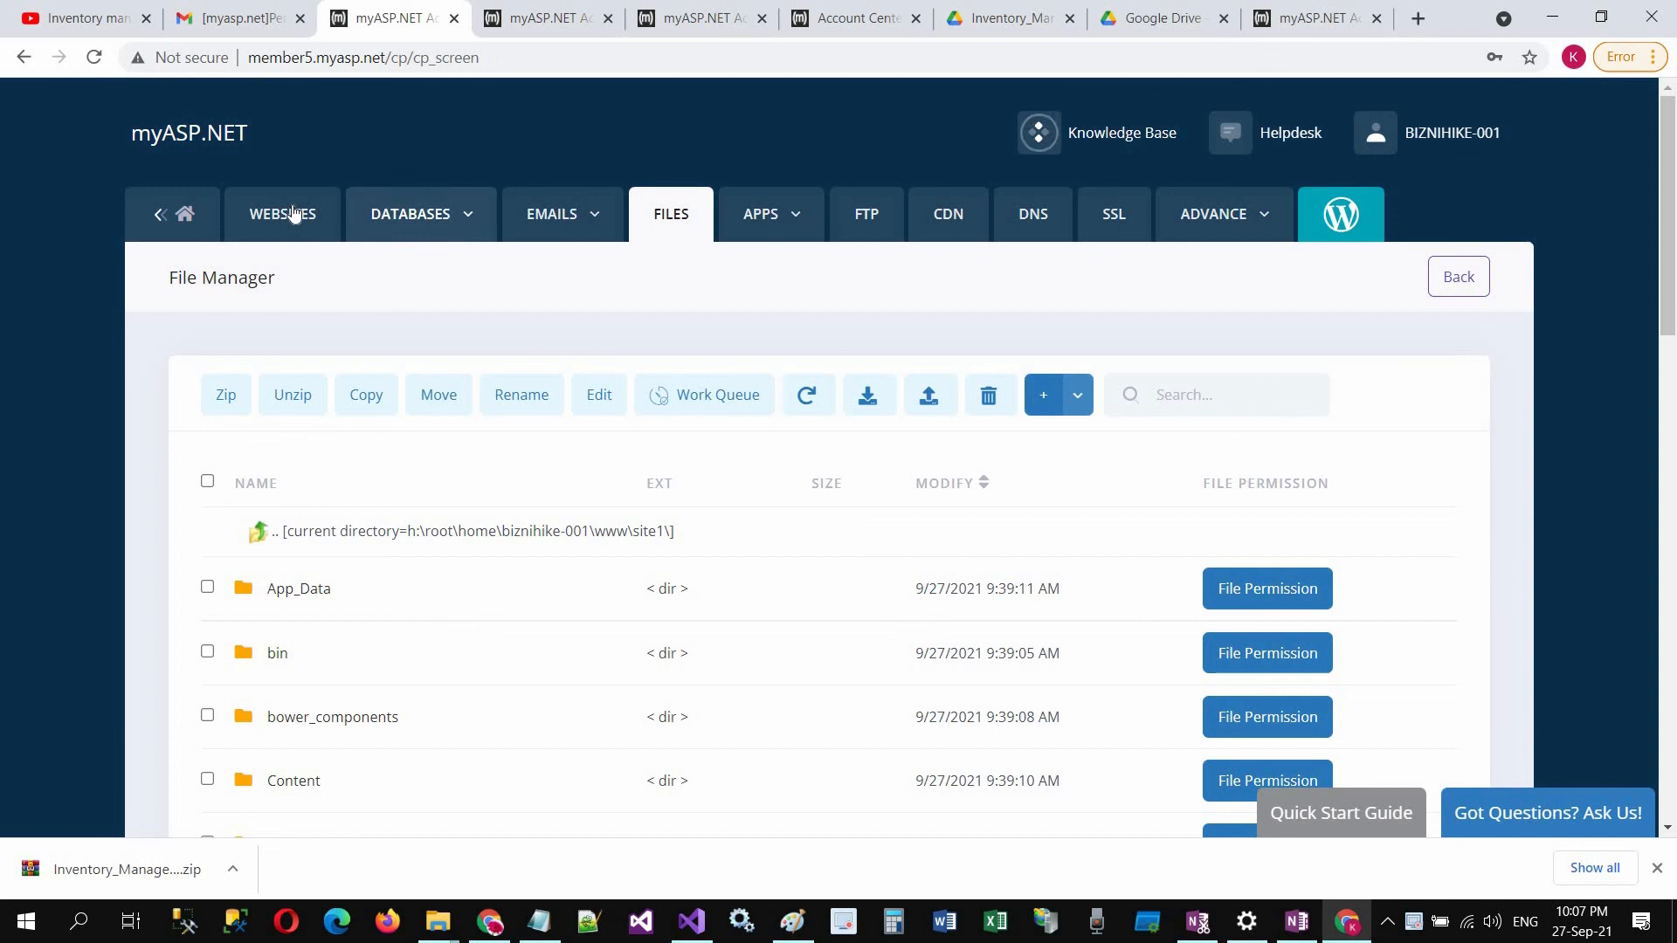
# - Go to the hosted websites and load site1's temporary URL showing the ShopON sign-in page
pyautogui.click(283, 214)
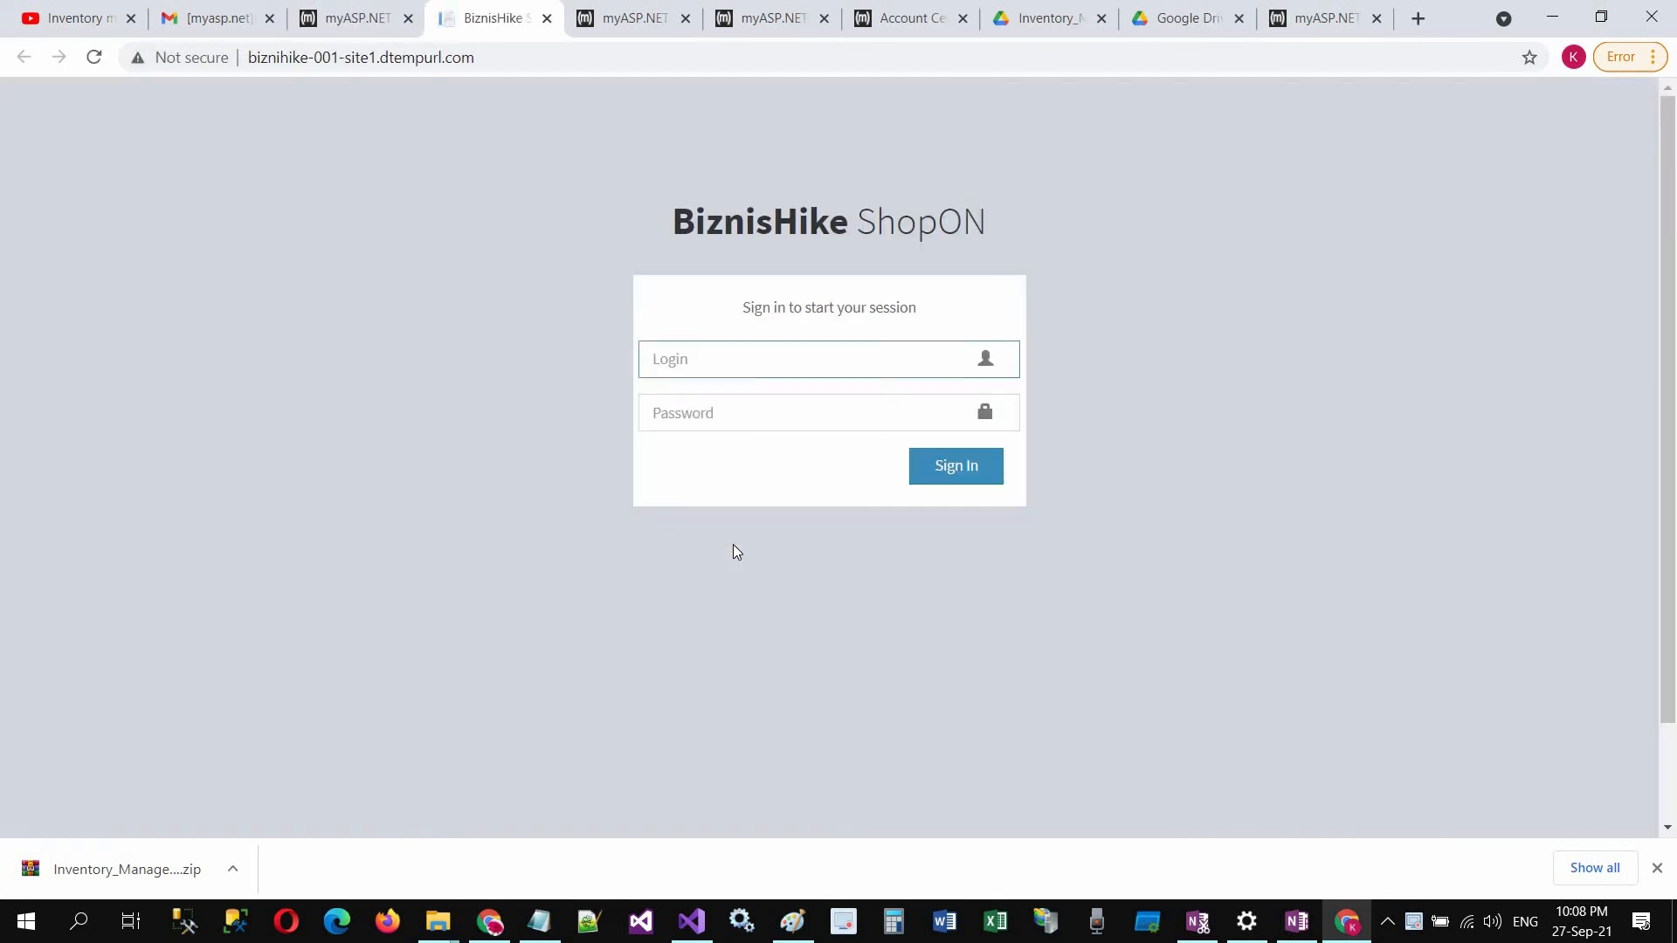
# - Sign in as admin to BiznisHike ShopON, dismiss the password warning, and start a New Sale order
pyautogui.click(828, 358)
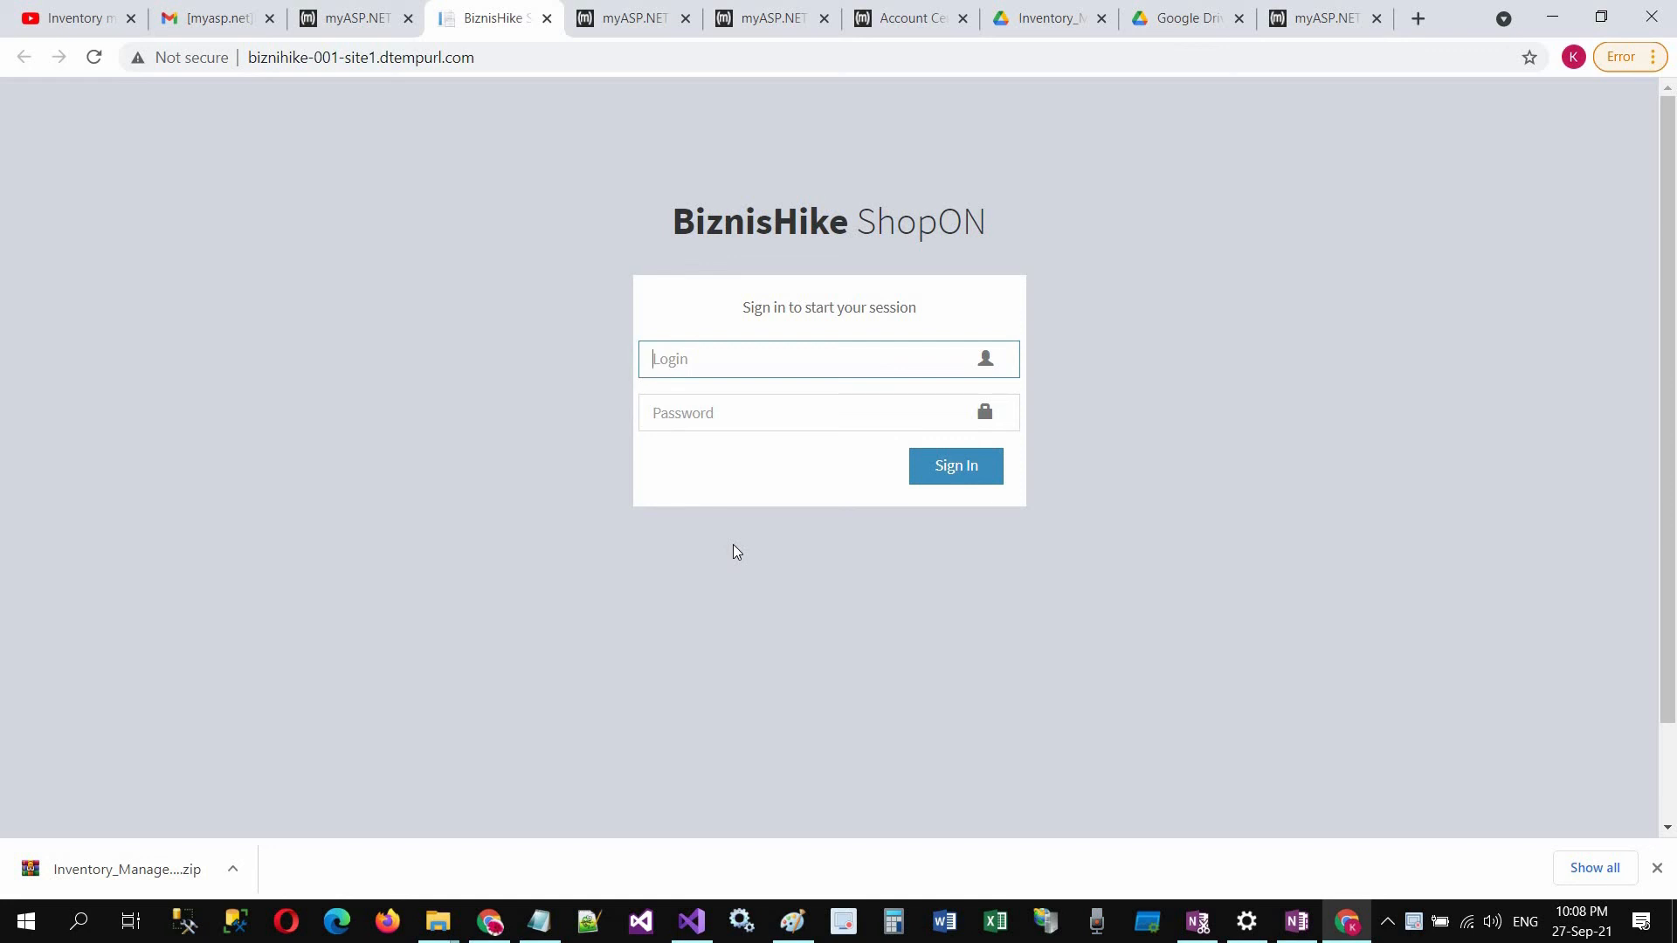
pyautogui.write('admin')
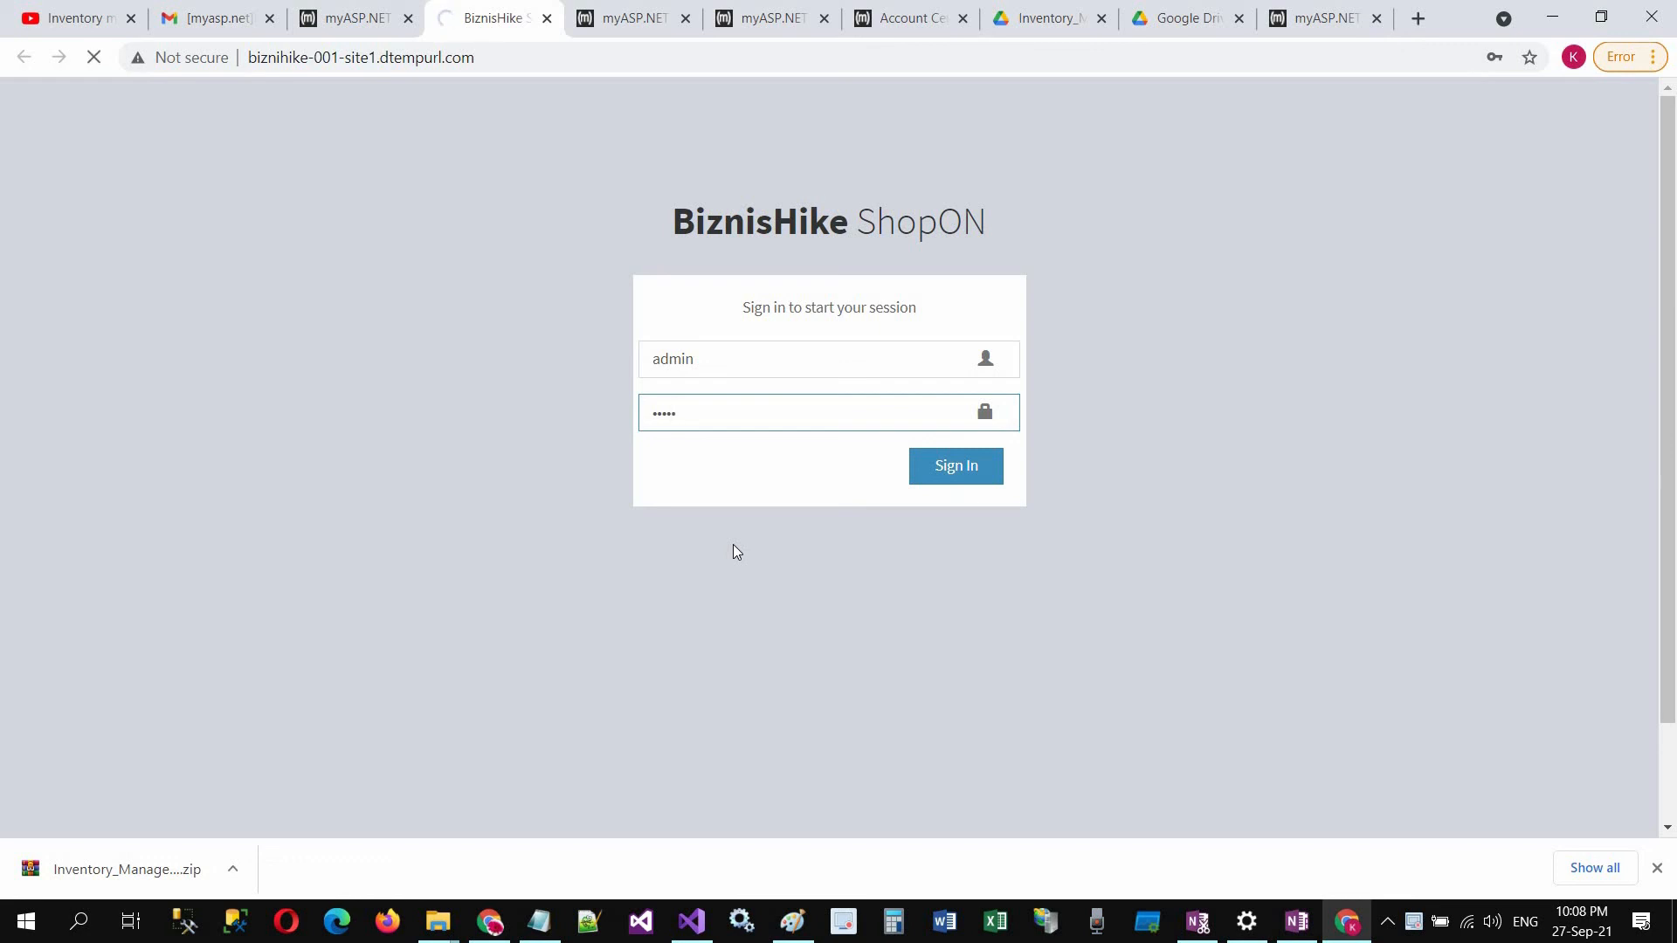
pyautogui.click(956, 465)
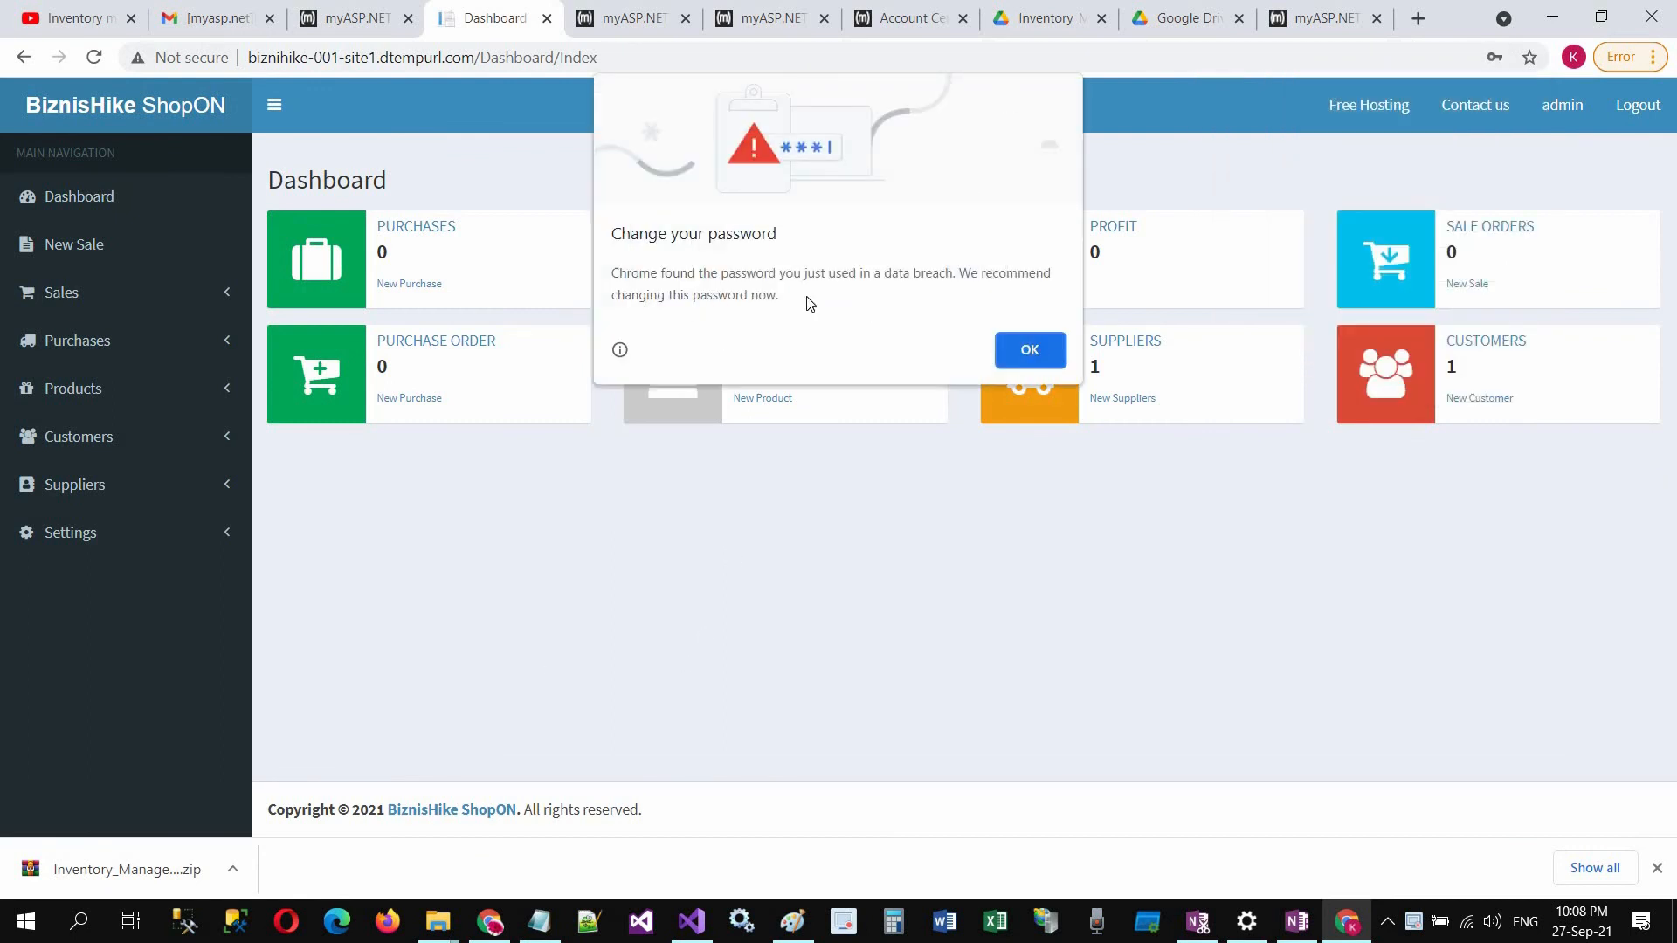
pyautogui.click(1027, 349)
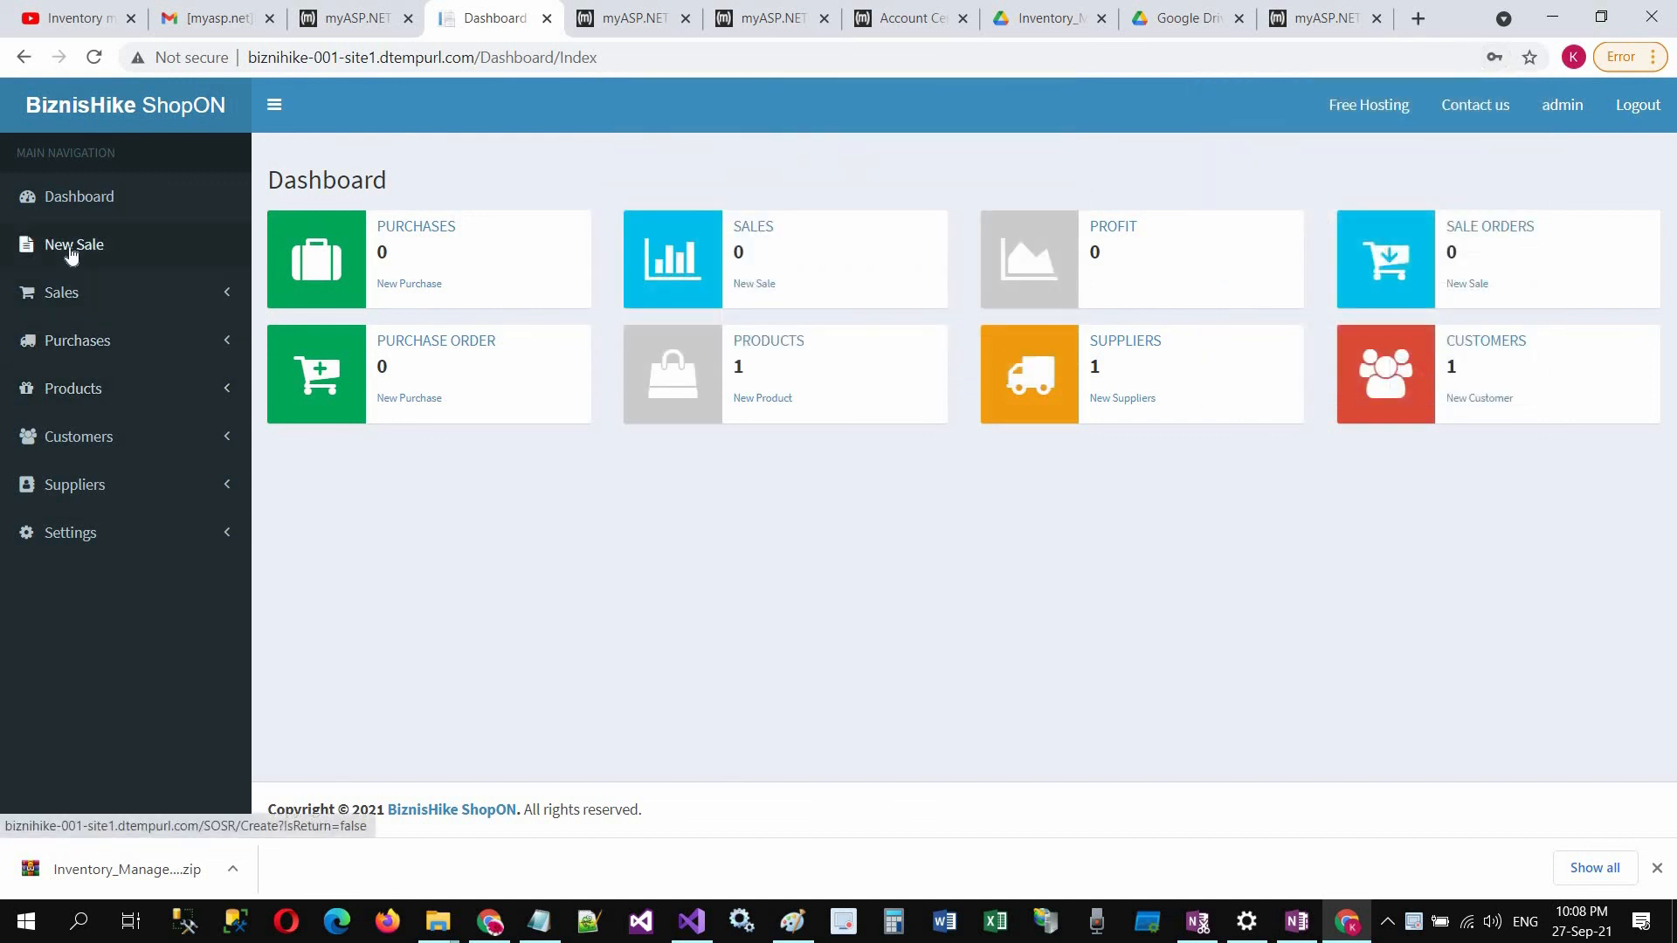
pyautogui.click(74, 244)
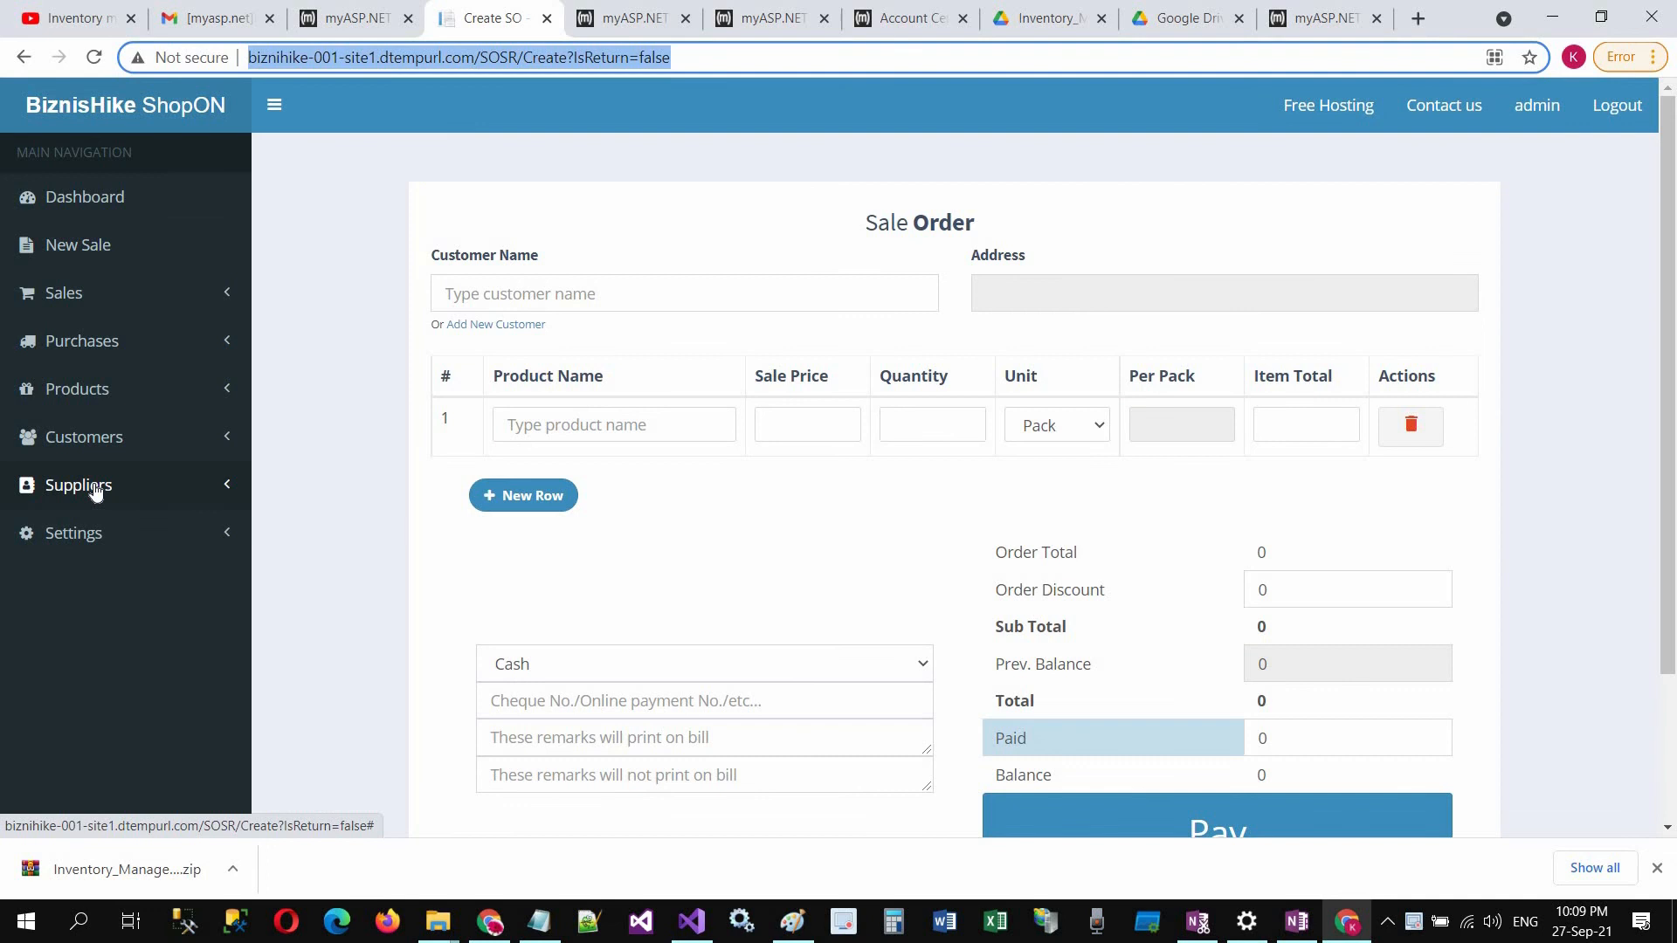